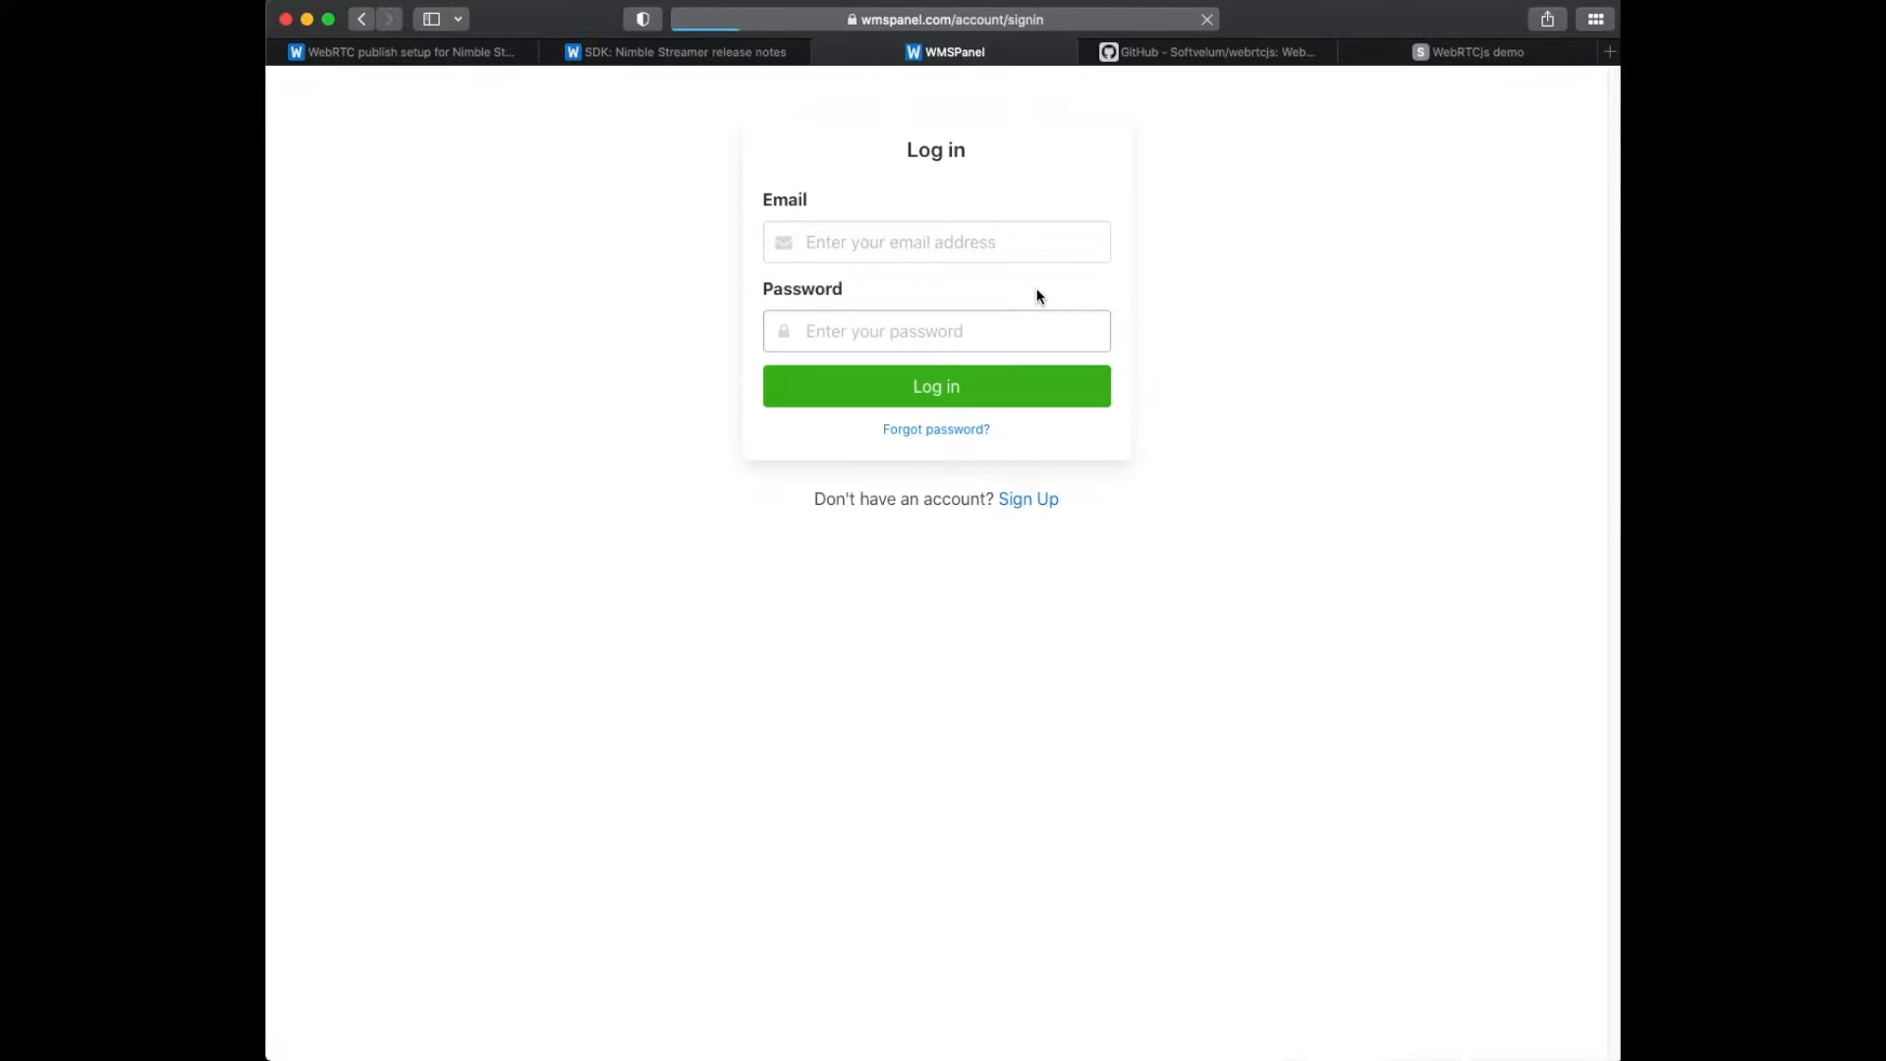
Log in and view the Nimble Streamer server's info with software version 3.7.9-2.
{"action": "left_click", "coordinate": [935, 387]}
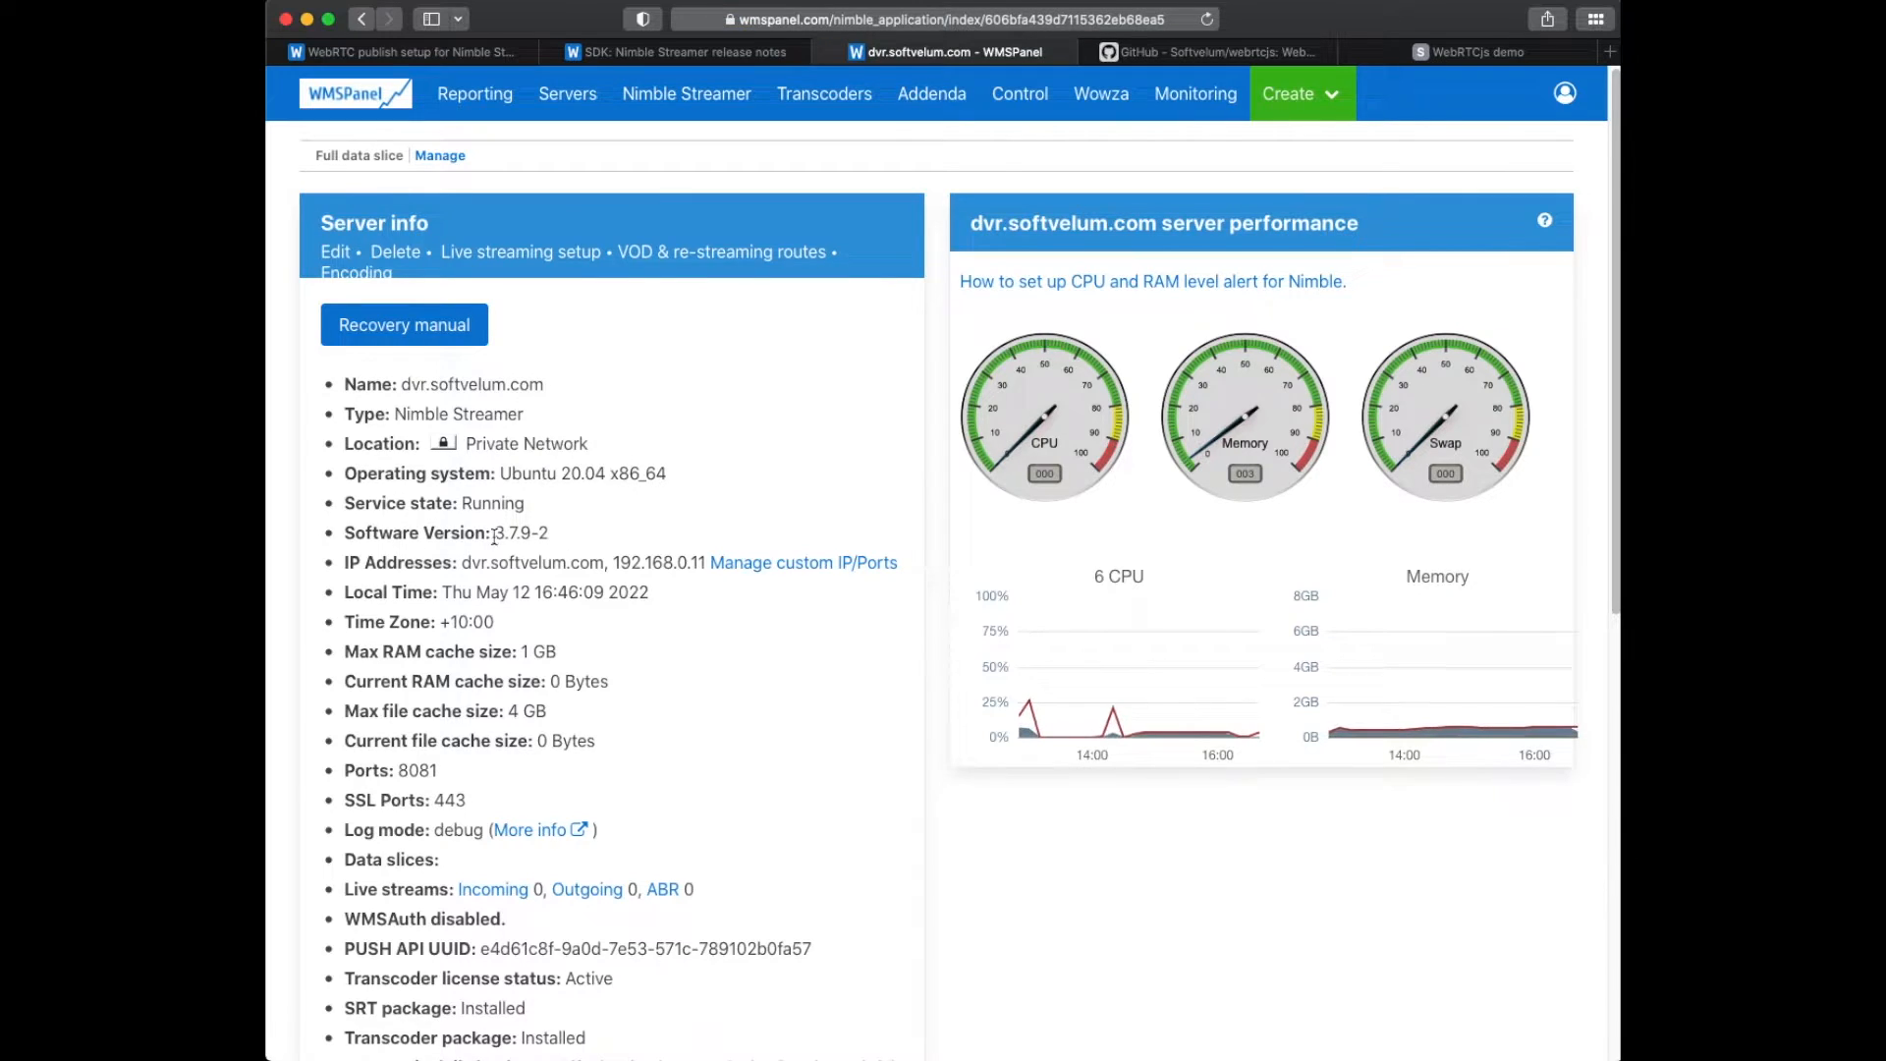
{"action": "scroll", "scroll_direction": "down", "scroll_amount": 3}
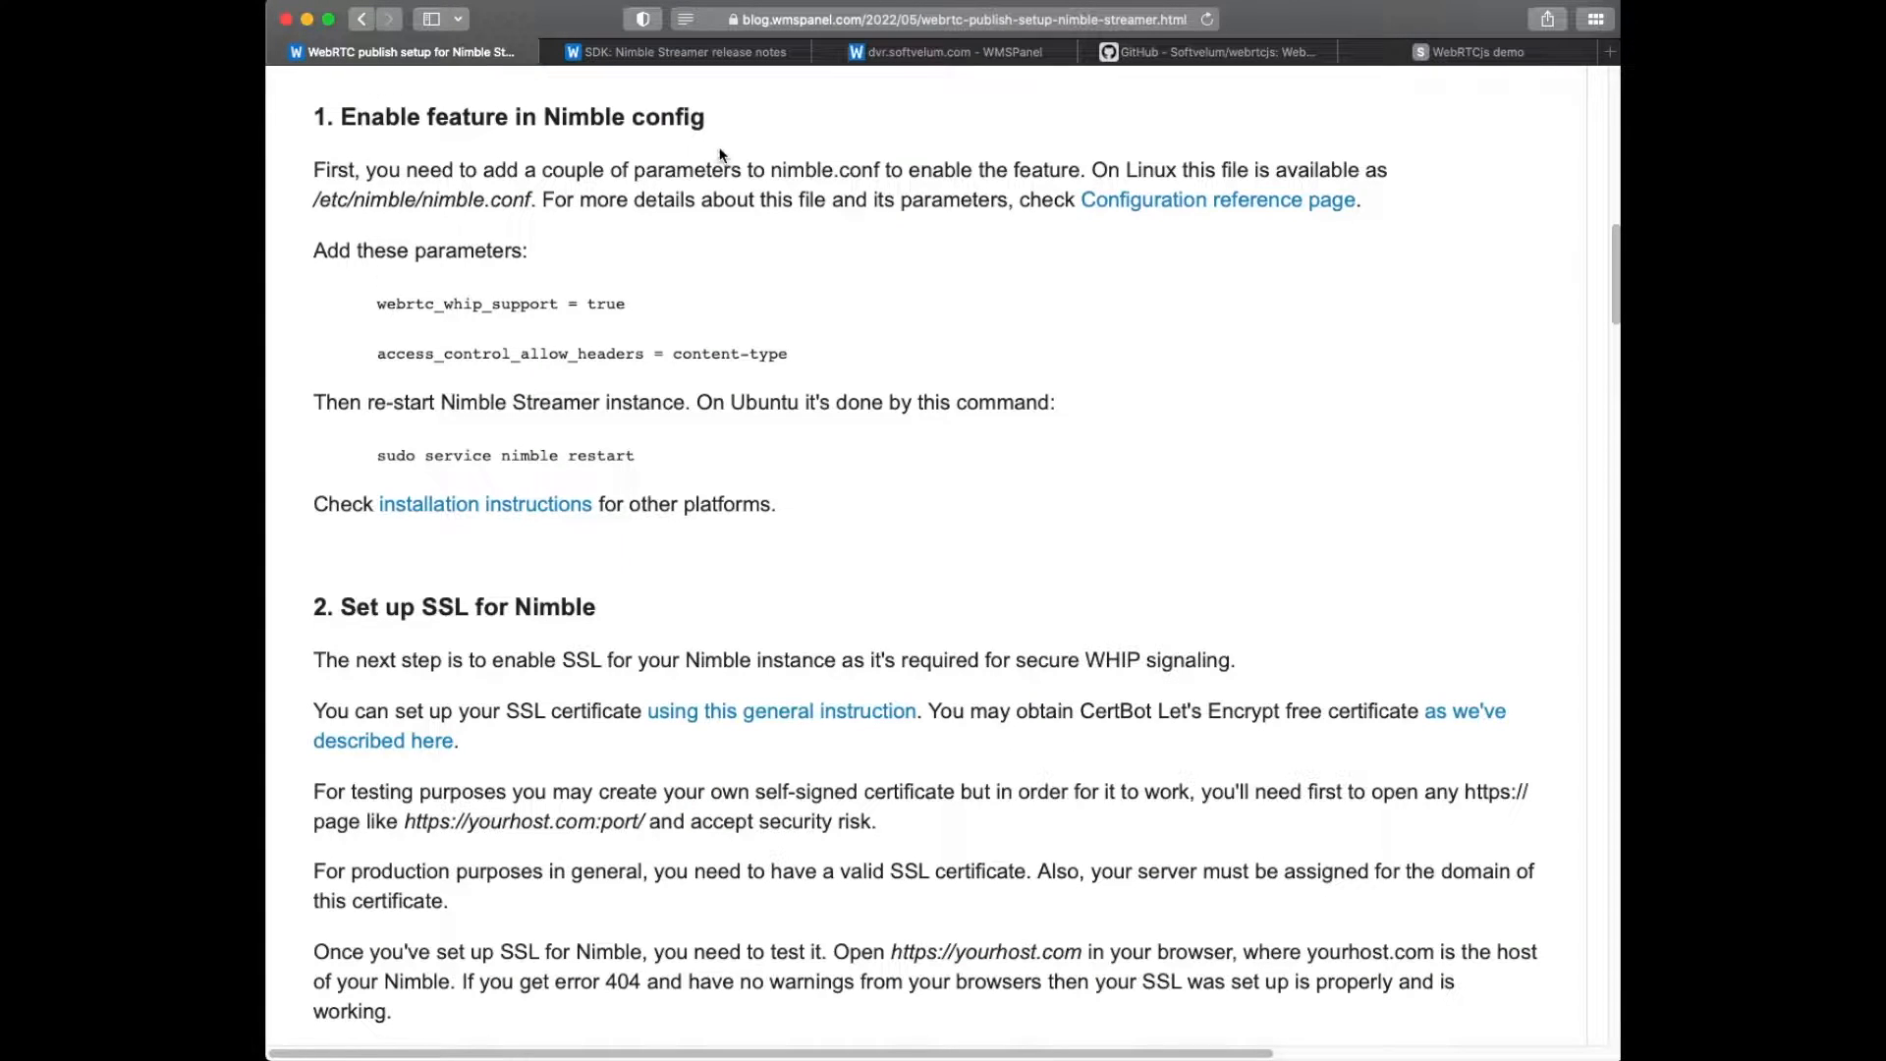
Review nimble.conf in vim for webrtc_whip_support = true and access_control_allow_headers = content-type.
{"action": "left_click_drag", "start_coordinate": [377, 303], "coordinate": [789, 354]}
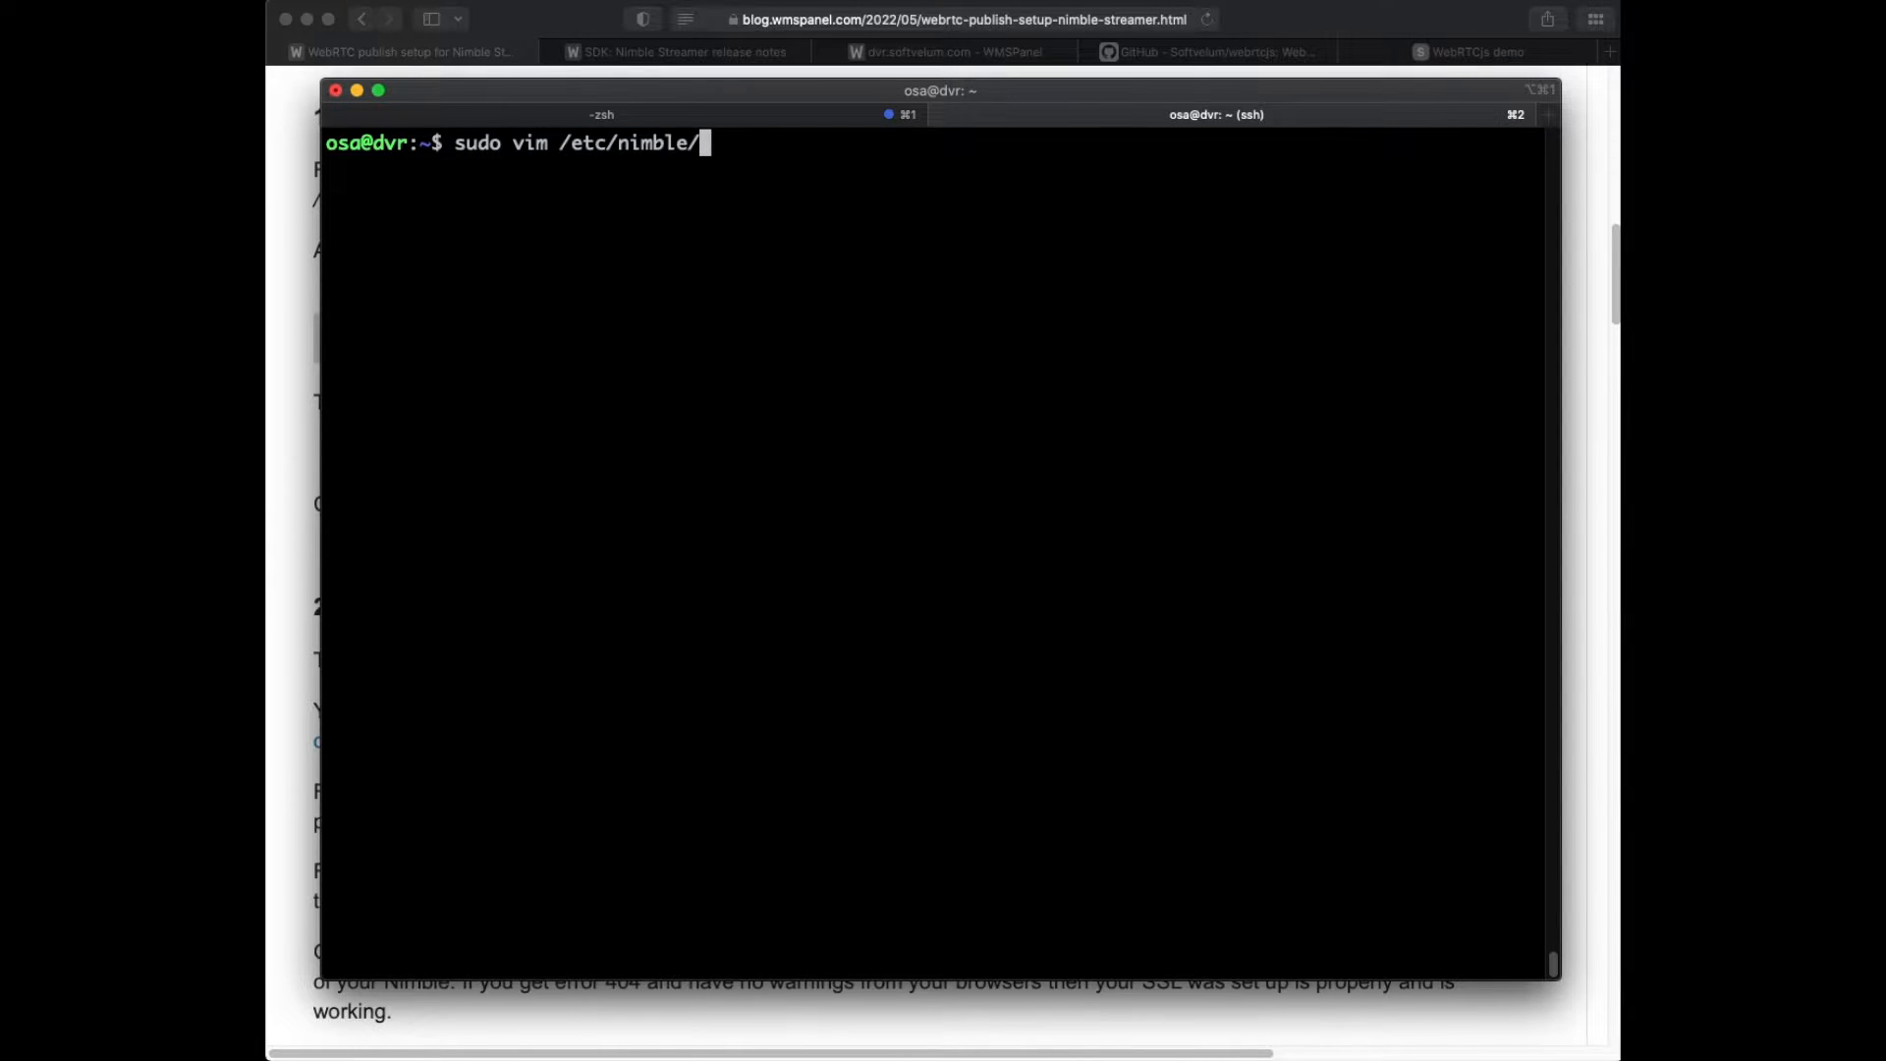
{"action": "type", "text": "nimble.conf"}
{"action": "type", "text": ":"}
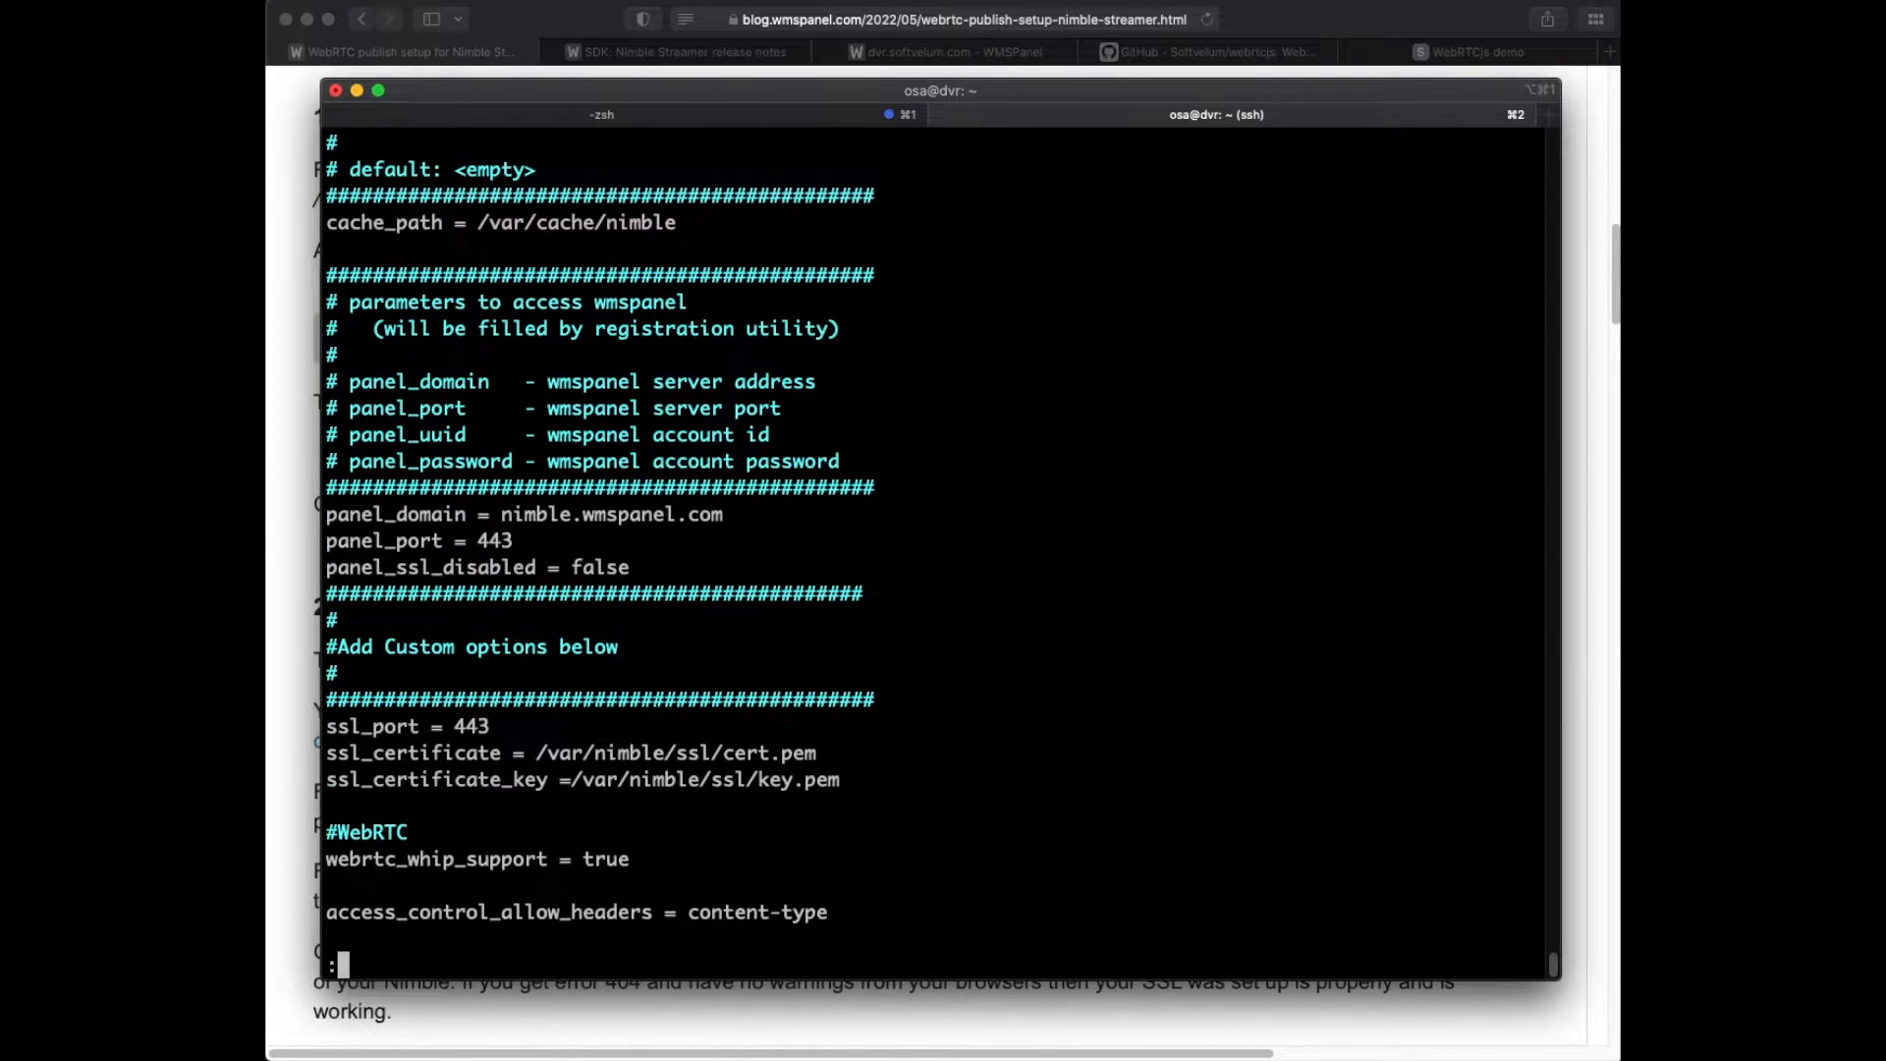
{"action": "type", "text": "w"}
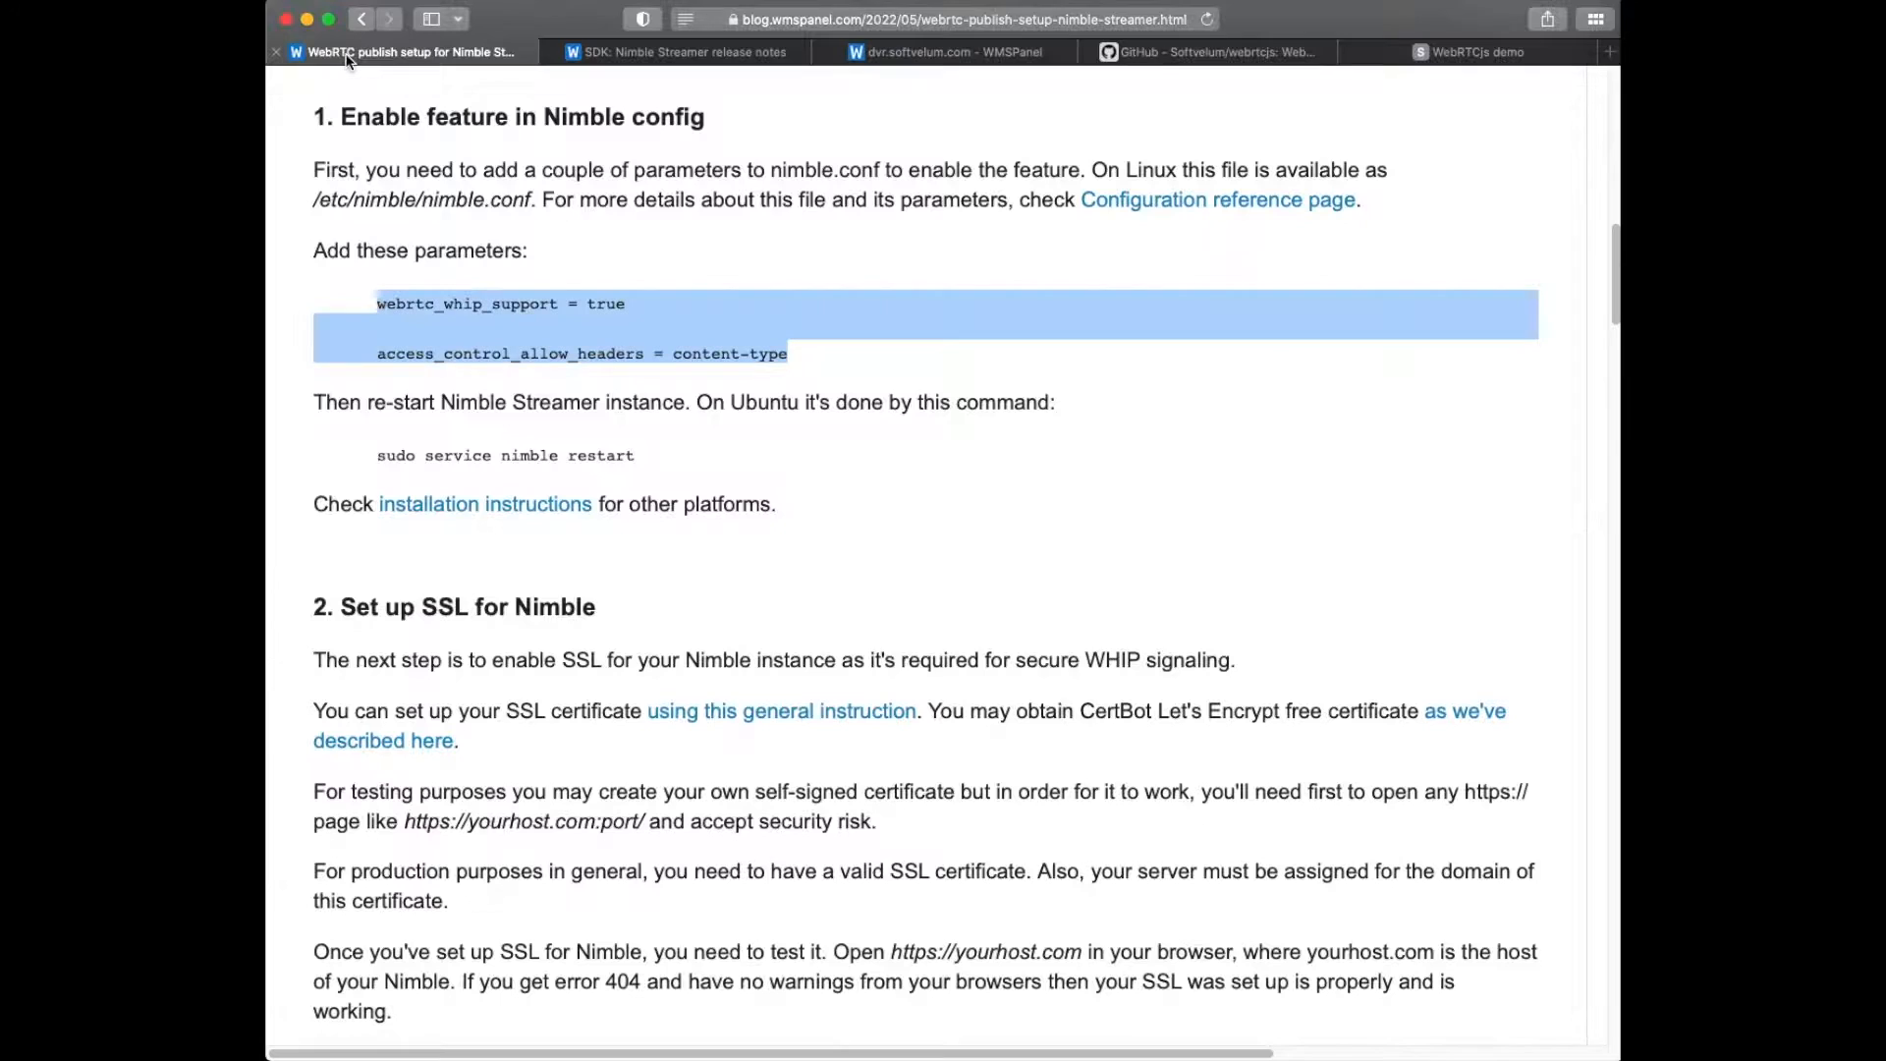
{"action": "scroll", "scroll_direction": "down", "scroll_amount": 3}
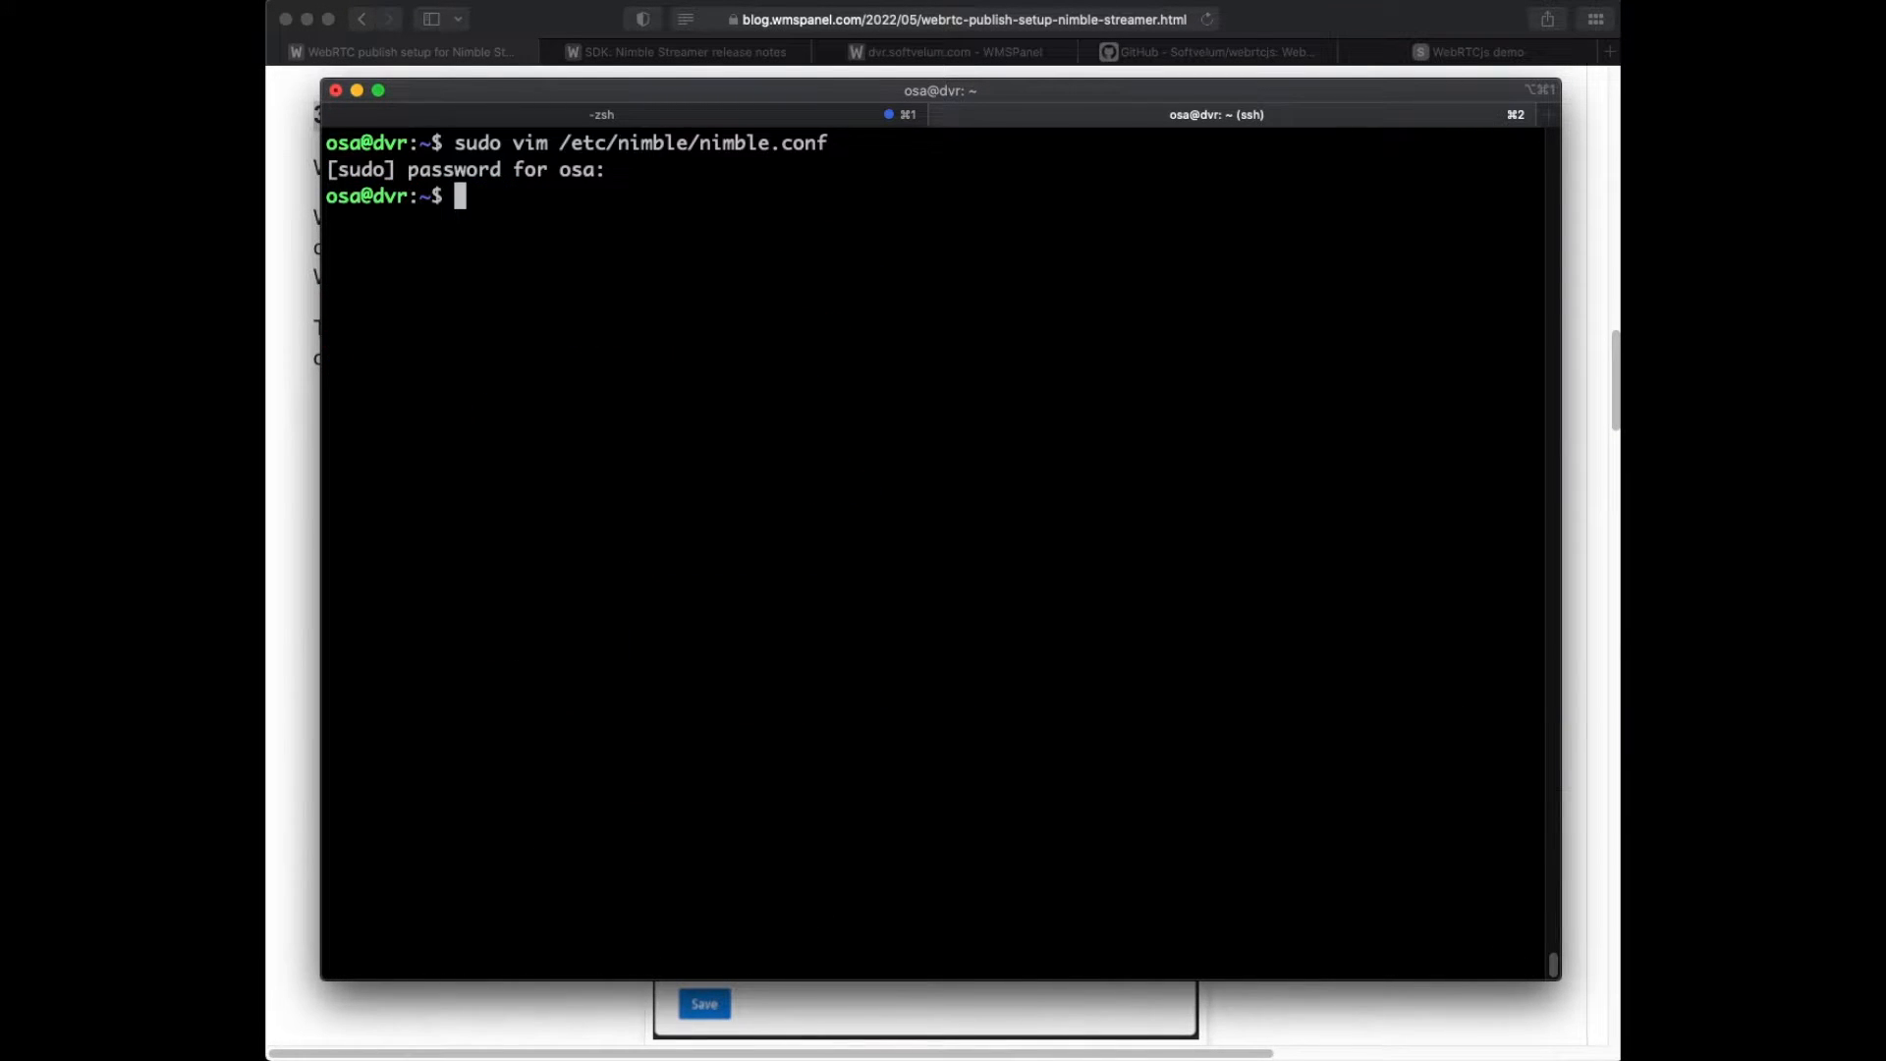
{"action": "type", "text": "sudo sys"}
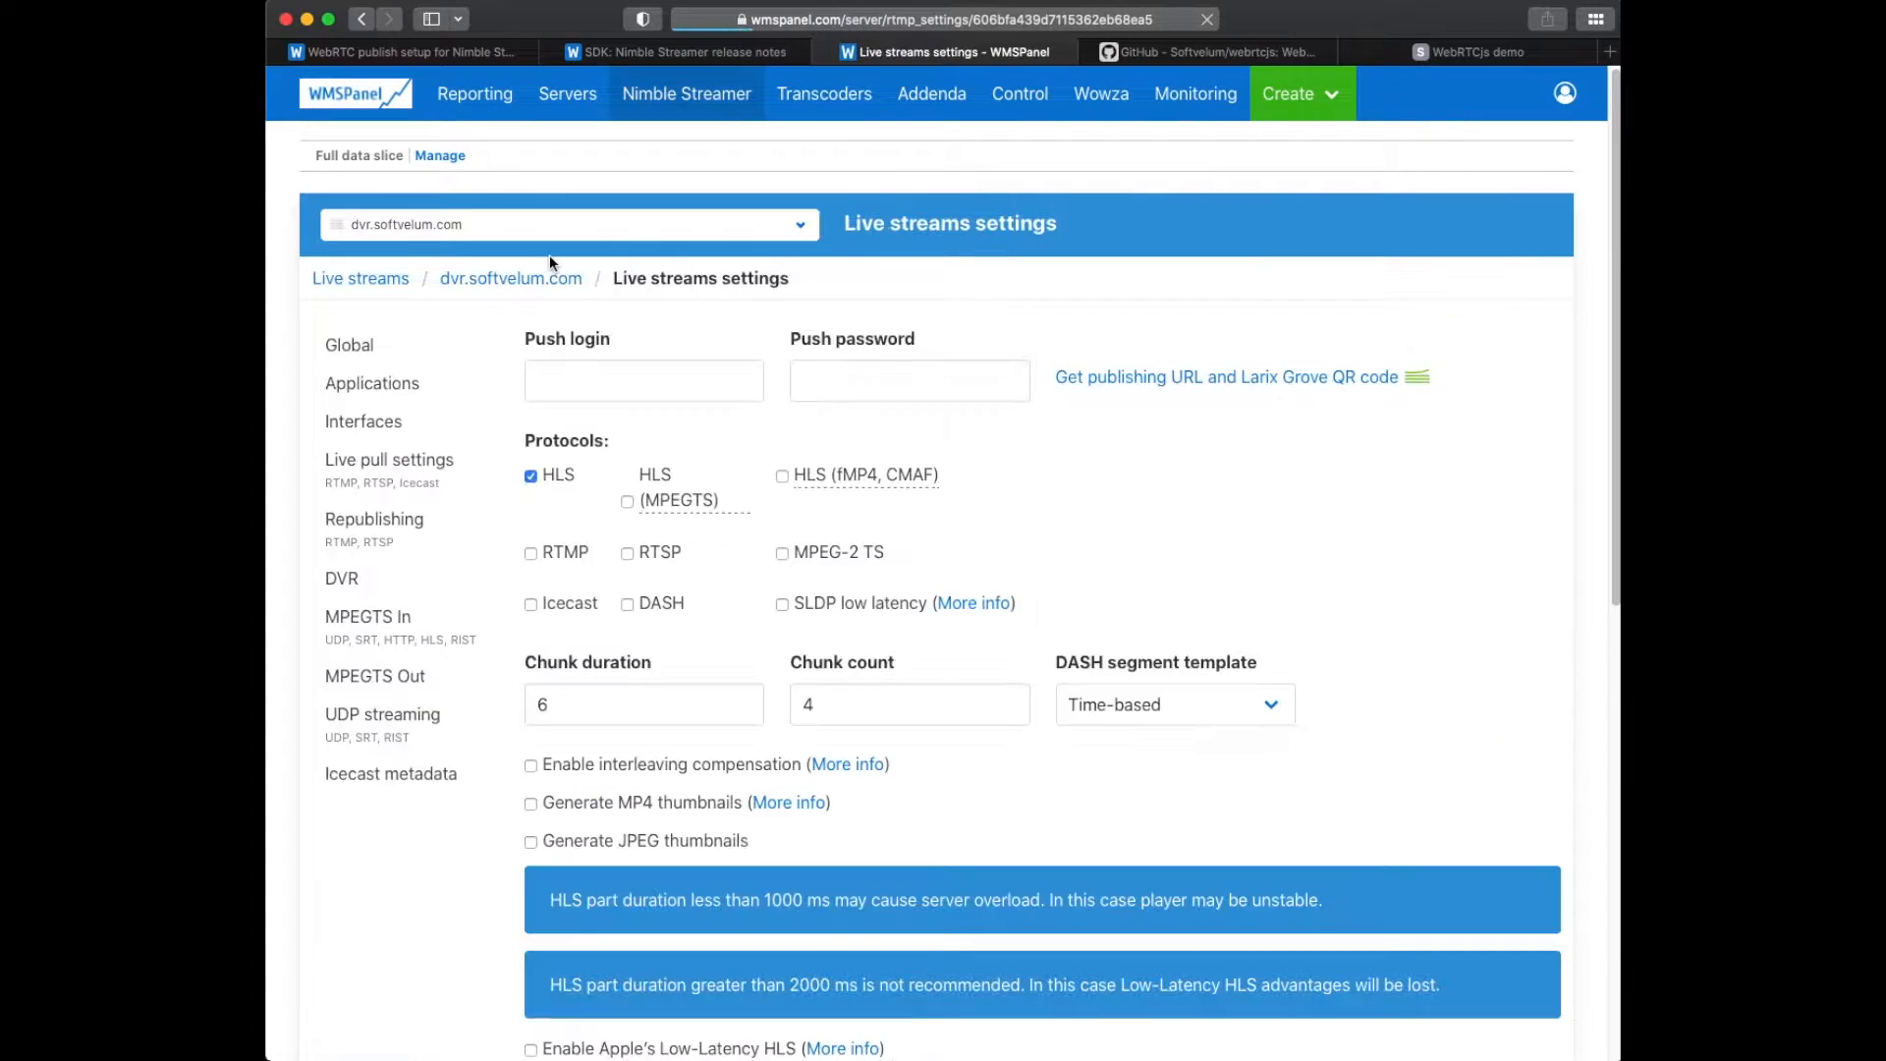
Create the webrtc application with push login and password, HLS, MPEG-2 TS and SLDP output, and save it.
{"action": "left_click", "coordinate": [371, 383]}
{"action": "type", "text": "webrt"}
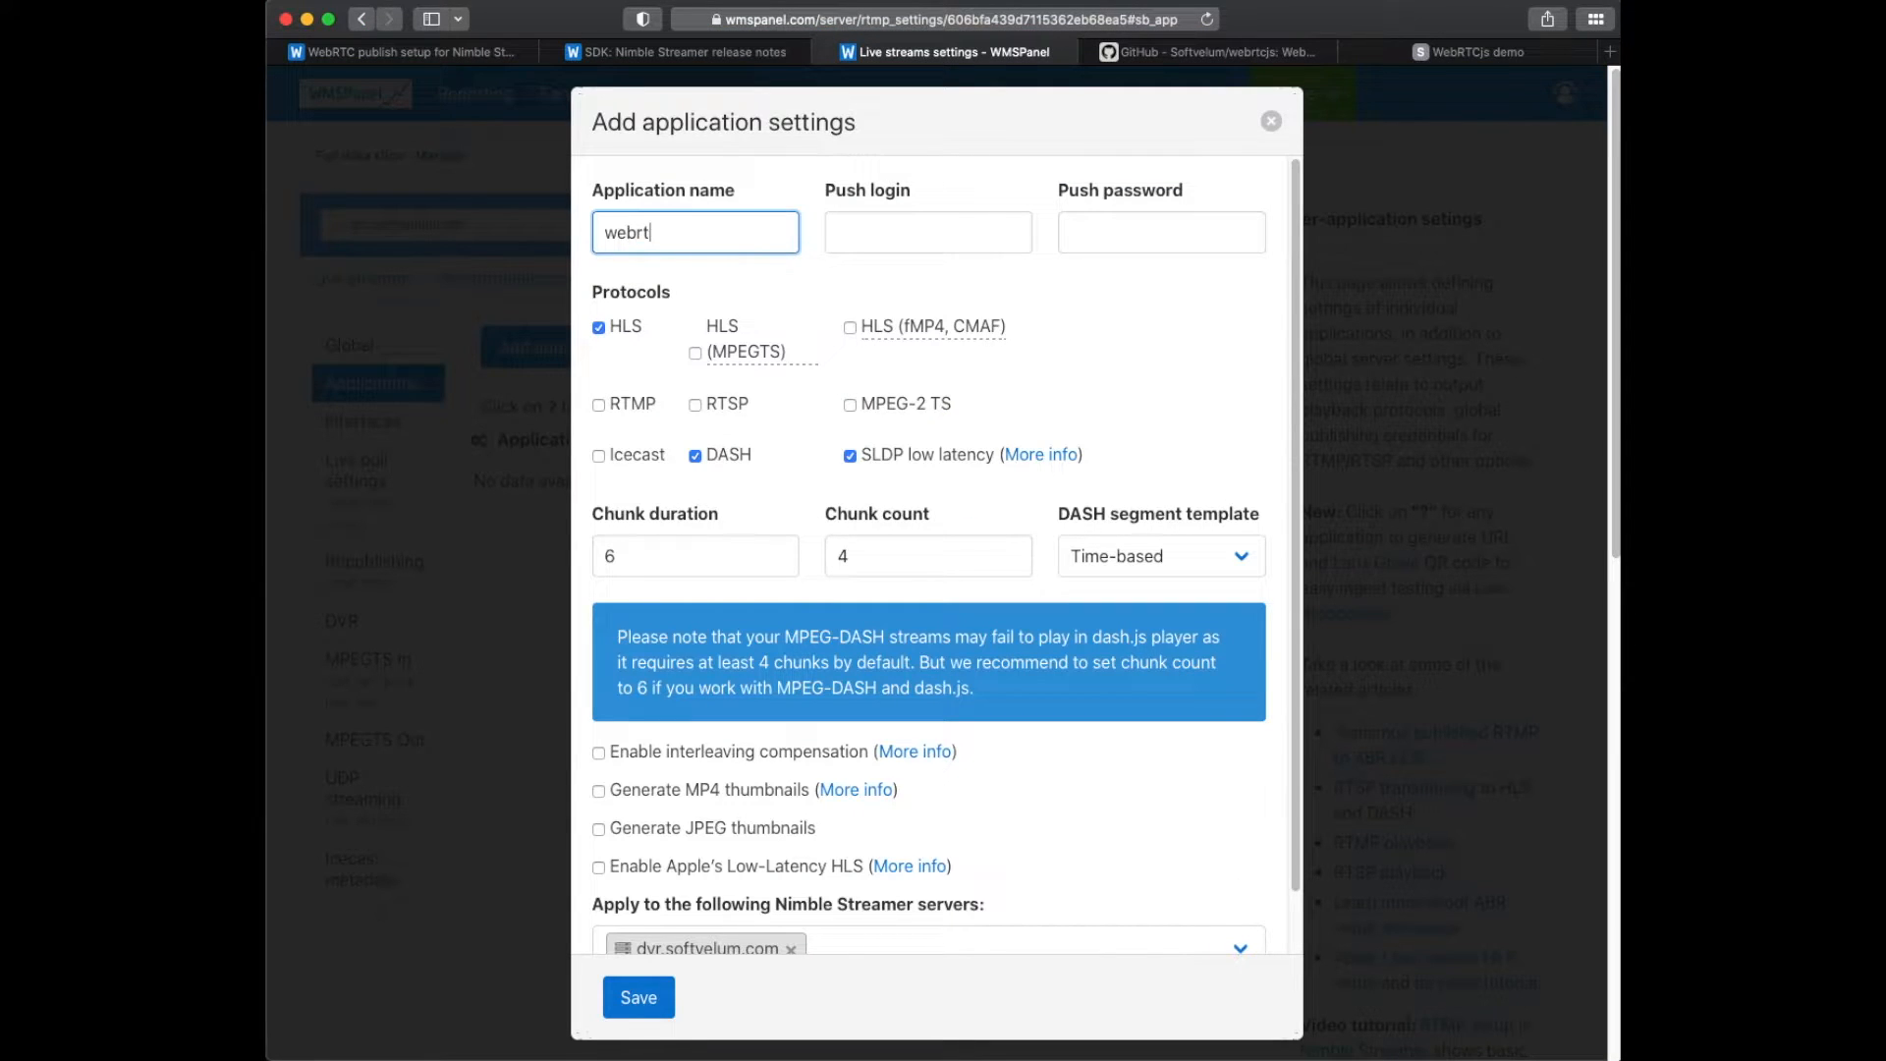
{"action": "type", "text": "login"}
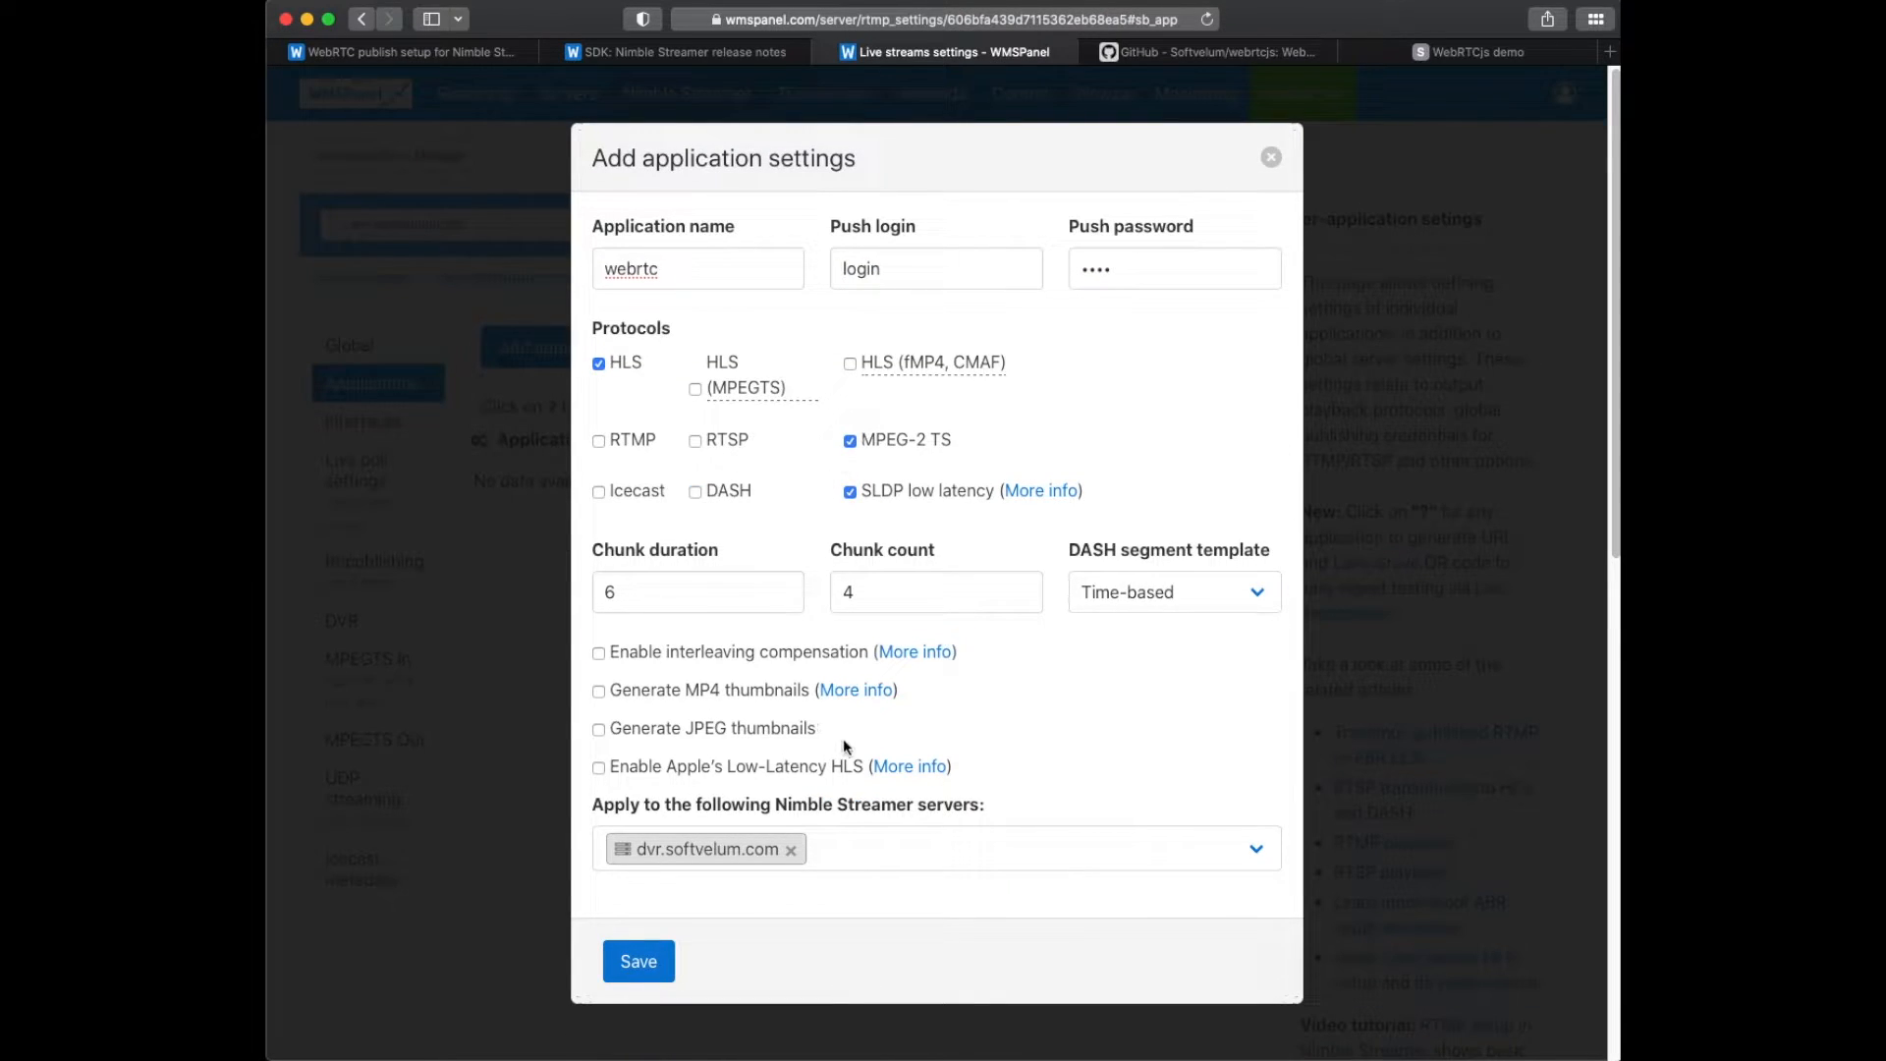
{"action": "left_click", "coordinate": [639, 960]}
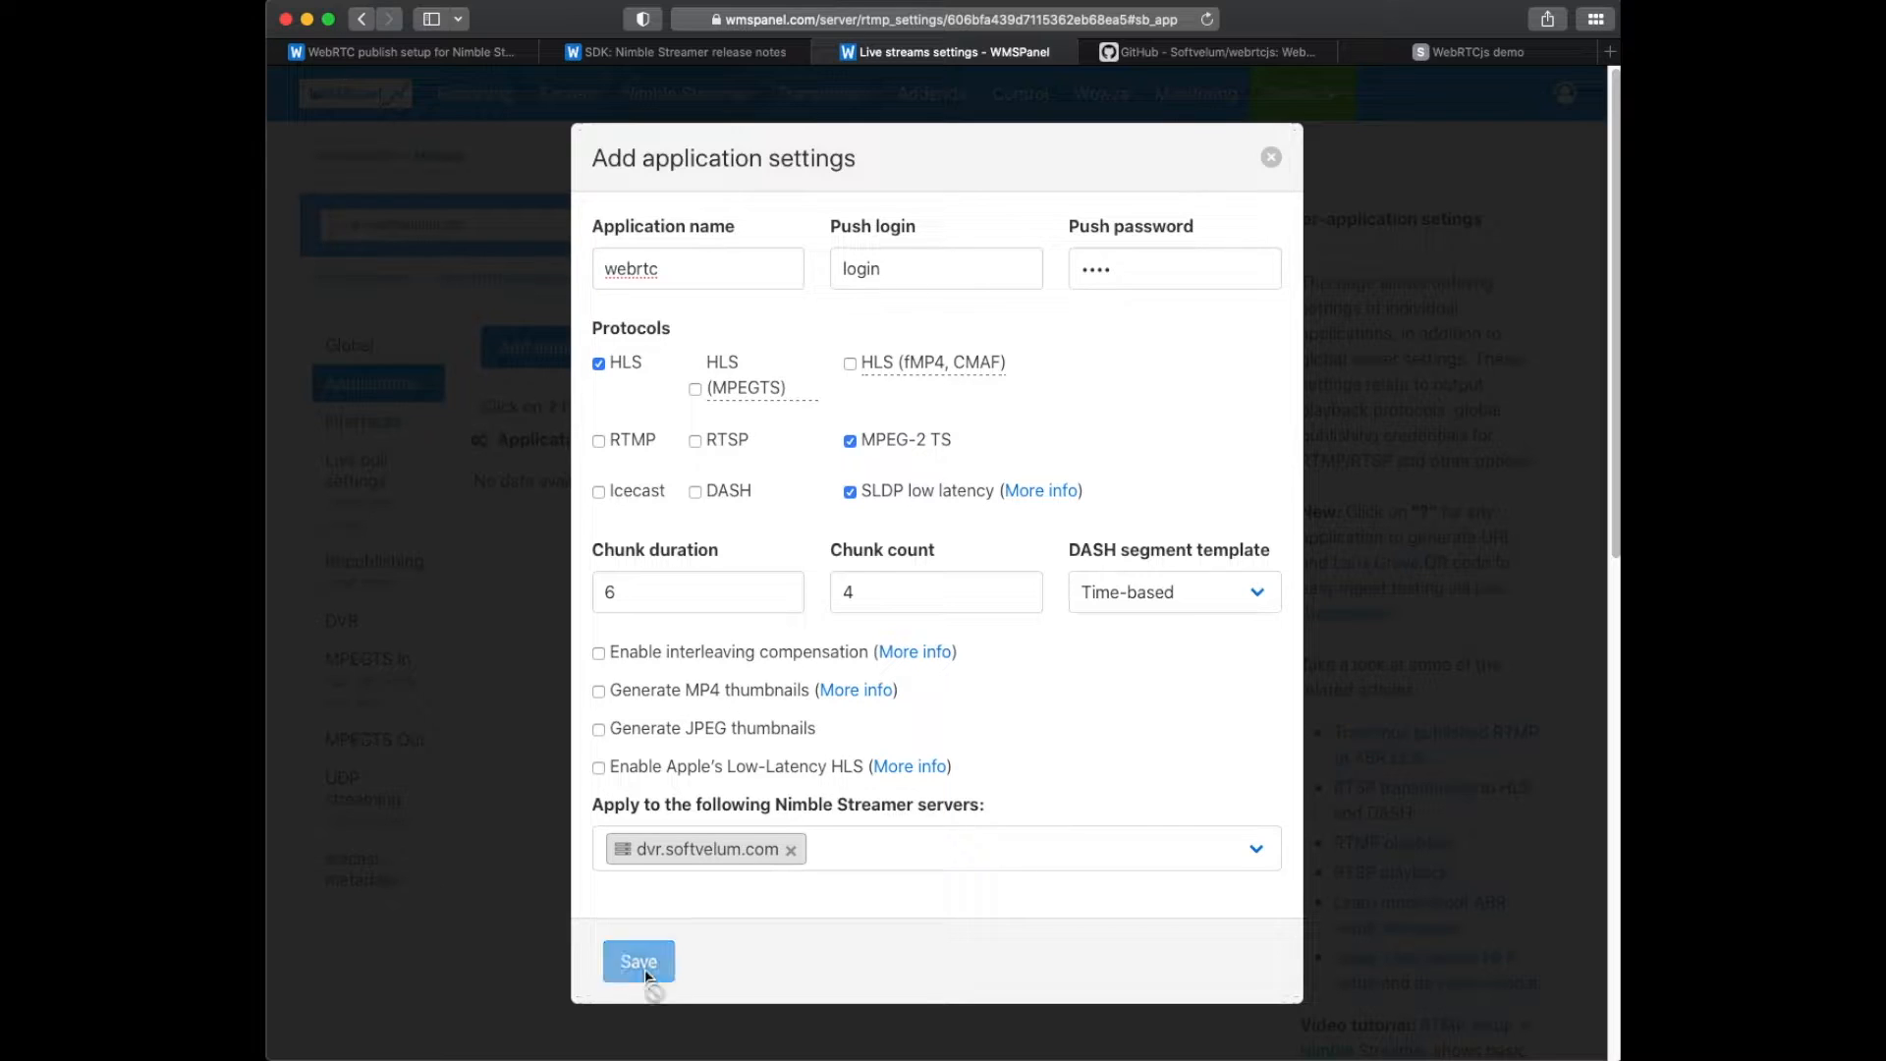
{"action": "left_click", "coordinate": [637, 960]}
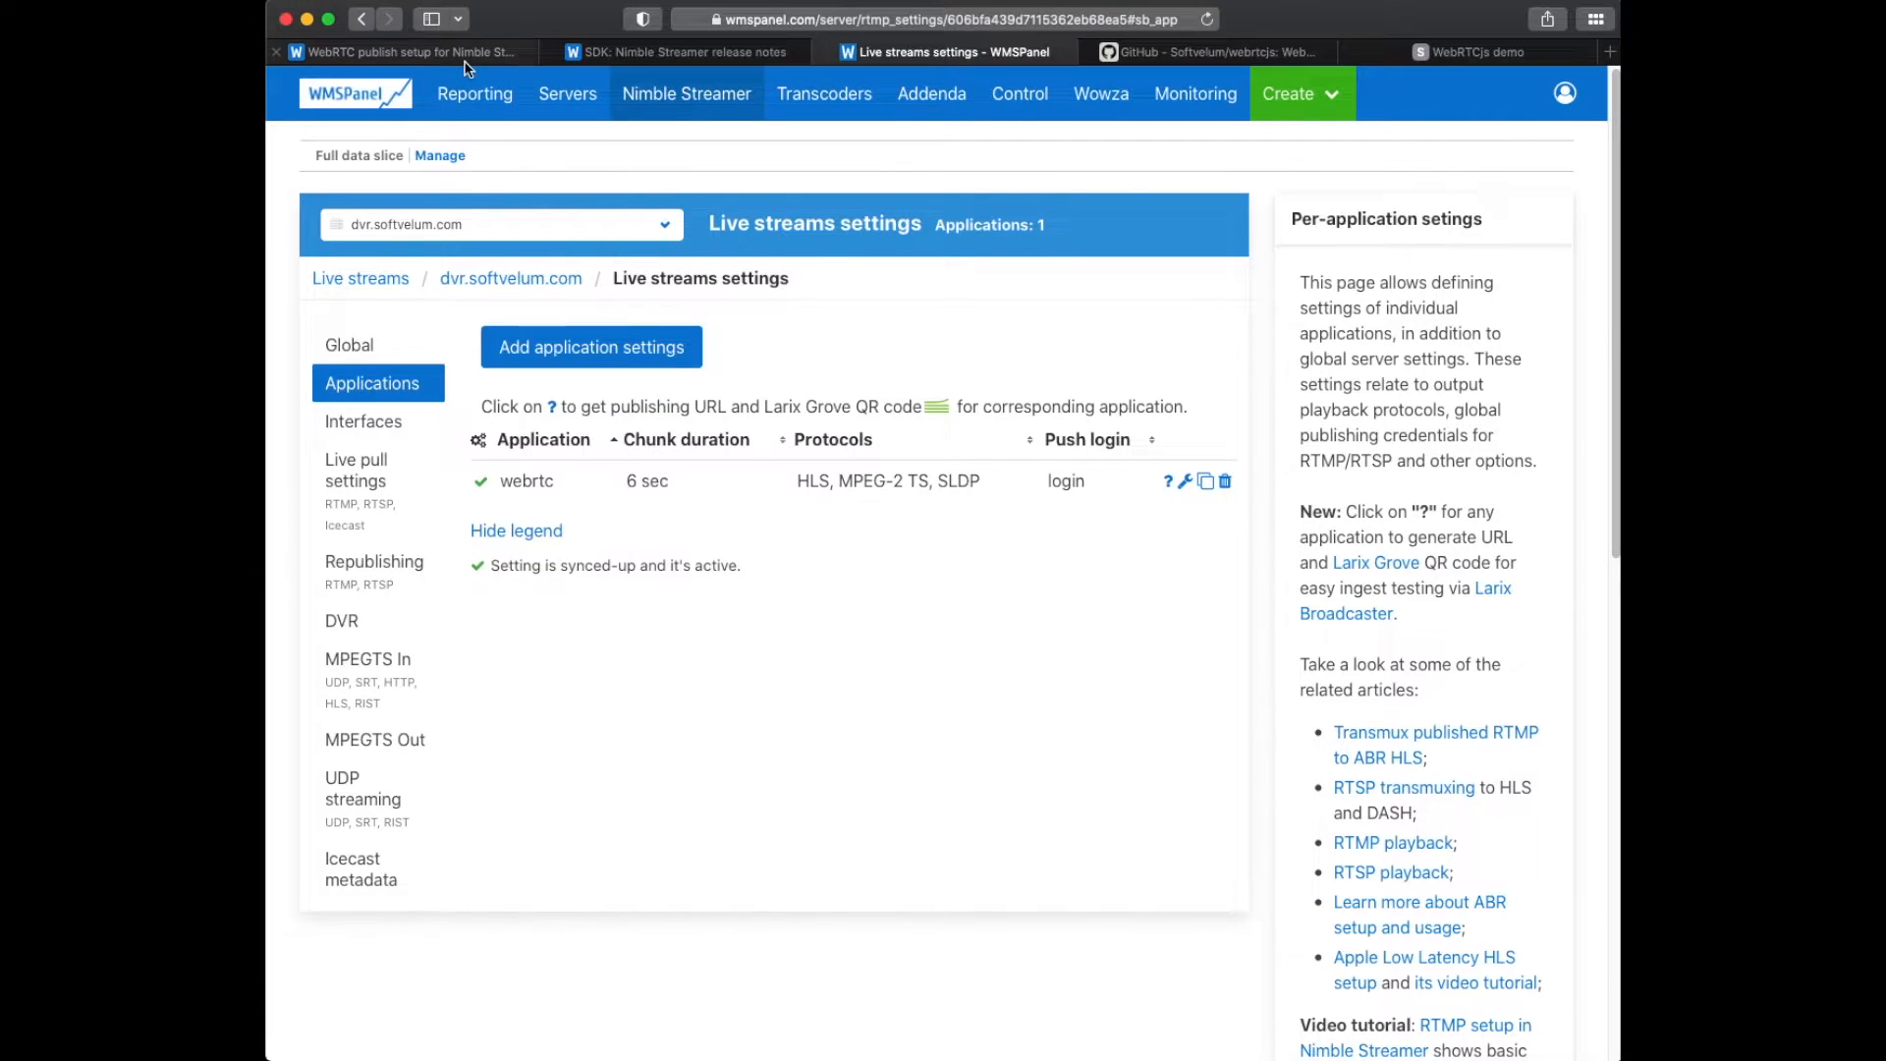
{"action": "left_click", "coordinate": [403, 51]}
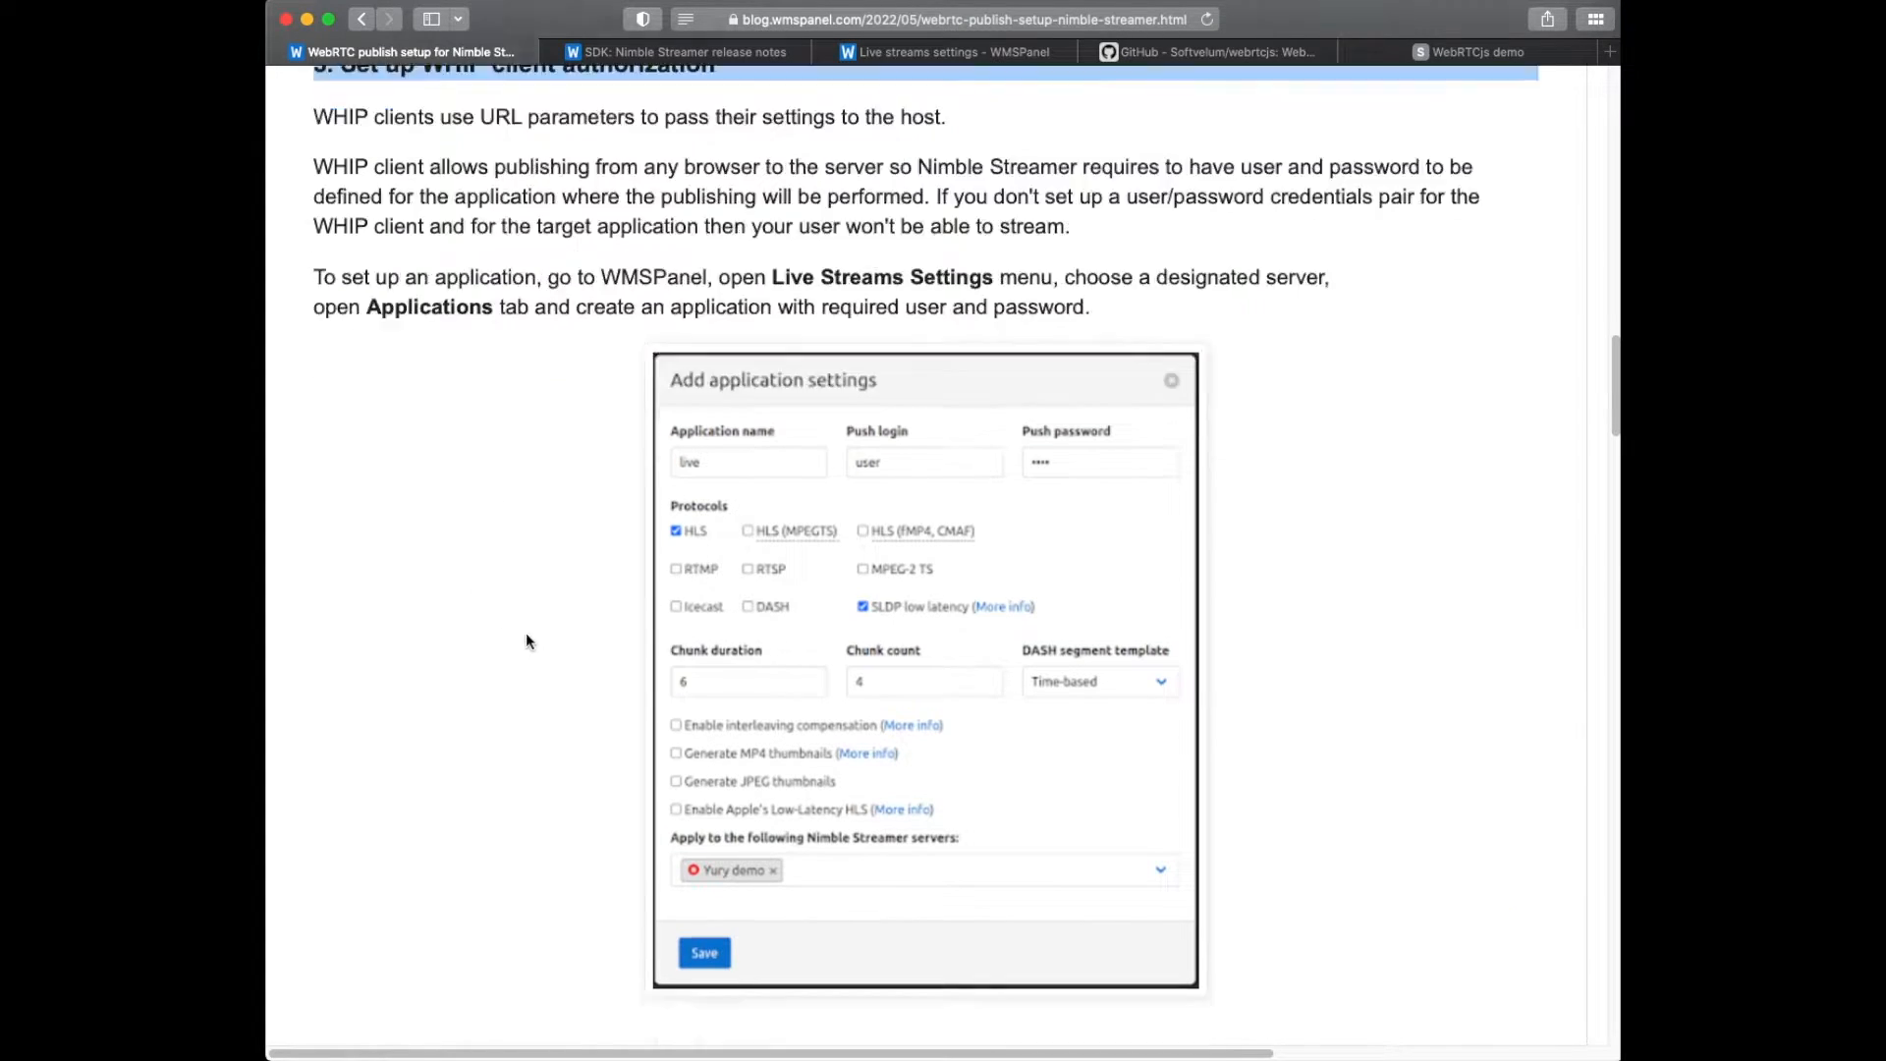
{"action": "scroll", "scroll_direction": "down", "scroll_amount": 3}
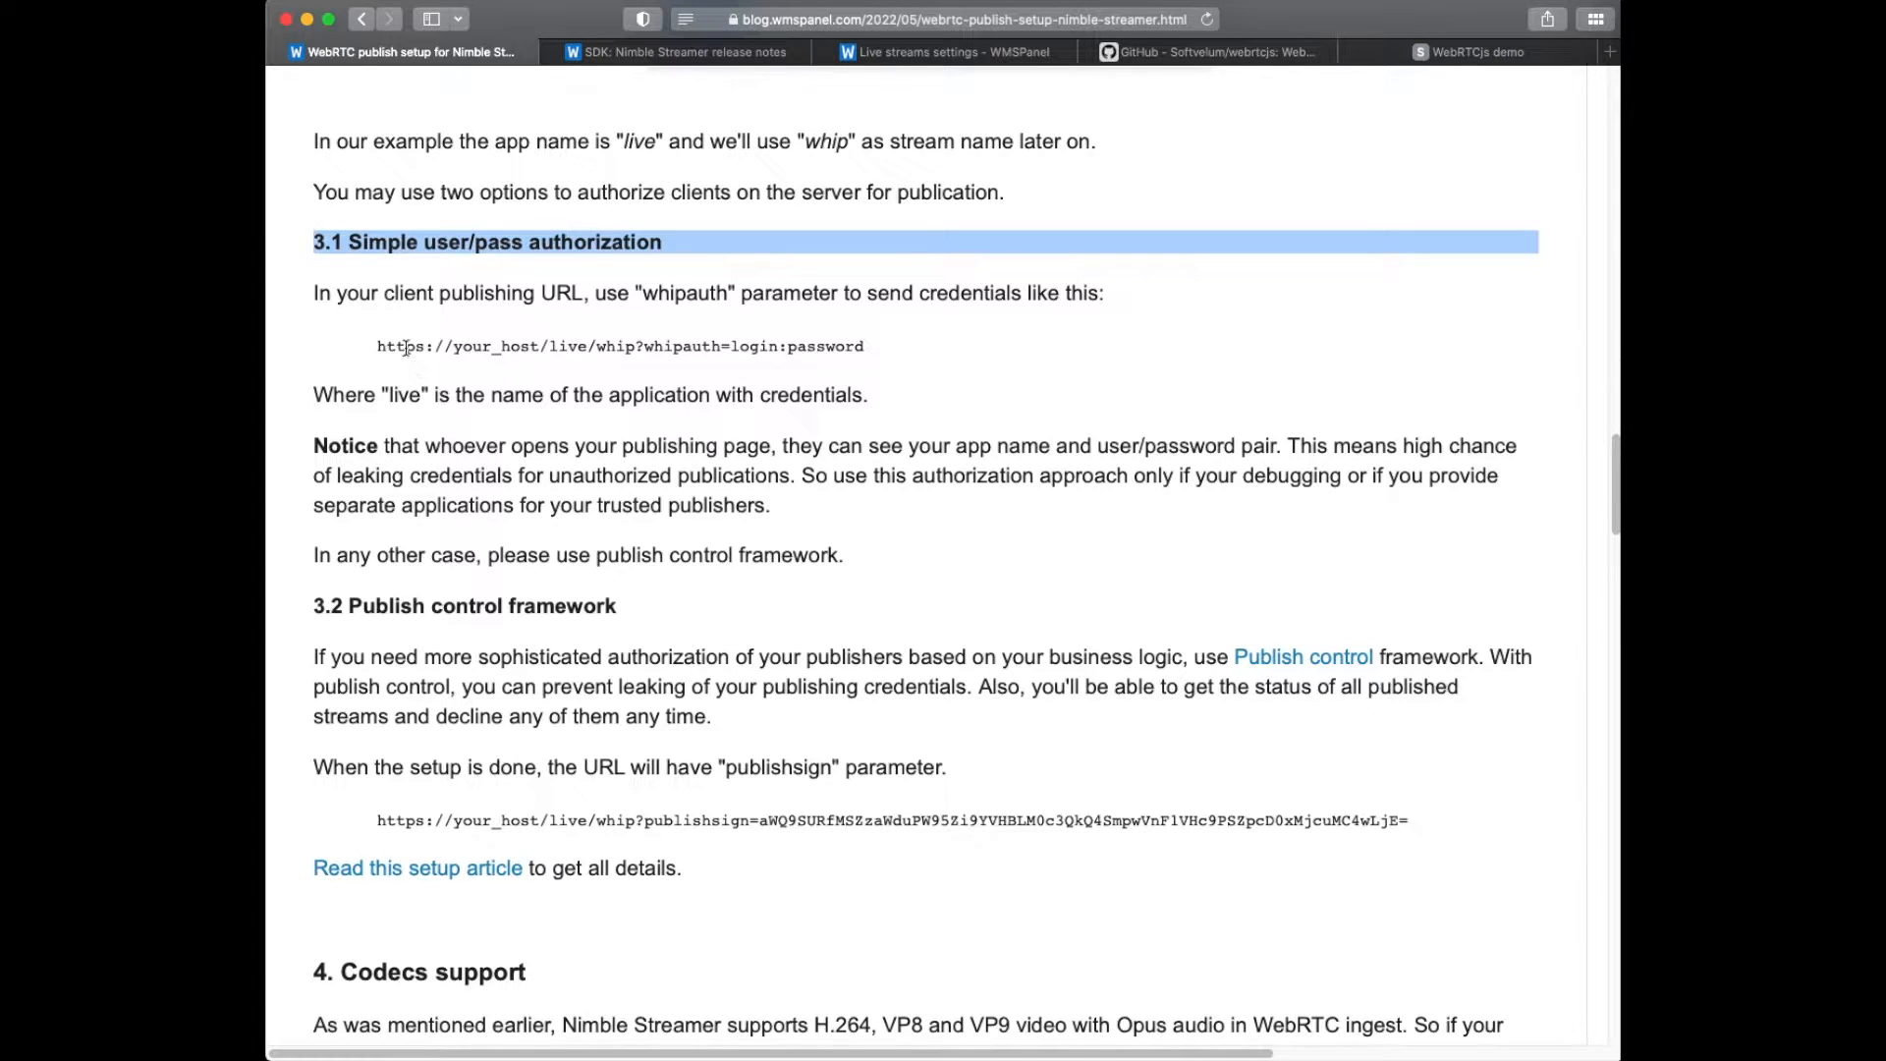
{"action": "scroll", "scroll_direction": "down", "scroll_amount": 3}
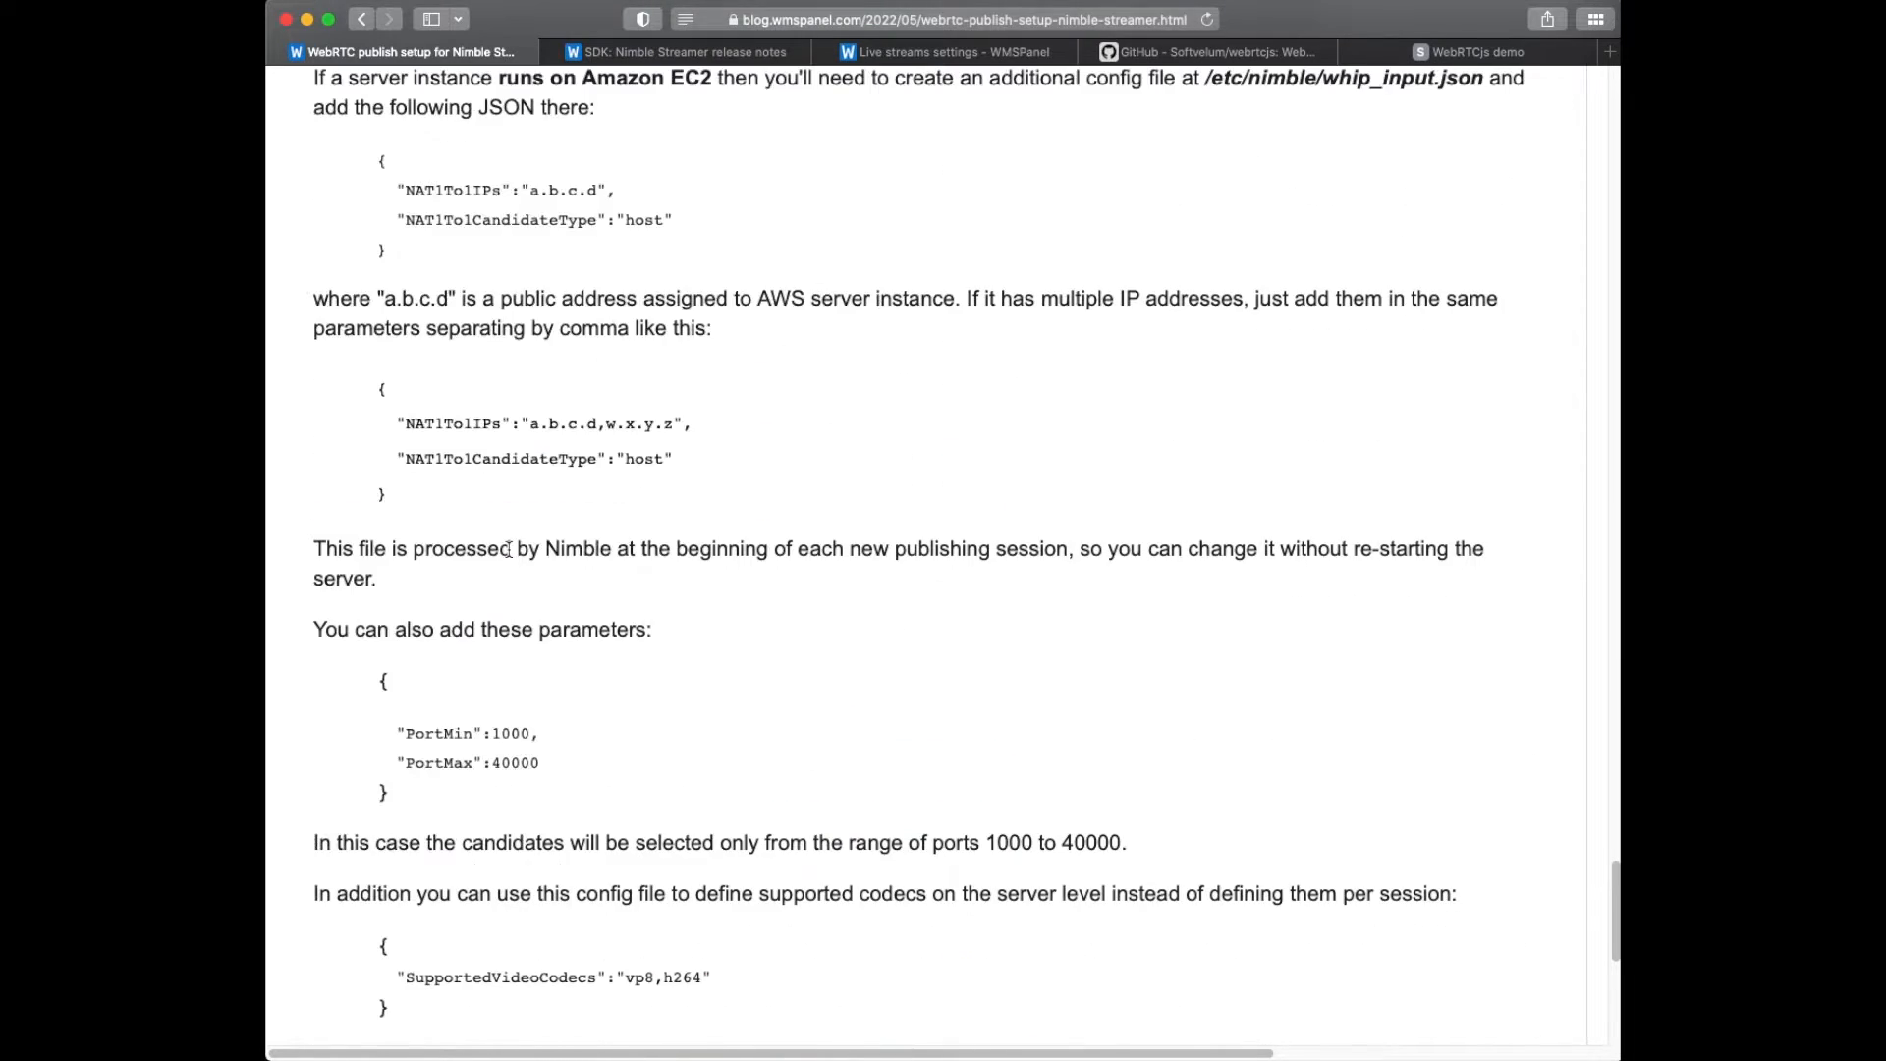
{"action": "scroll", "scroll_direction": "down", "scroll_amount": 3}
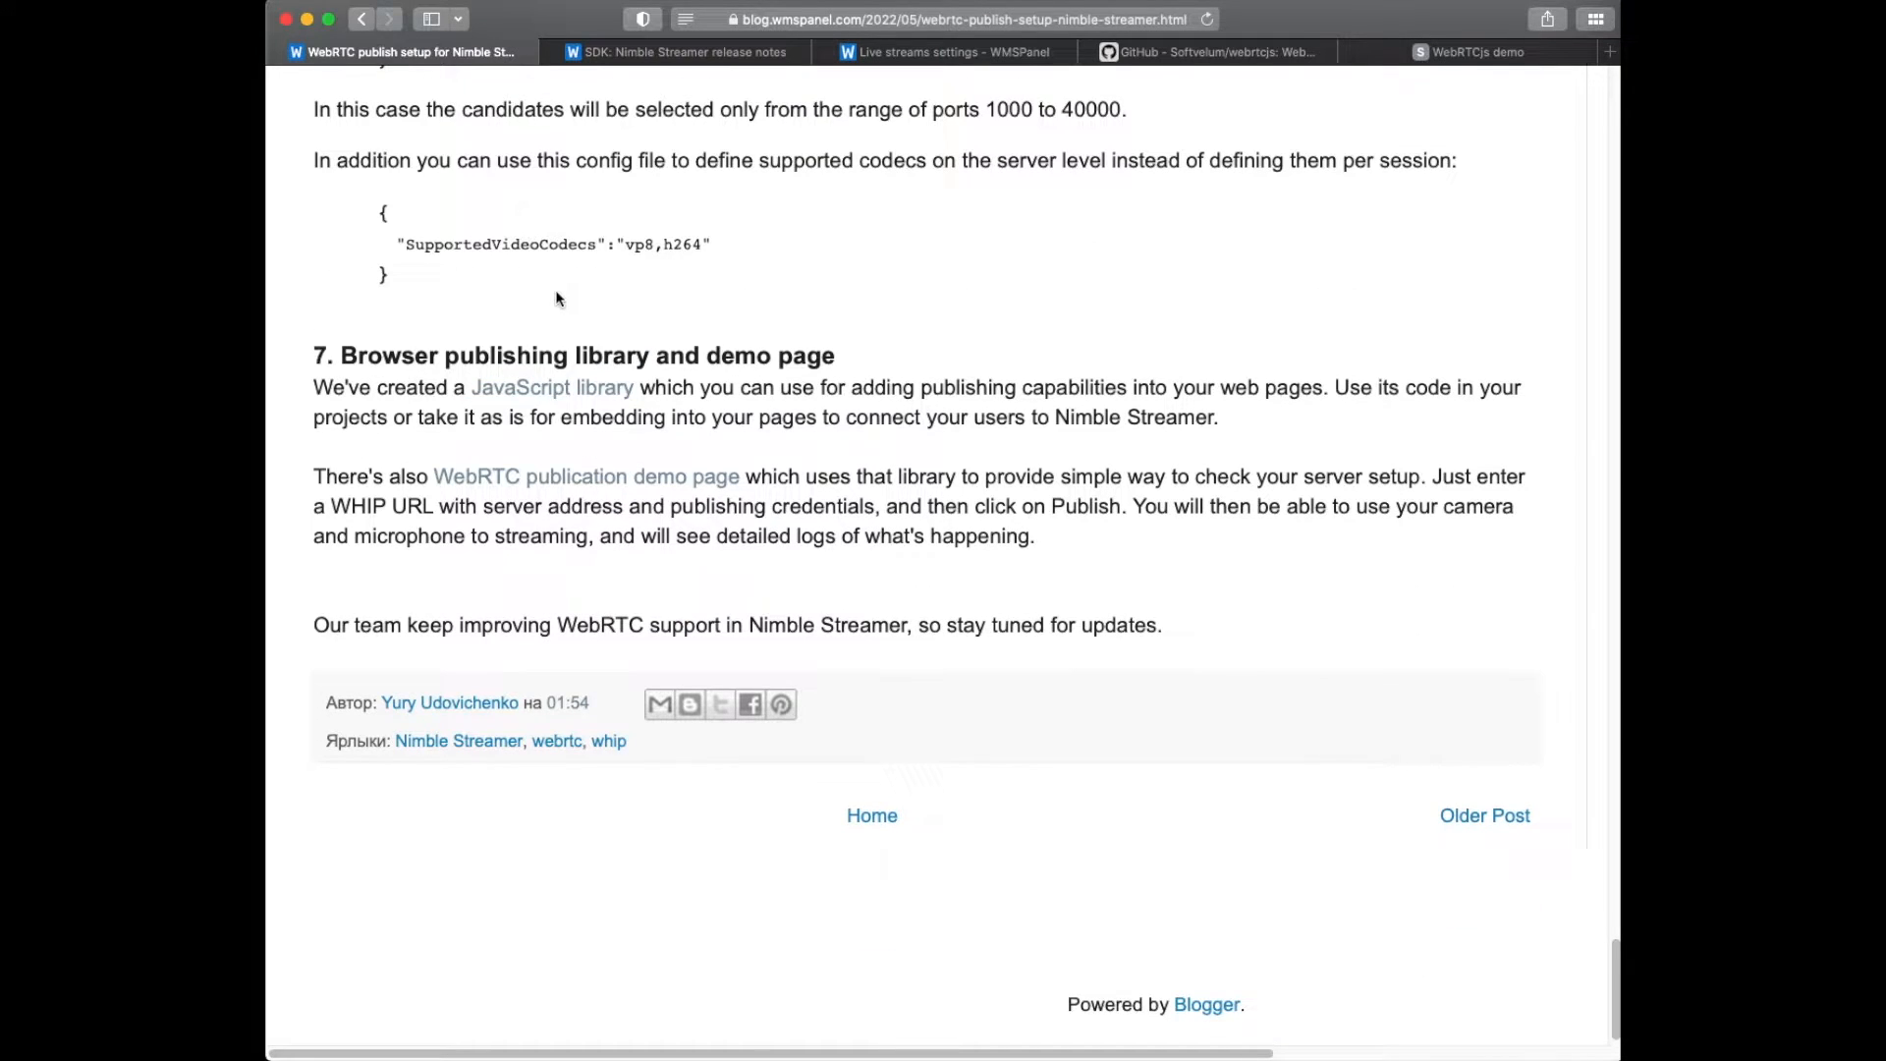
{"action": "left_click", "coordinate": [1202, 51]}
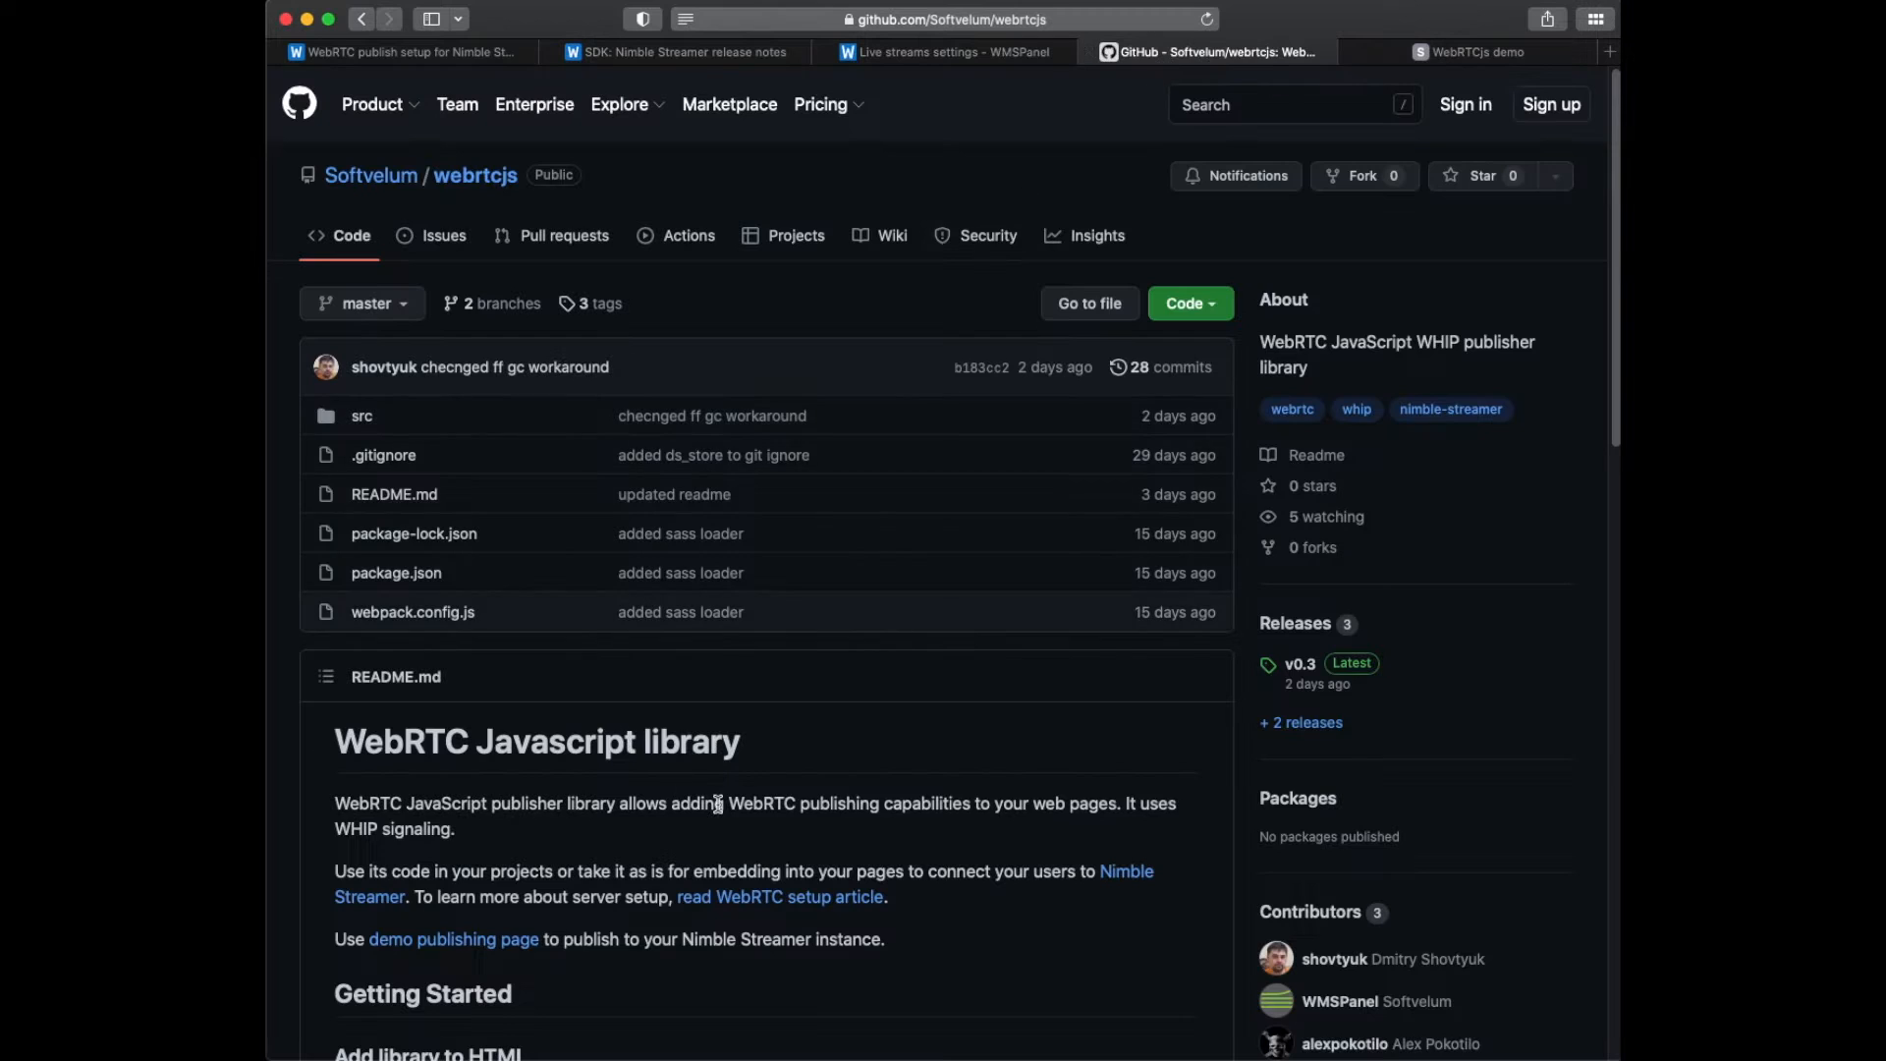
{"action": "scroll", "scroll_direction": "down", "scroll_amount": 3}
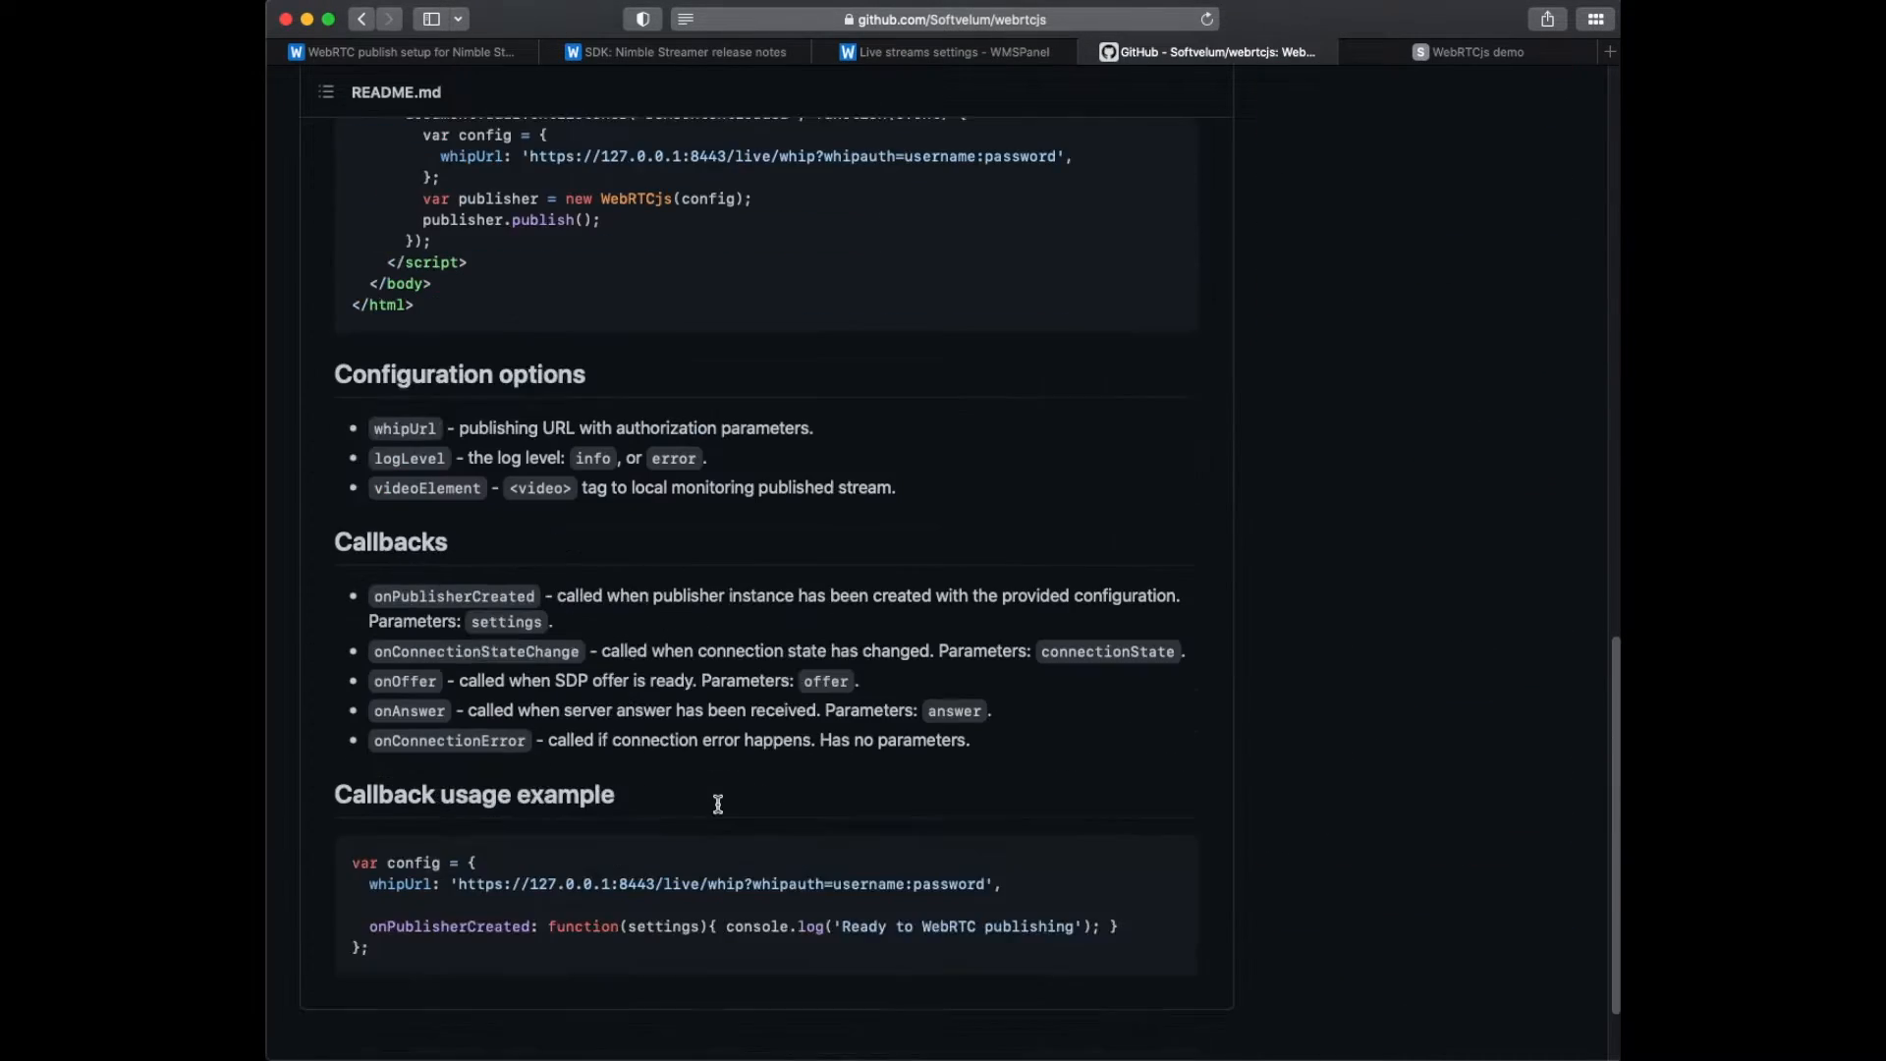
{"action": "left_click", "coordinate": [1477, 51]}
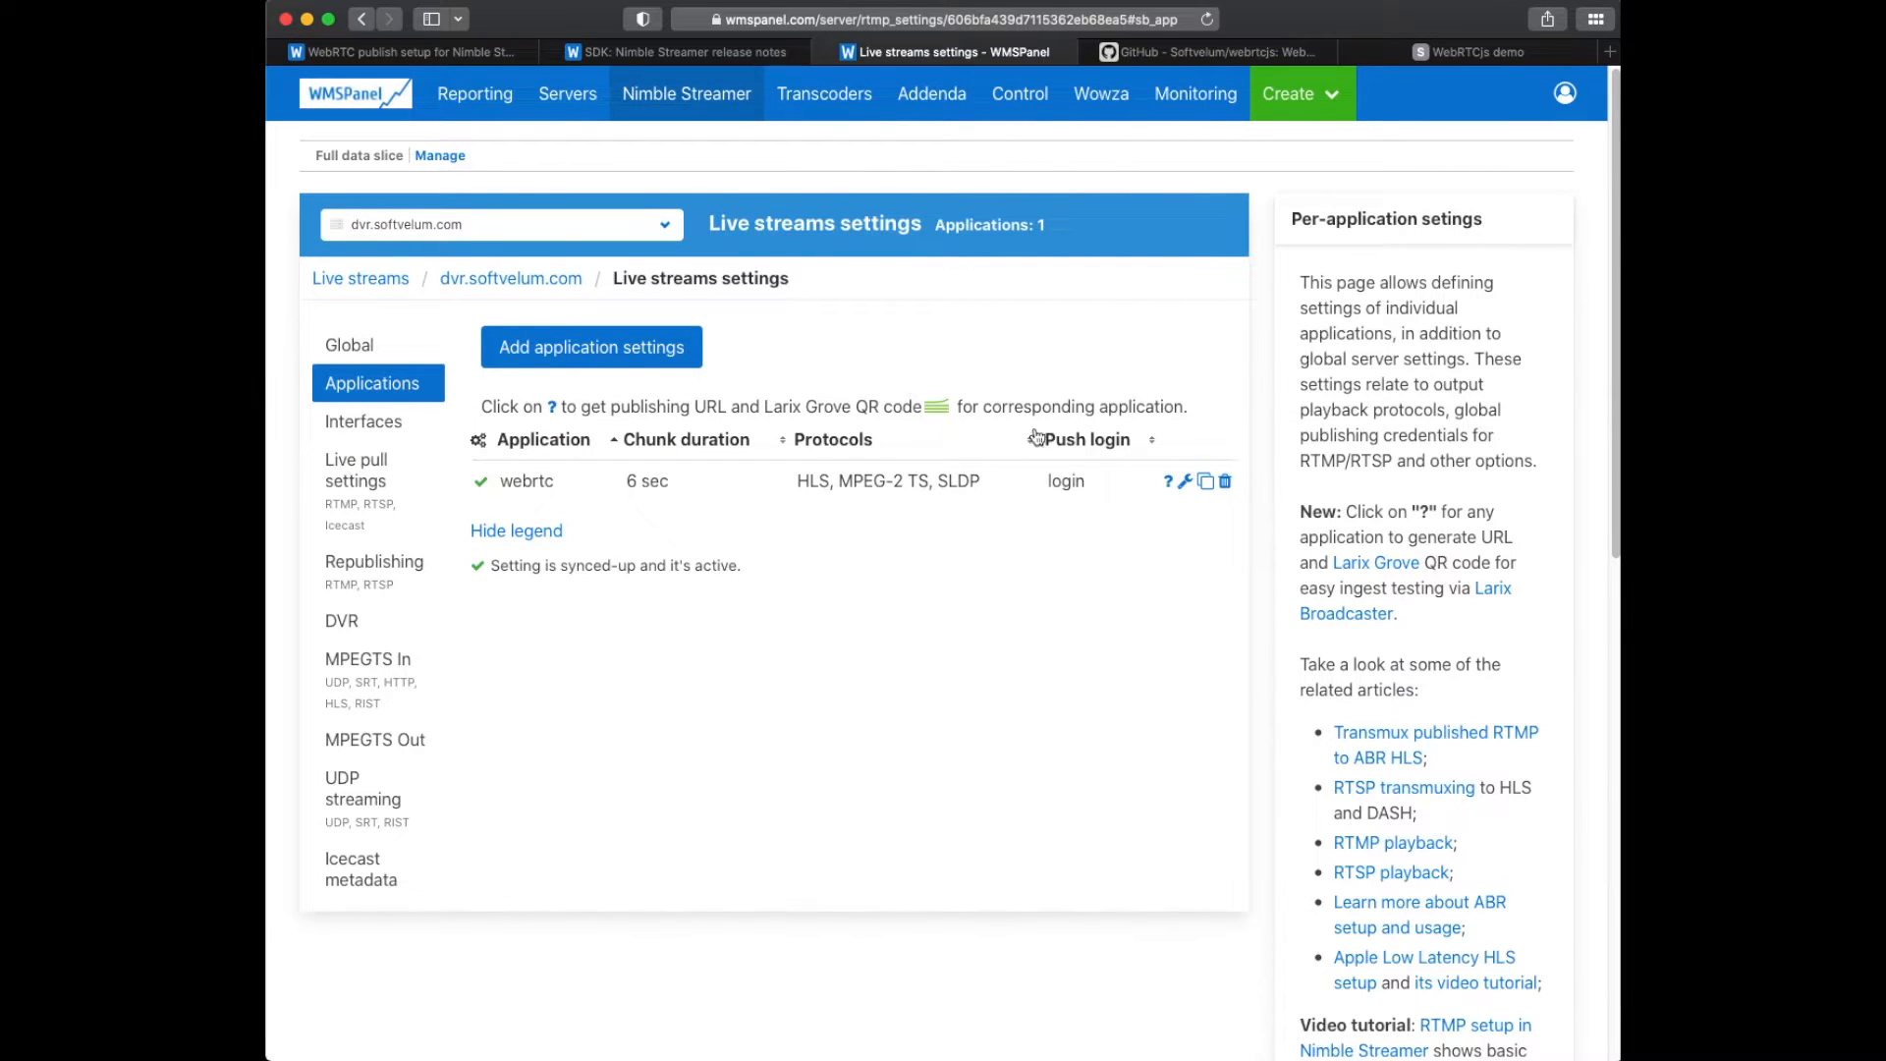
Fill the WHIP publish URL with host 192.168.0.11, stream webrtc/demo and login credentials.
{"action": "left_click", "coordinate": [1470, 51]}
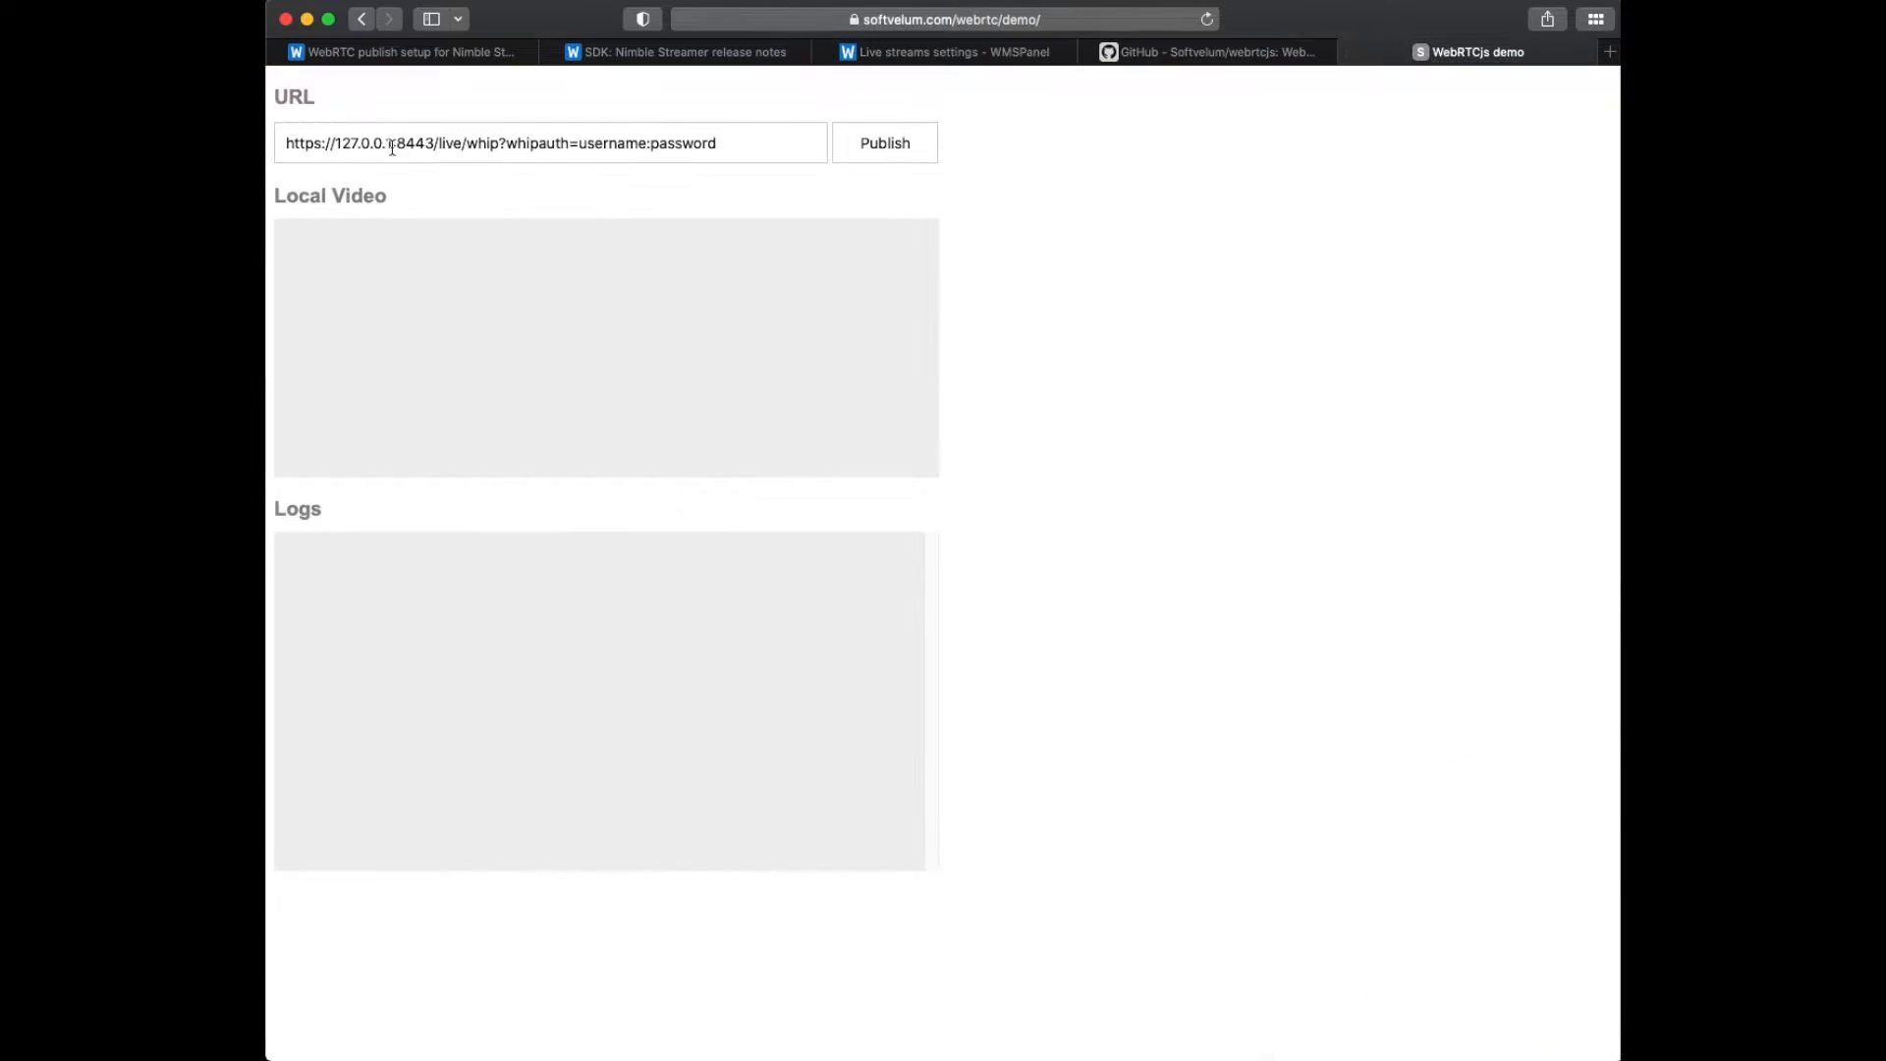
{"action": "double_click", "coordinate": [361, 141]}
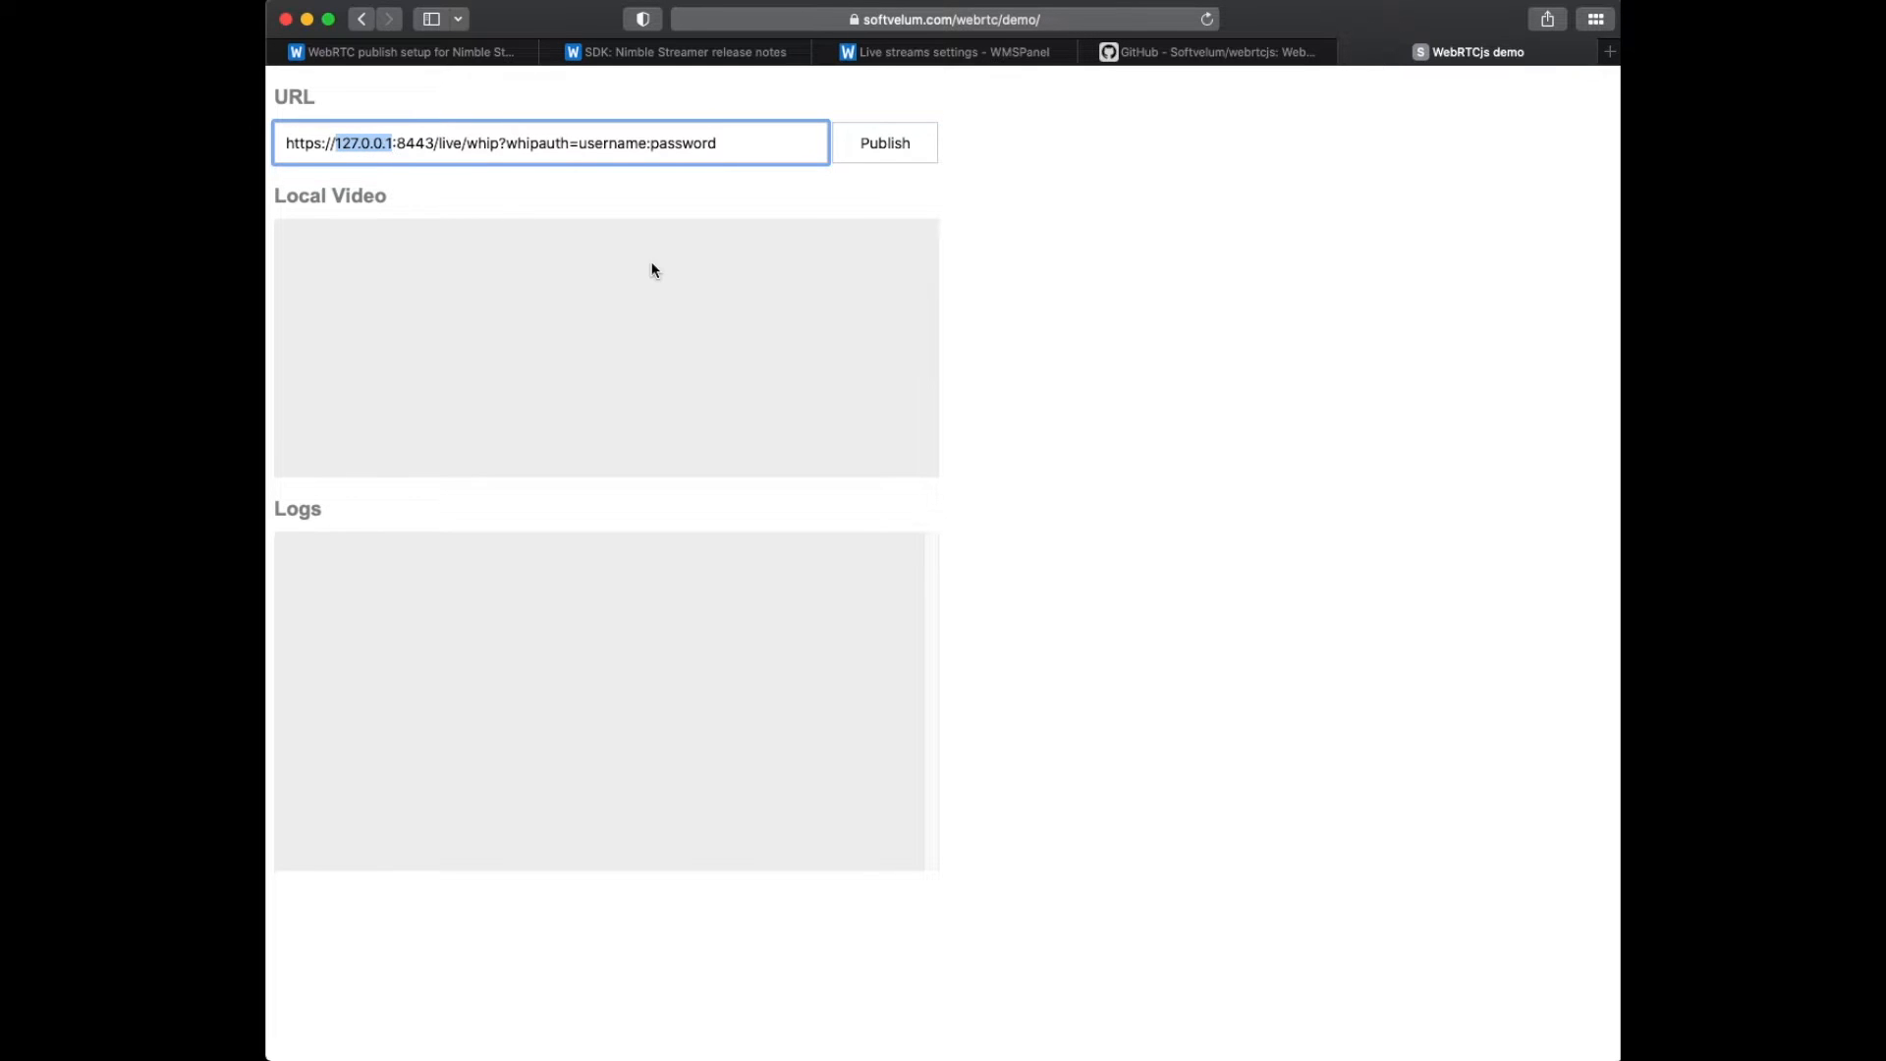
{"action": "type", "text": "192.168.01"}
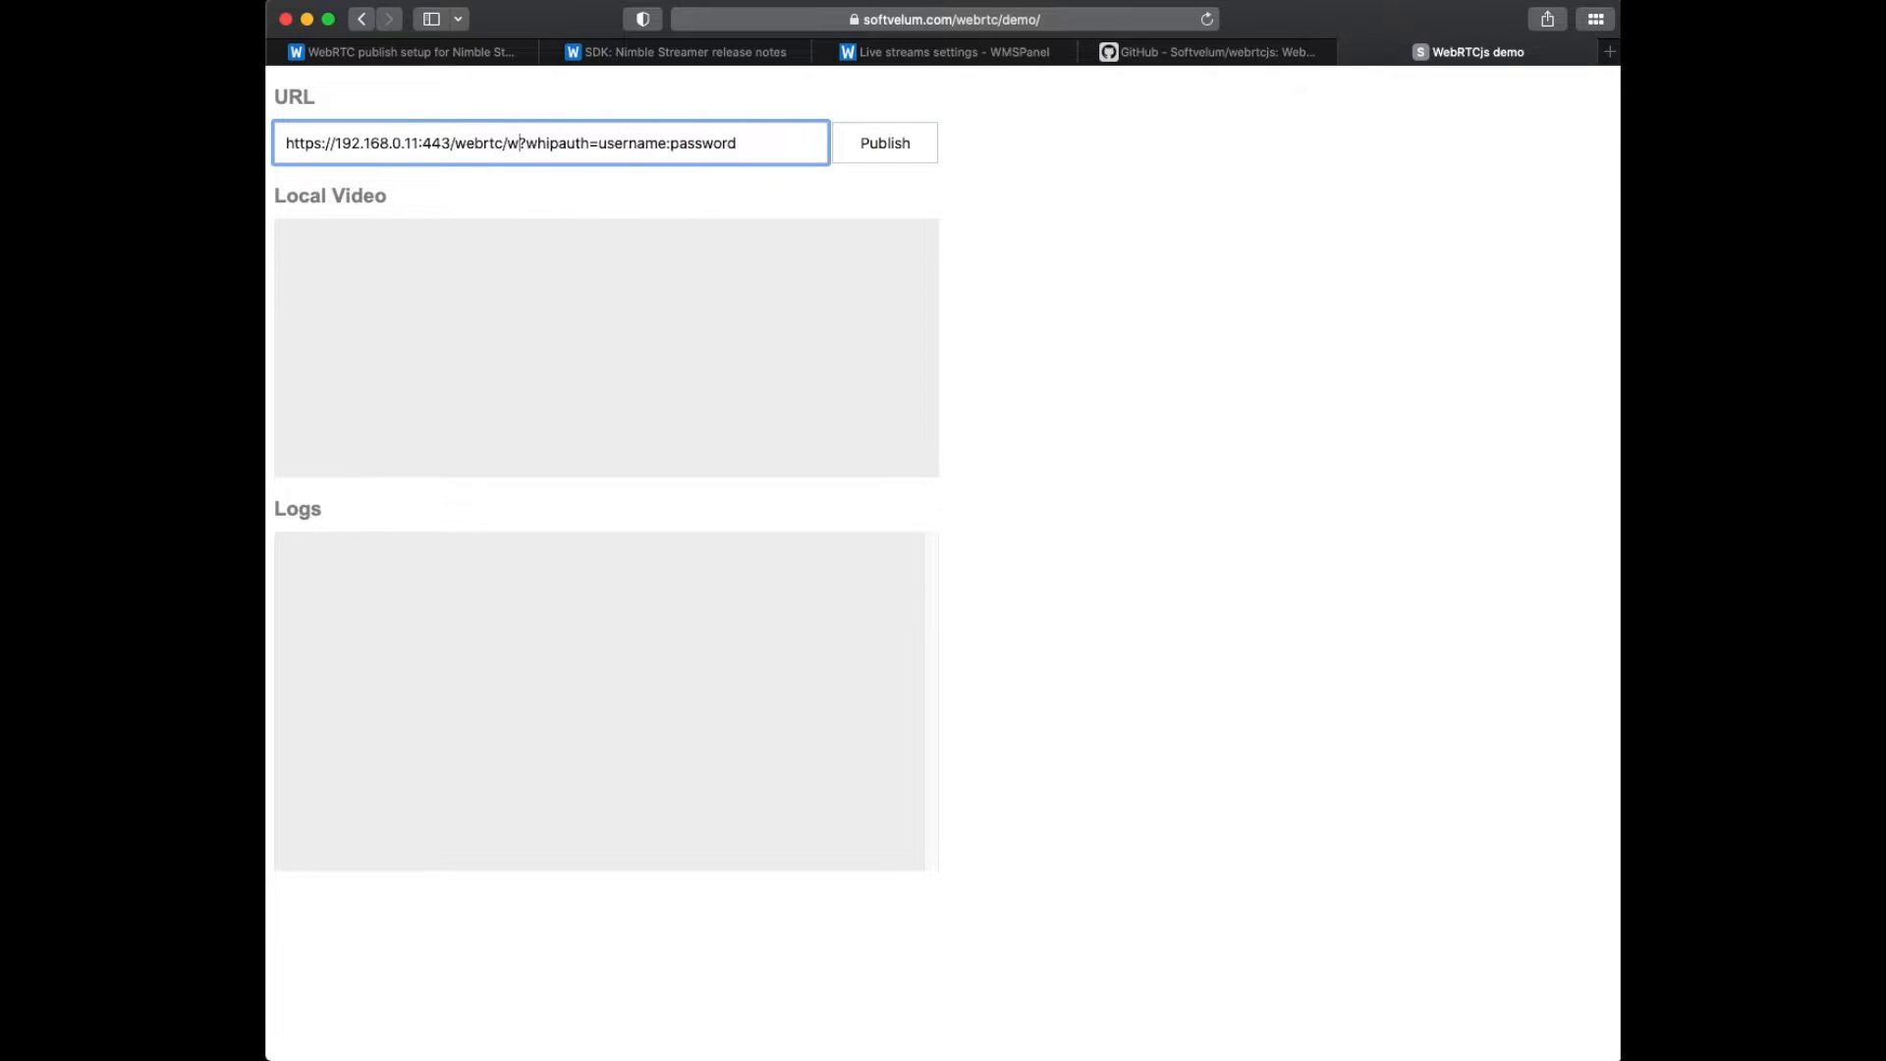
{"action": "type", "text": "demo"}
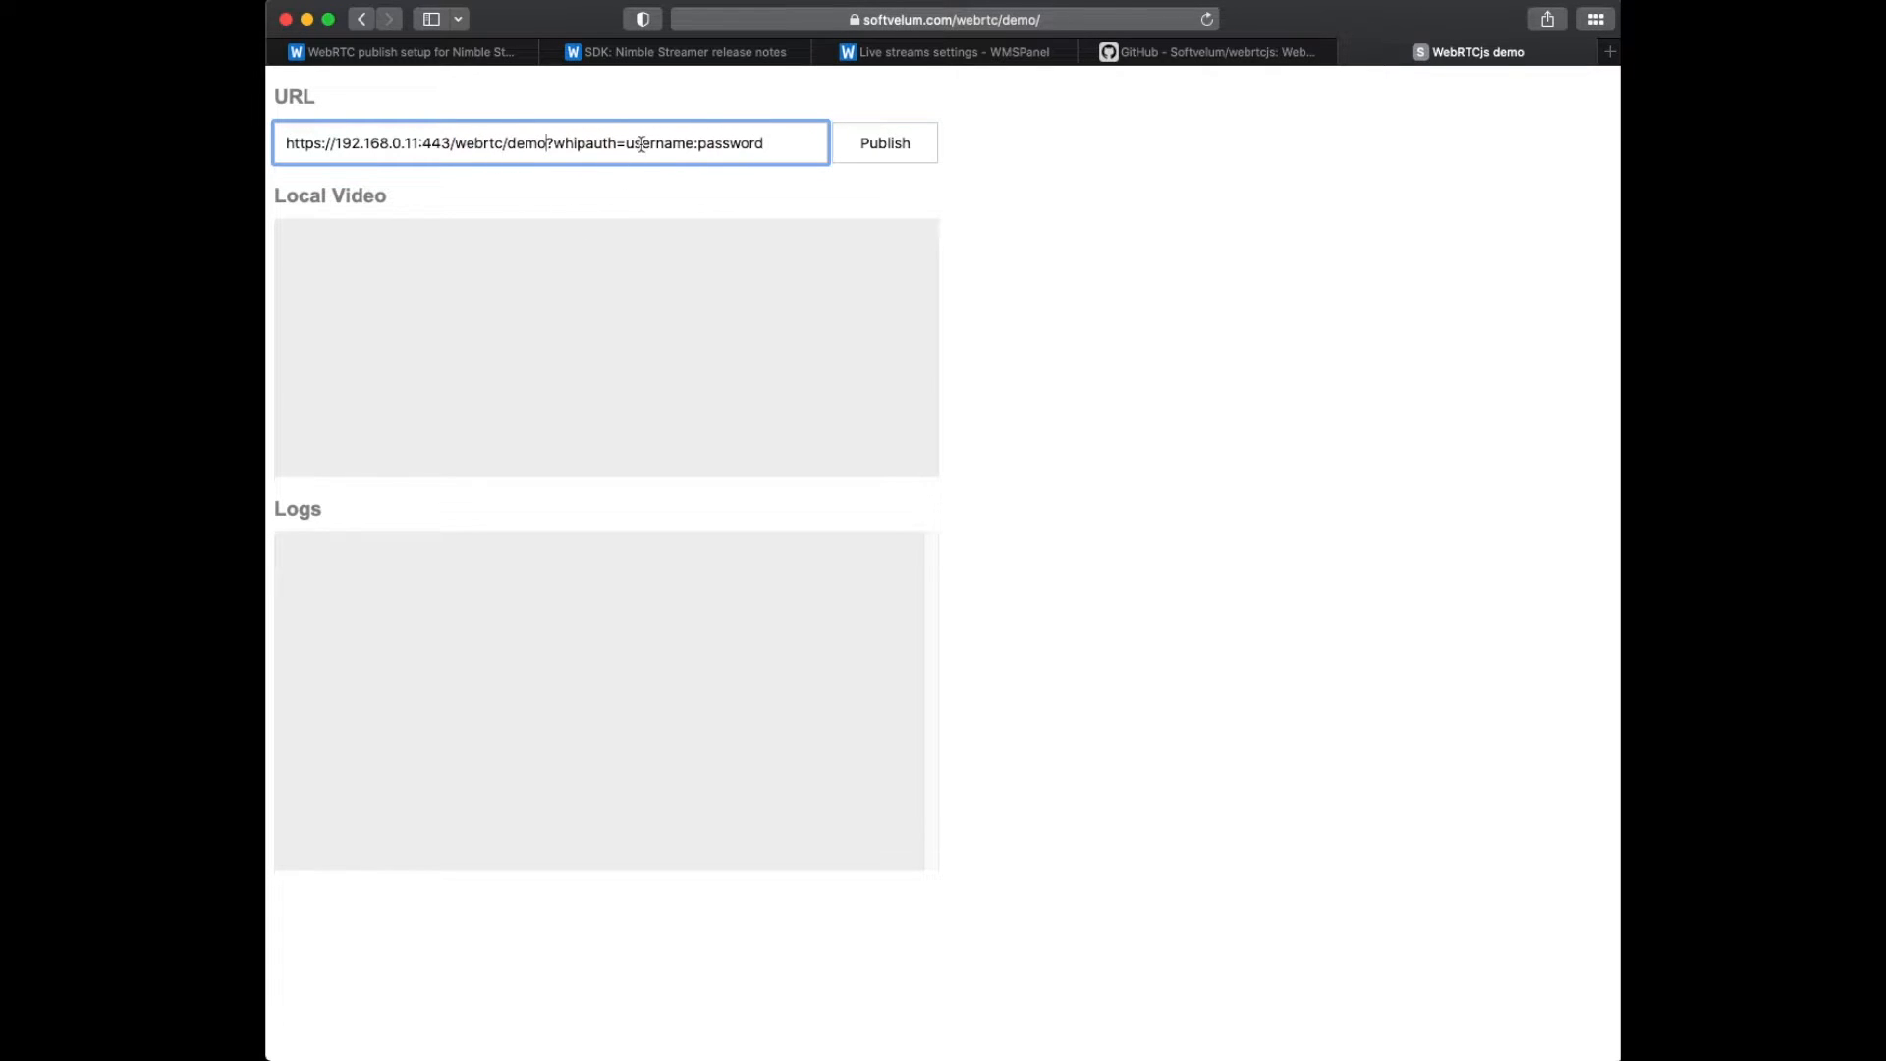
{"action": "type", "text": "login"}
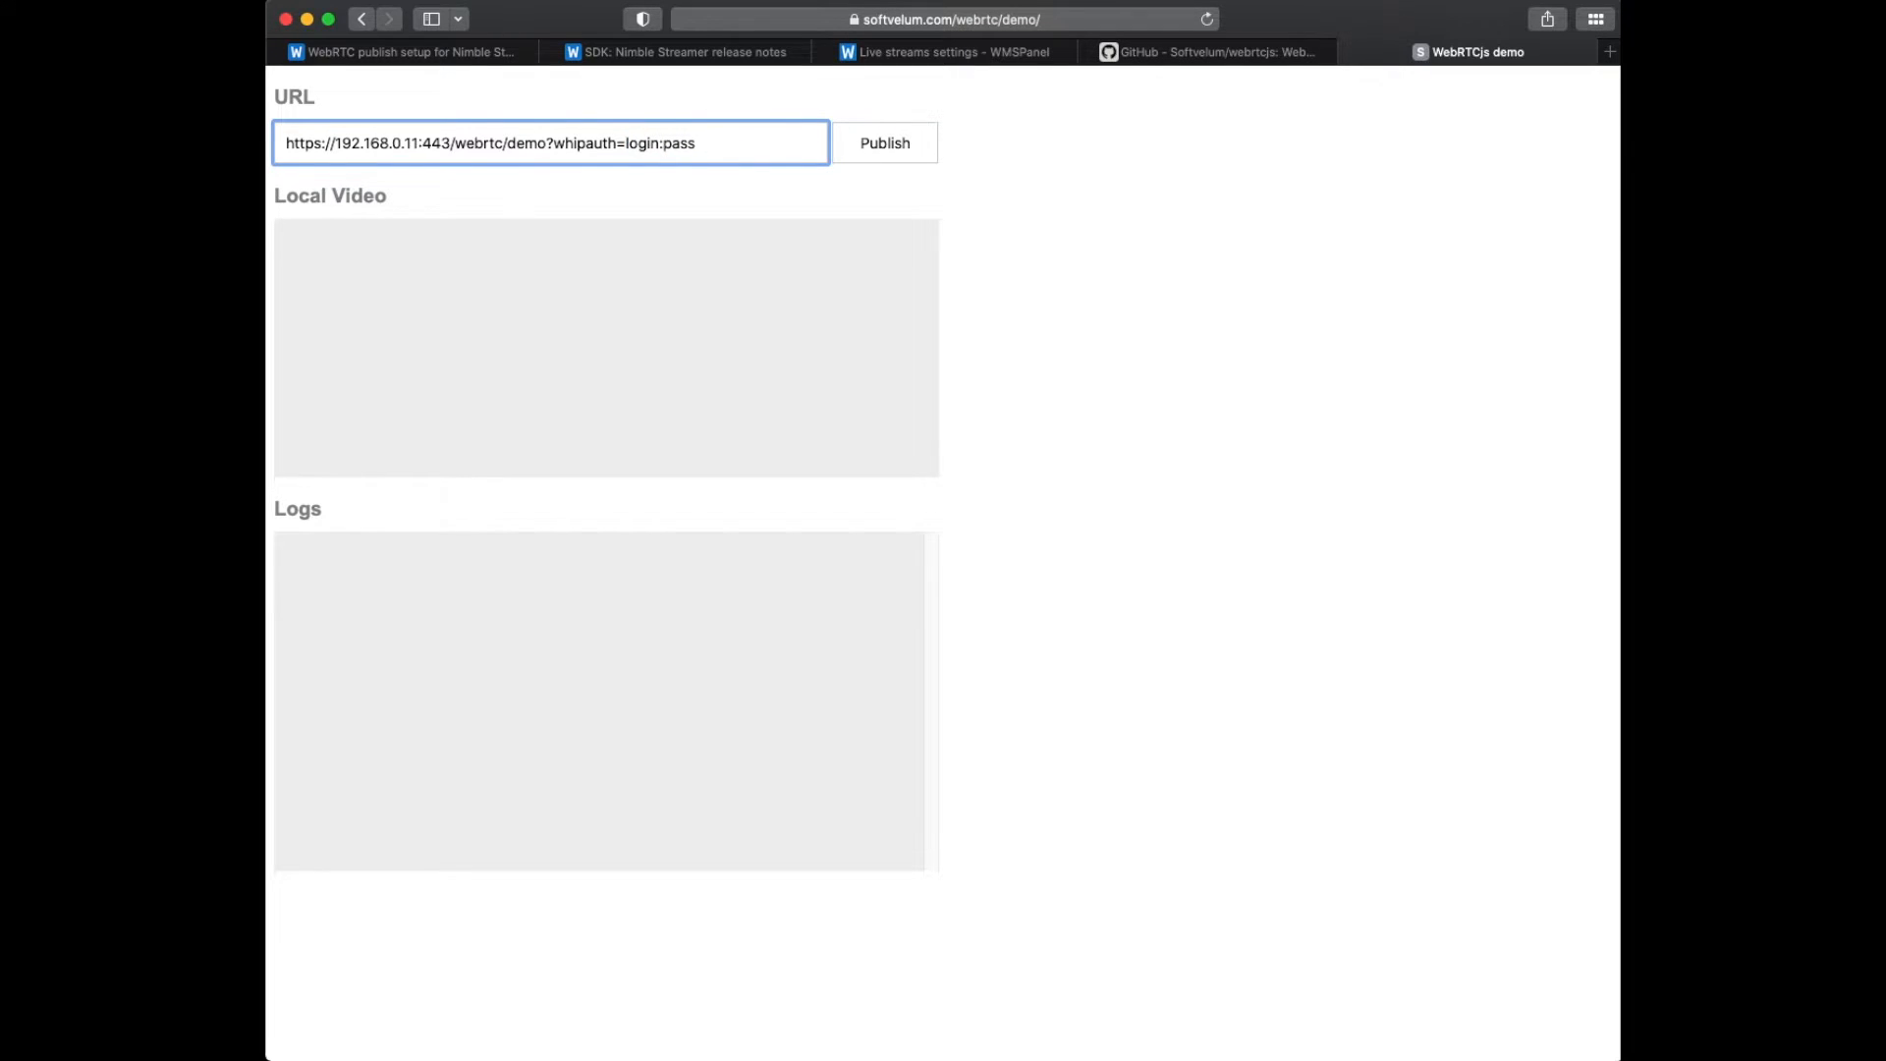
Copy the videocodecs=vp8 parameter from the setup article into the publish URL.
{"action": "left_click", "coordinate": [401, 51]}
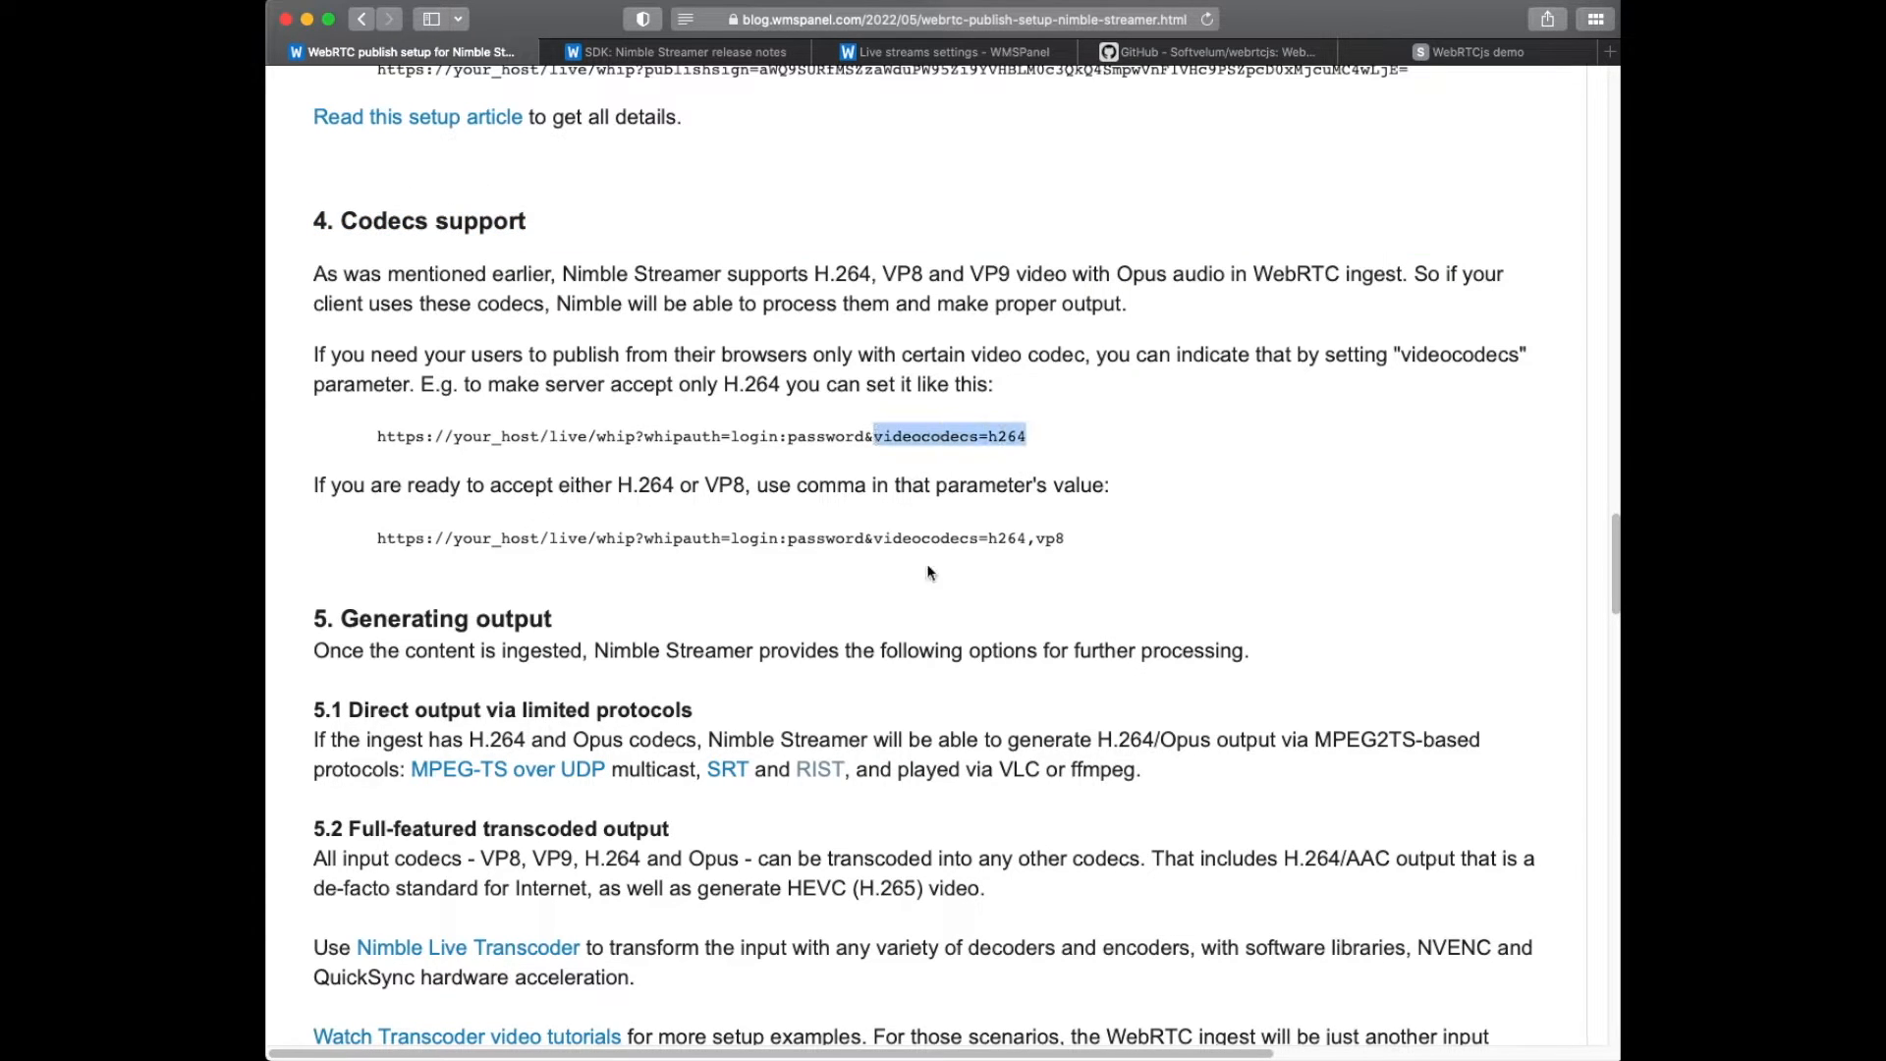
{"action": "right_click", "coordinate": [949, 436]}
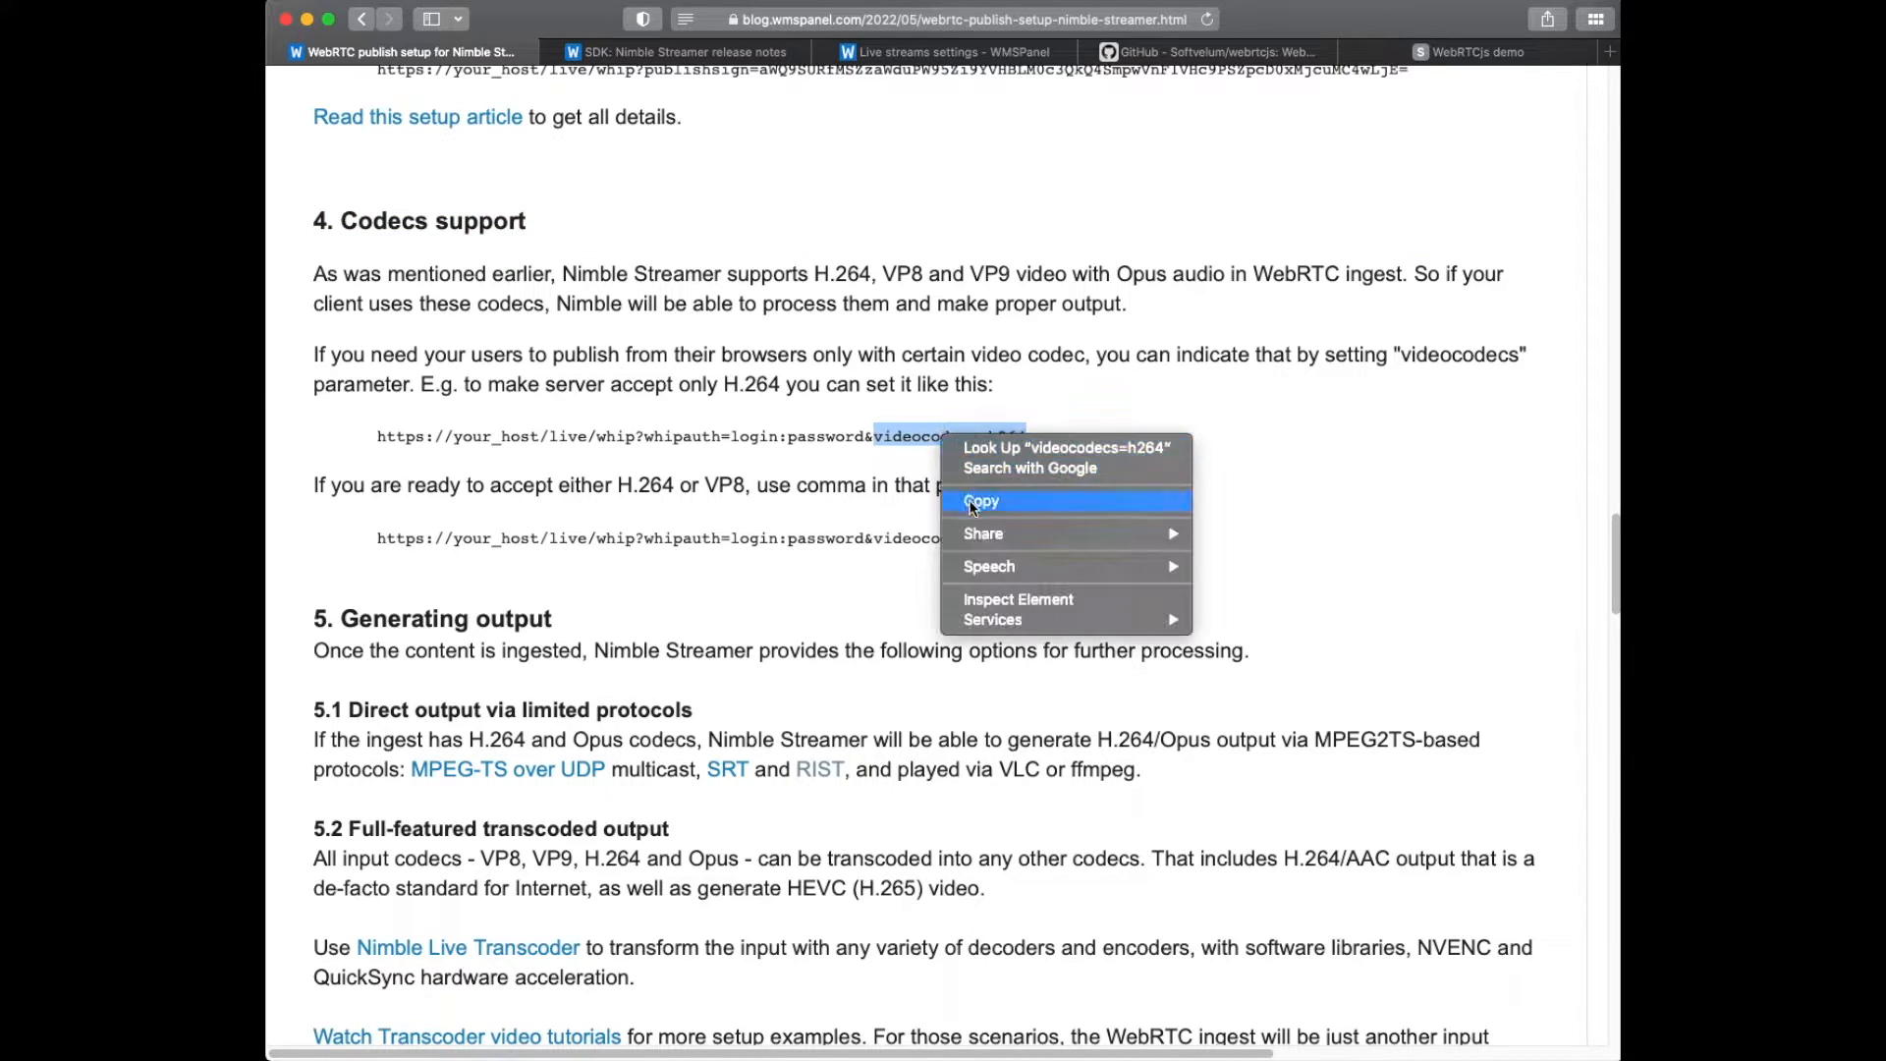
{"action": "left_click", "coordinate": [982, 501]}
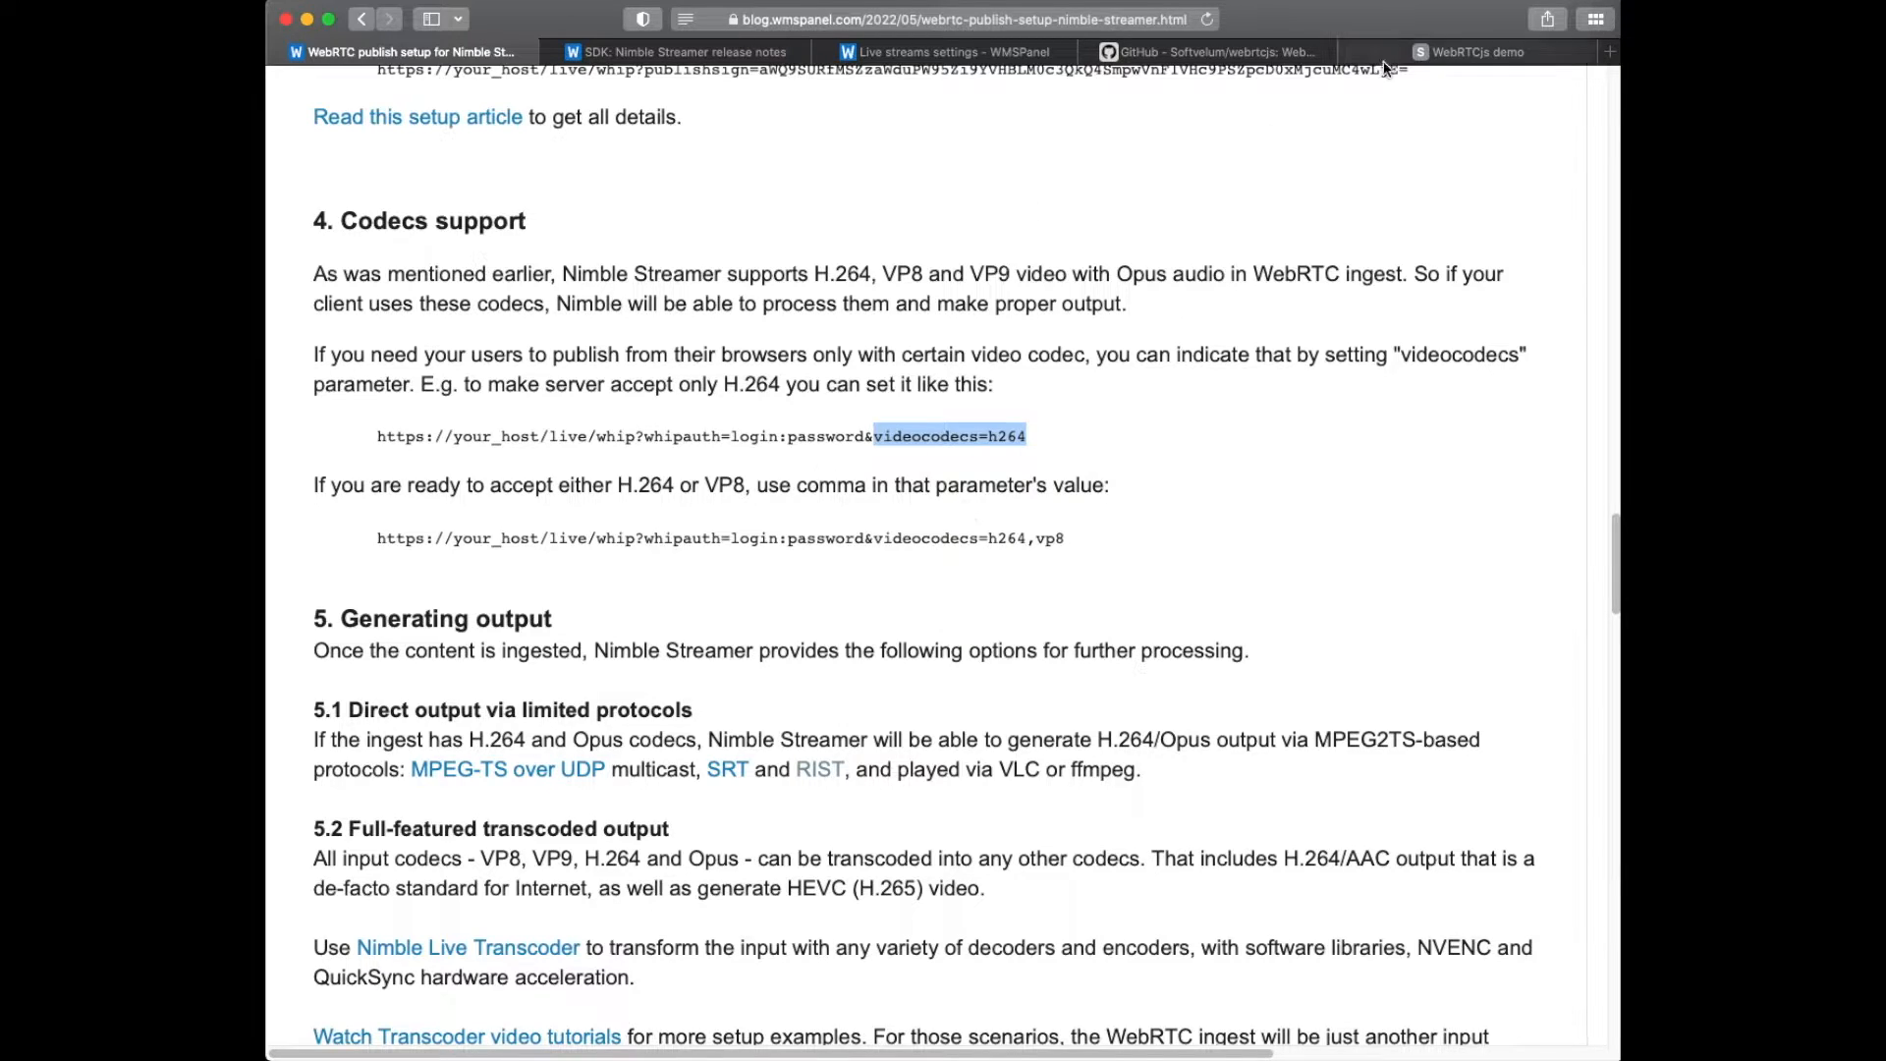
{"action": "left_click", "coordinate": [1475, 51]}
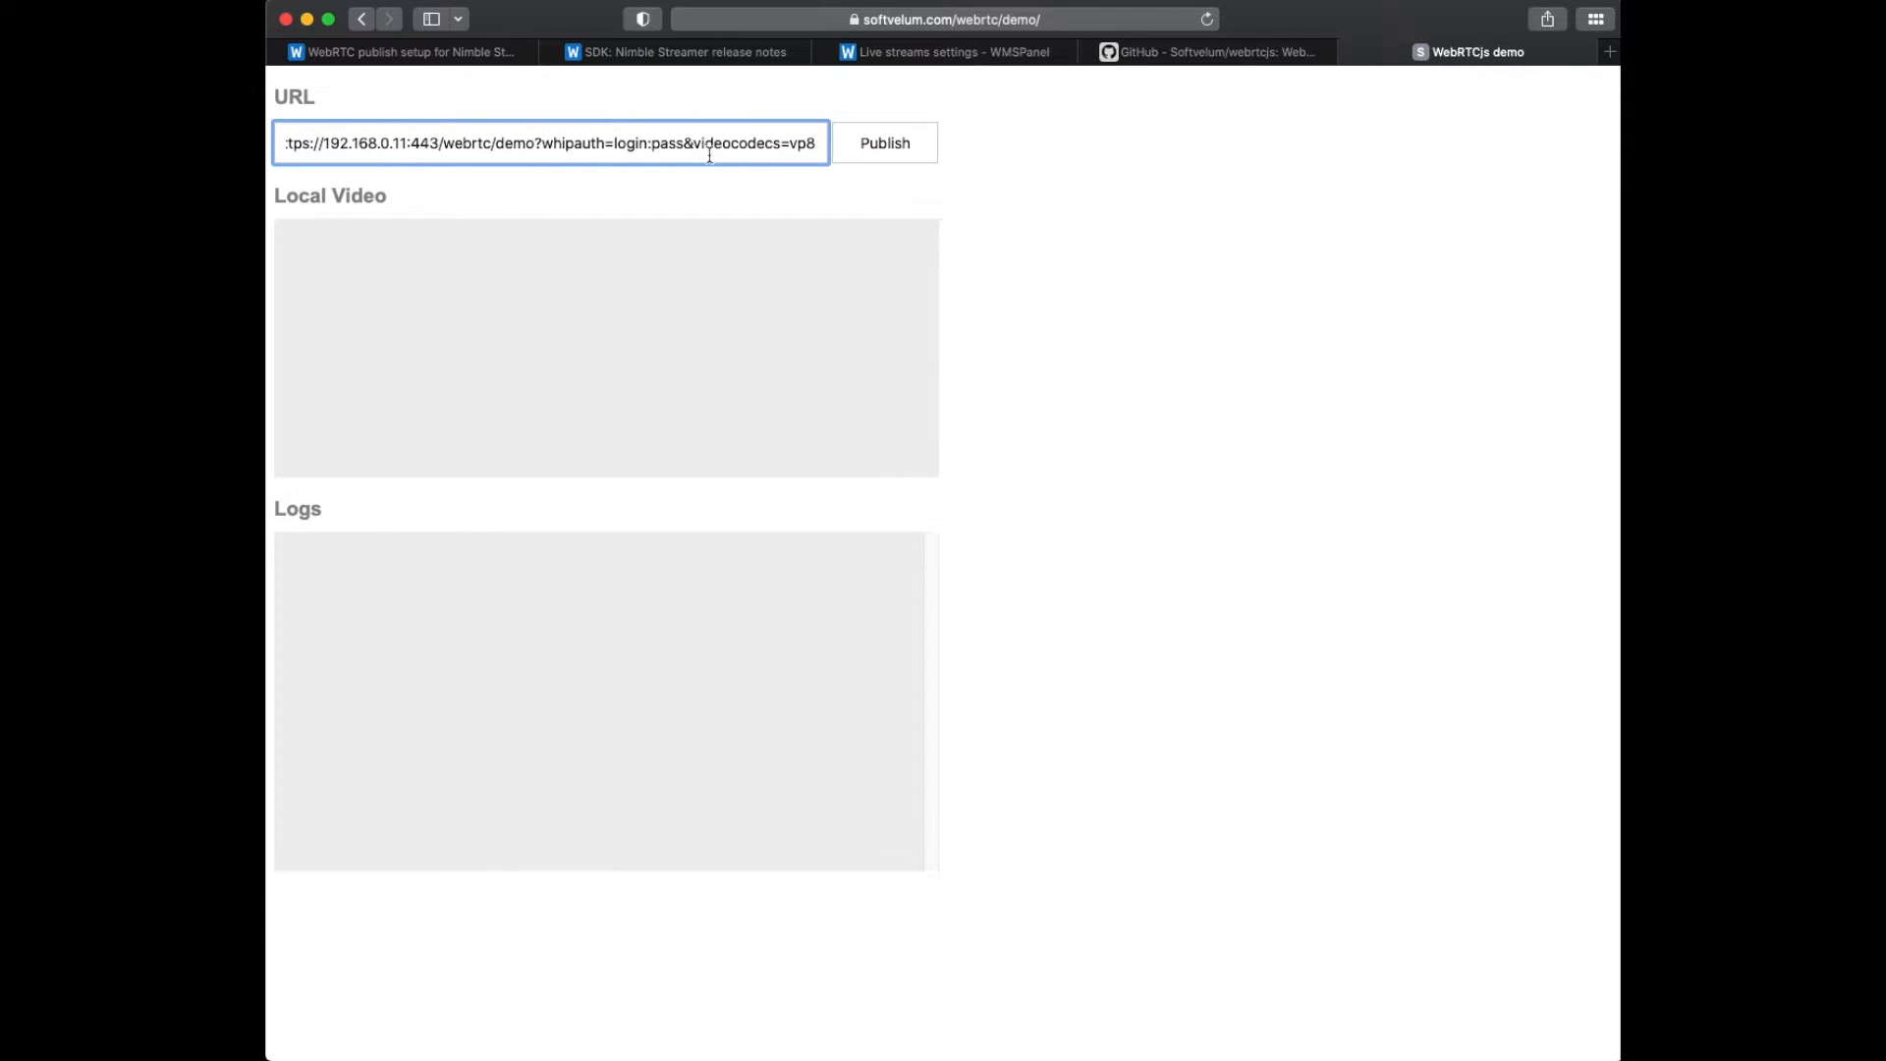
Publish the webcam so local video shows and the log reports connected.
{"action": "left_click", "coordinate": [884, 141]}
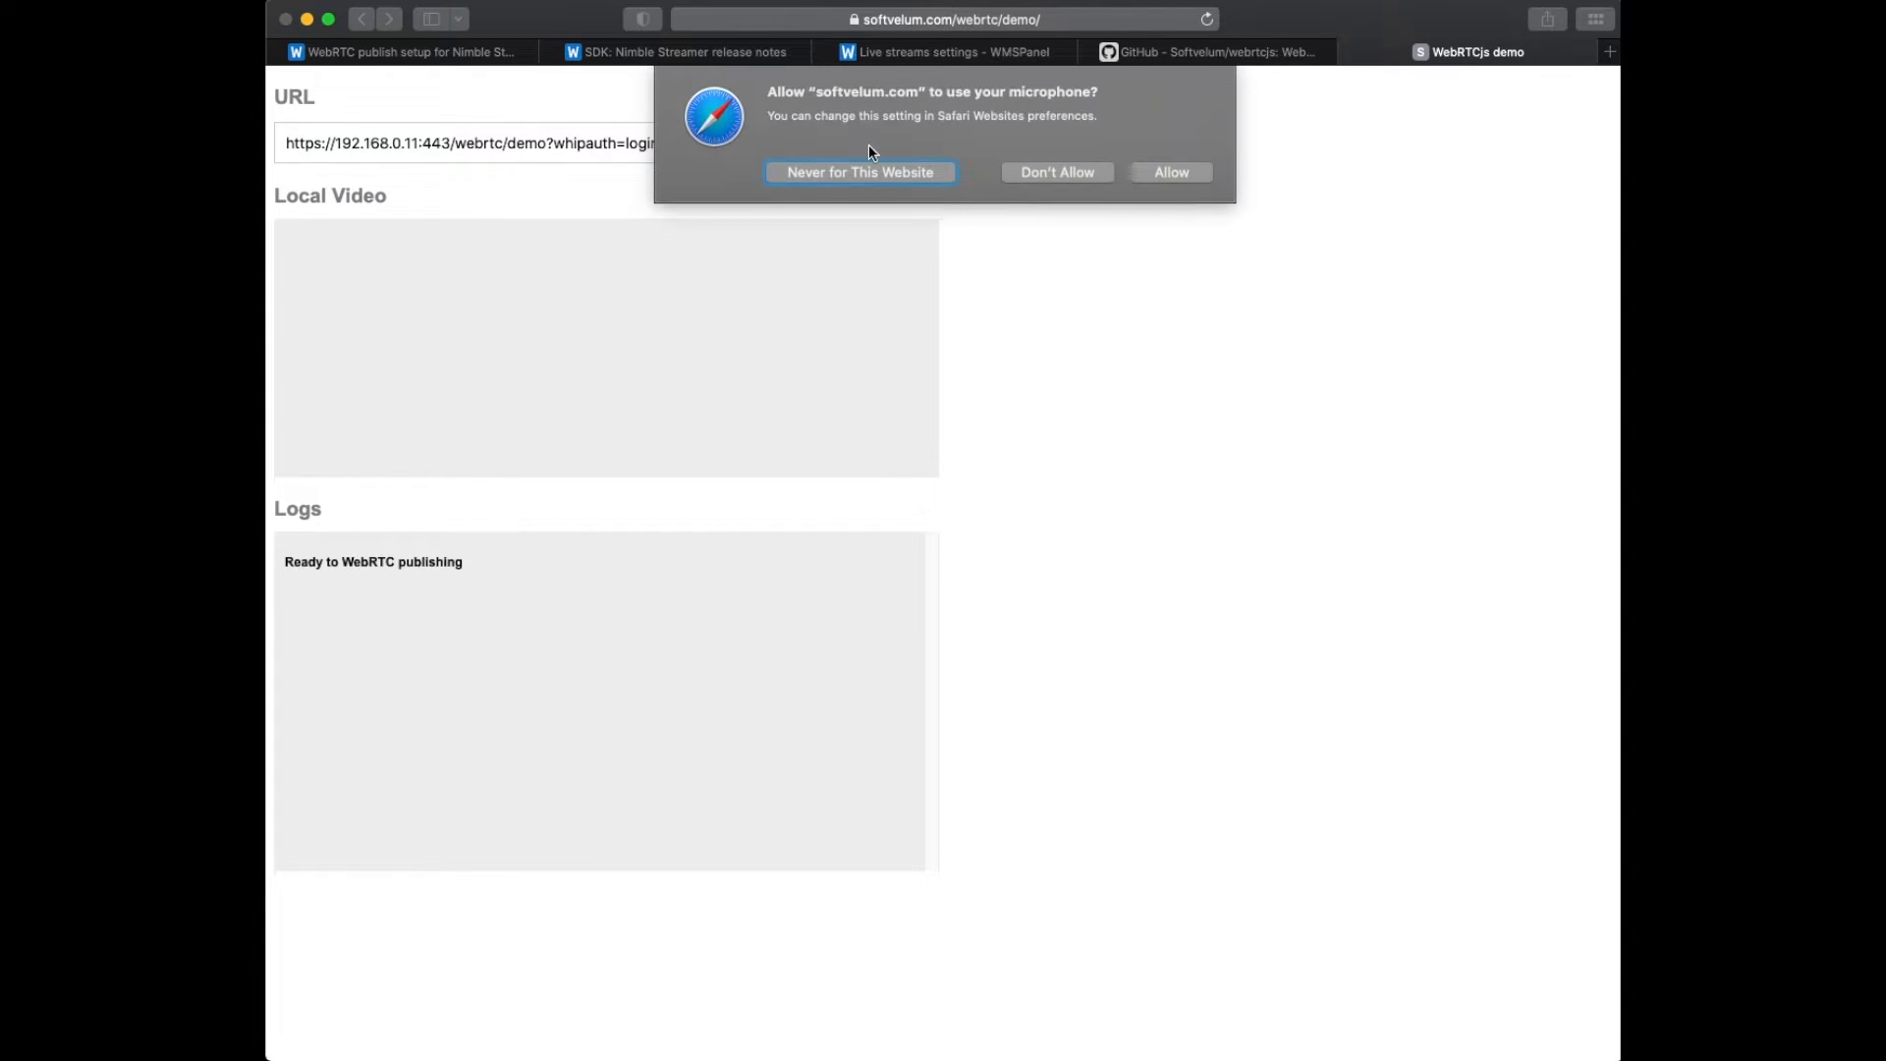
{"action": "left_click", "coordinate": [1169, 171]}
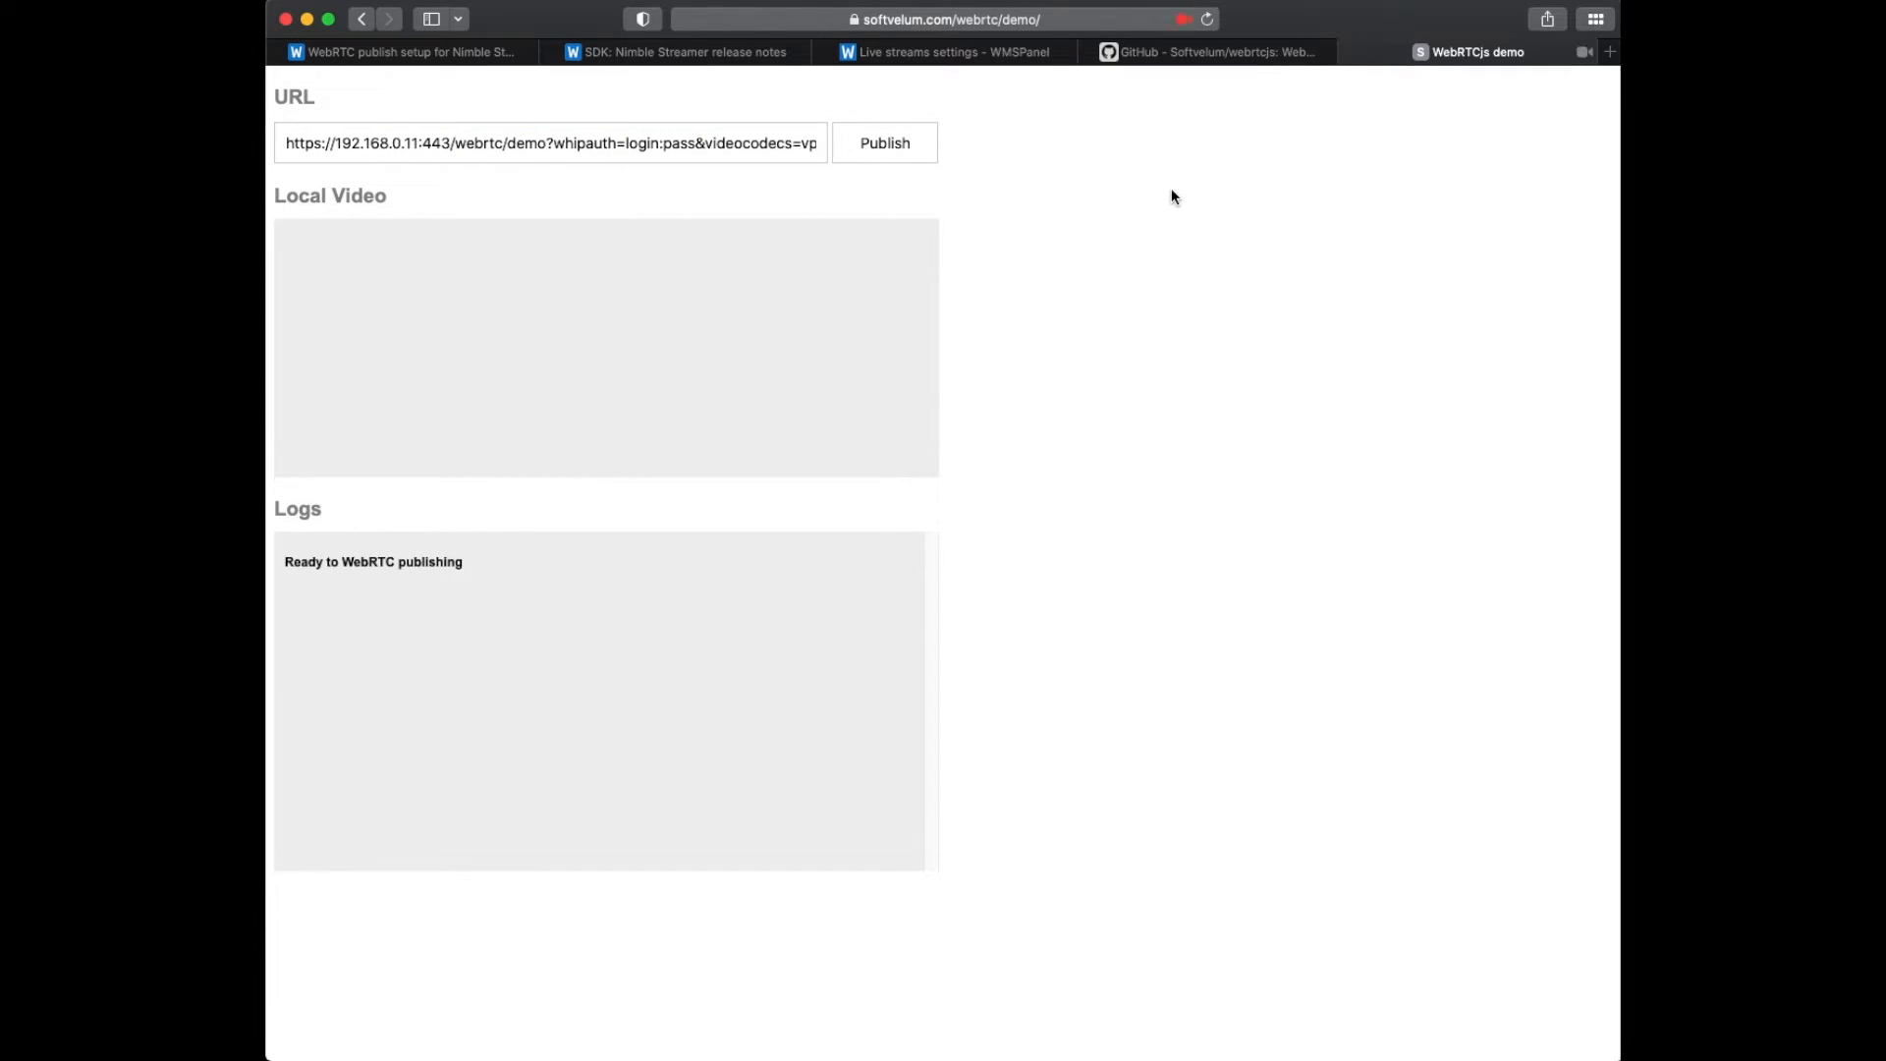
{"action": "left_click", "coordinate": [883, 141]}
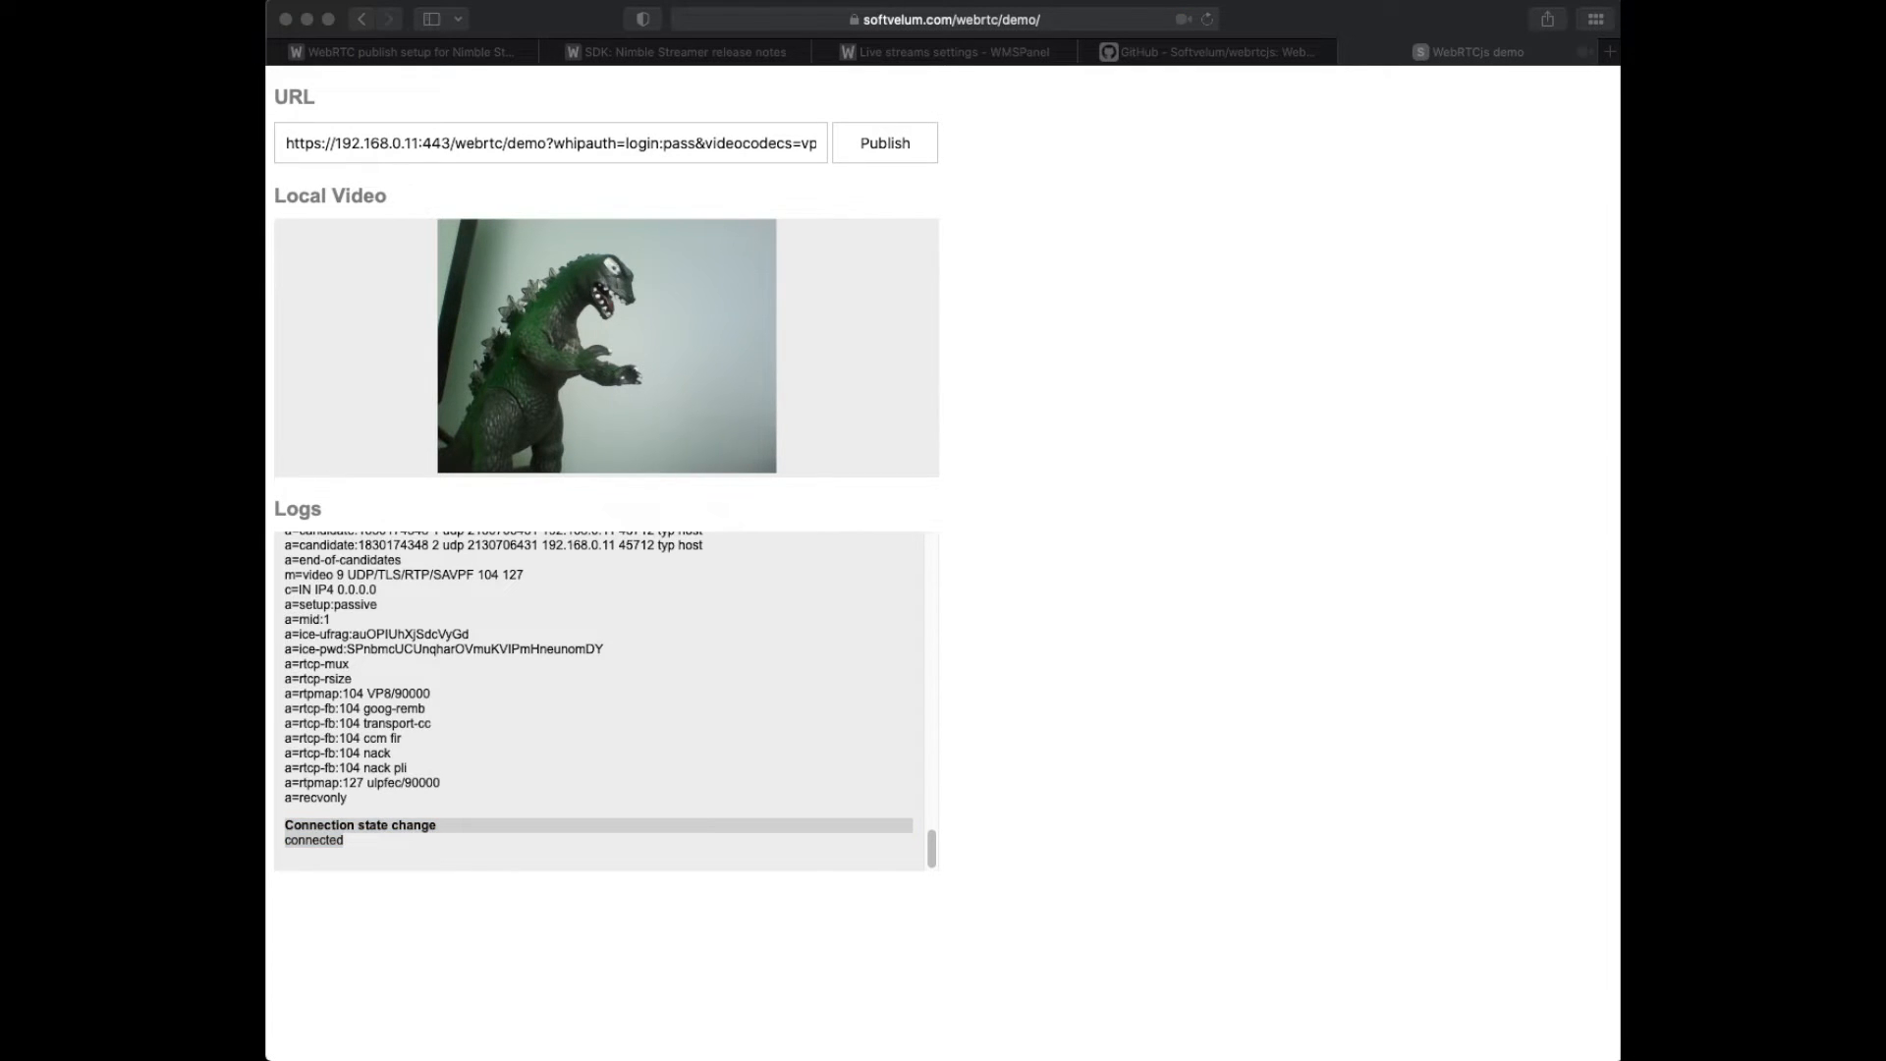
View the outgoing streams list showing /webrtc/demo with vp8 video and opus audio.
{"action": "left_click", "coordinate": [947, 51]}
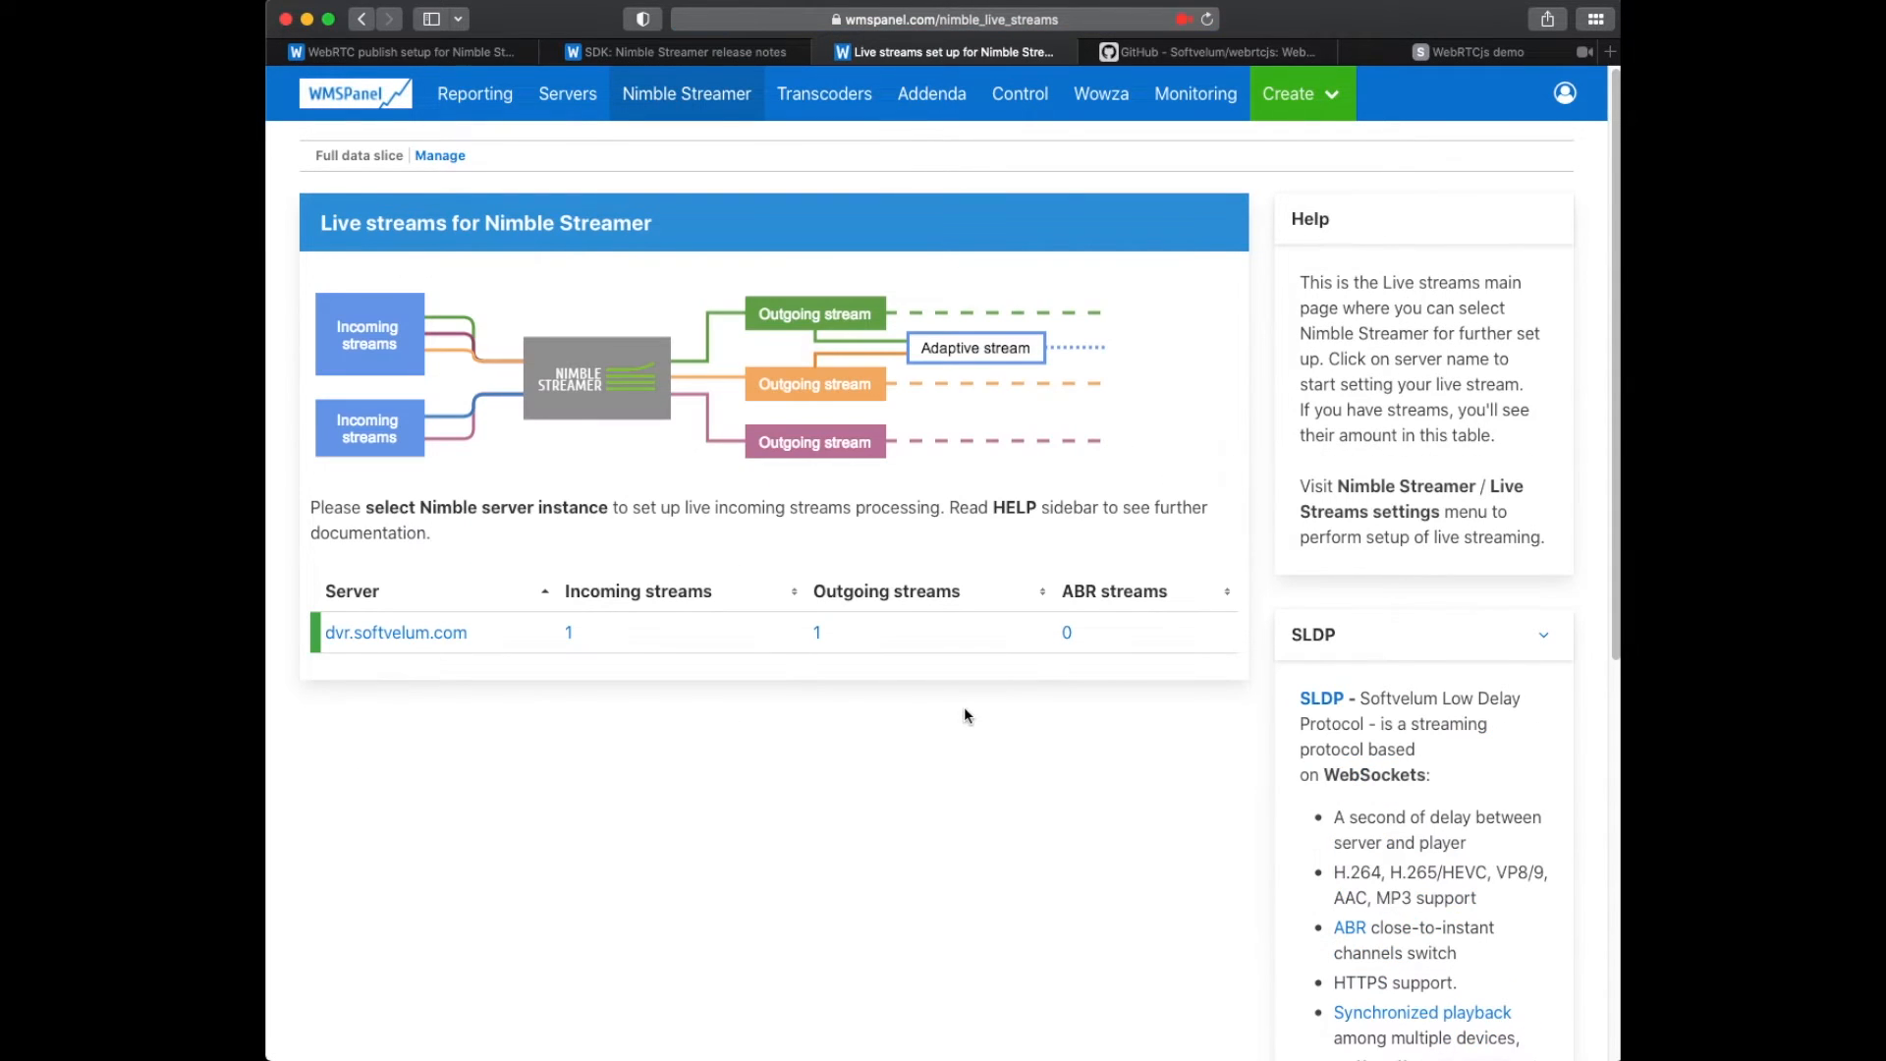
{"action": "left_click", "coordinate": [818, 630]}
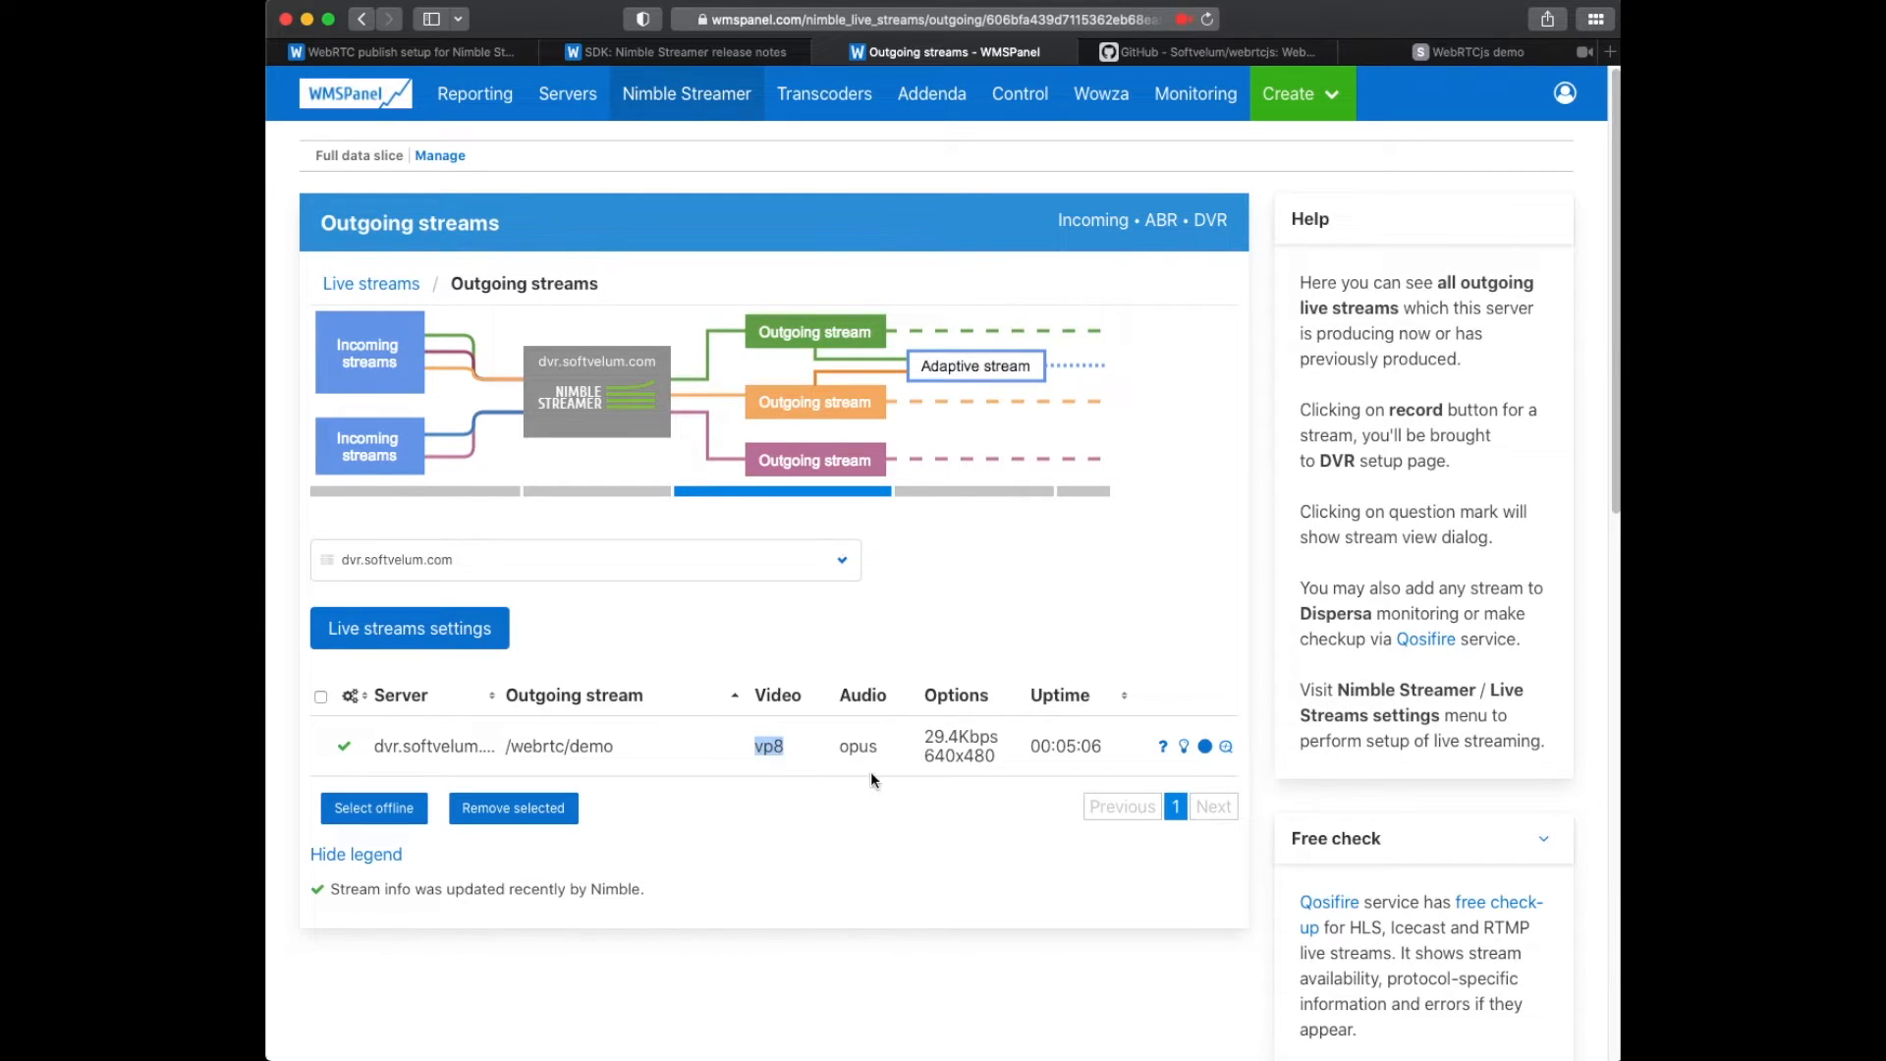
{"action": "left_click", "coordinate": [1475, 52]}
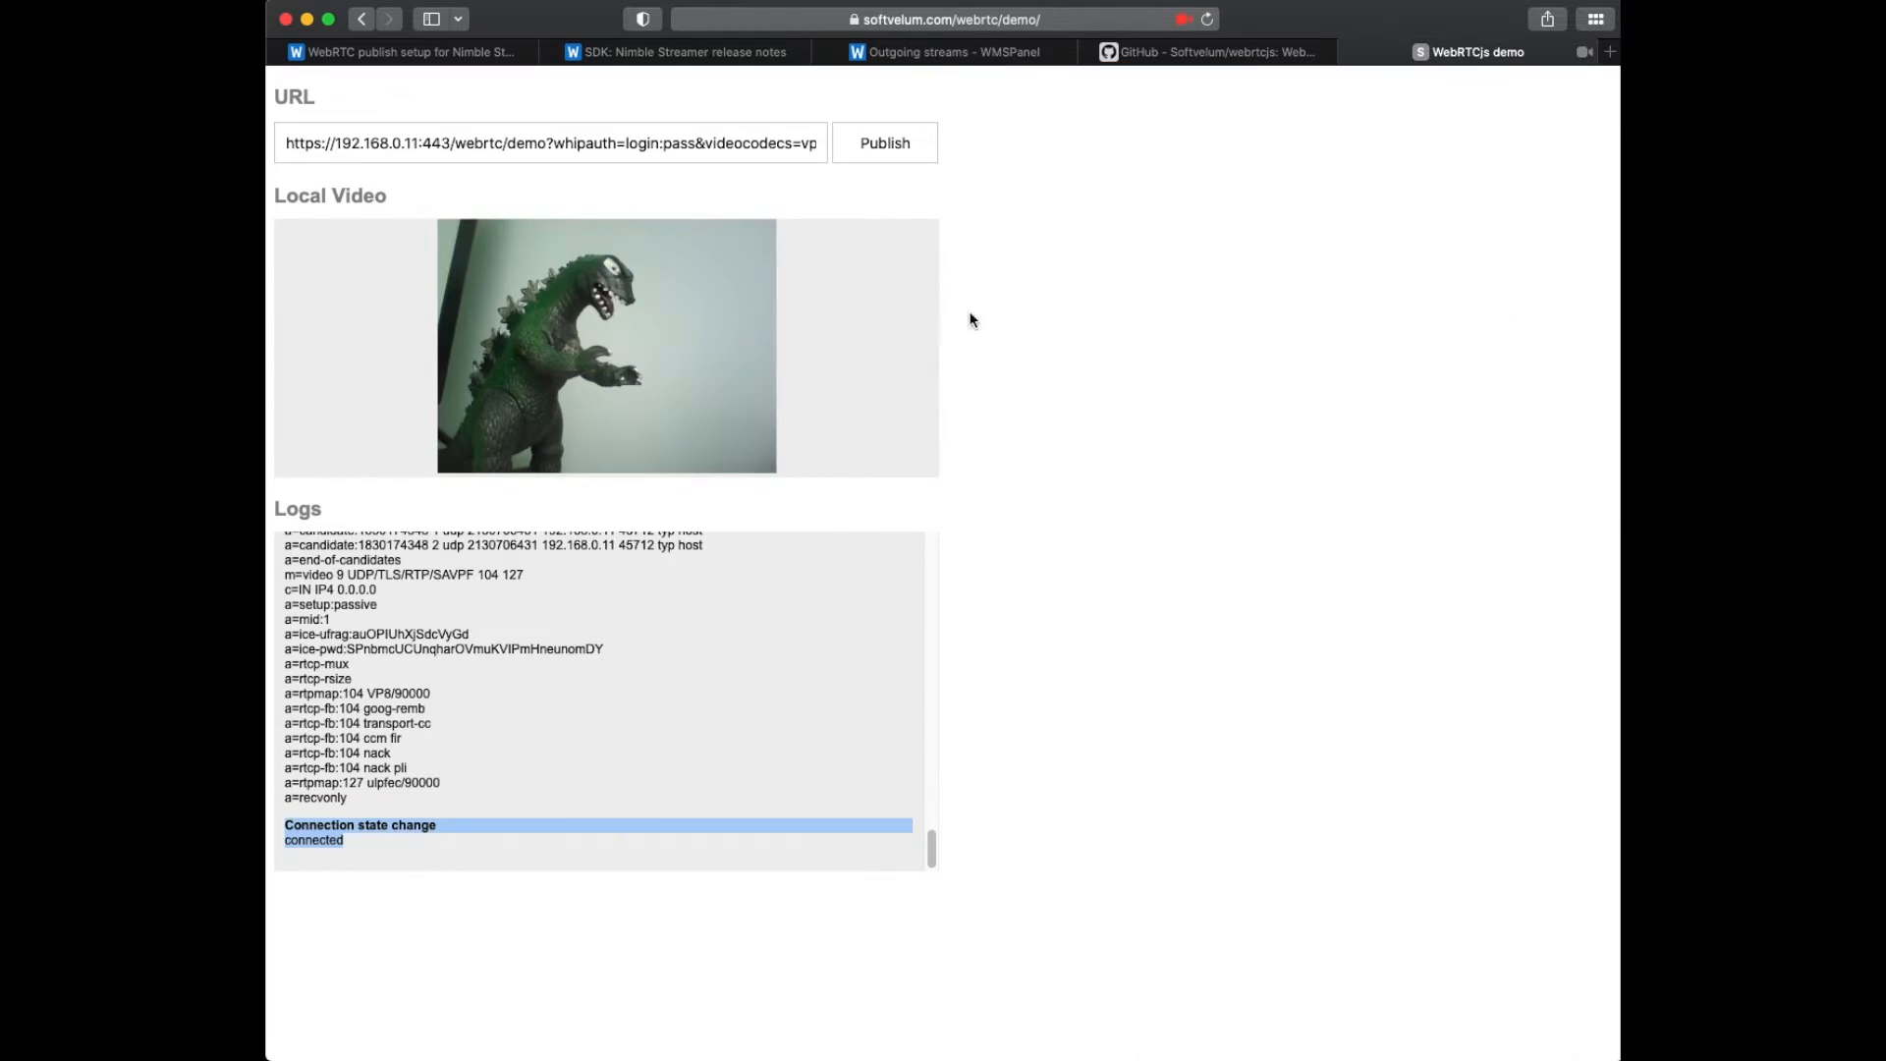
{"action": "left_click", "coordinate": [550, 144]}
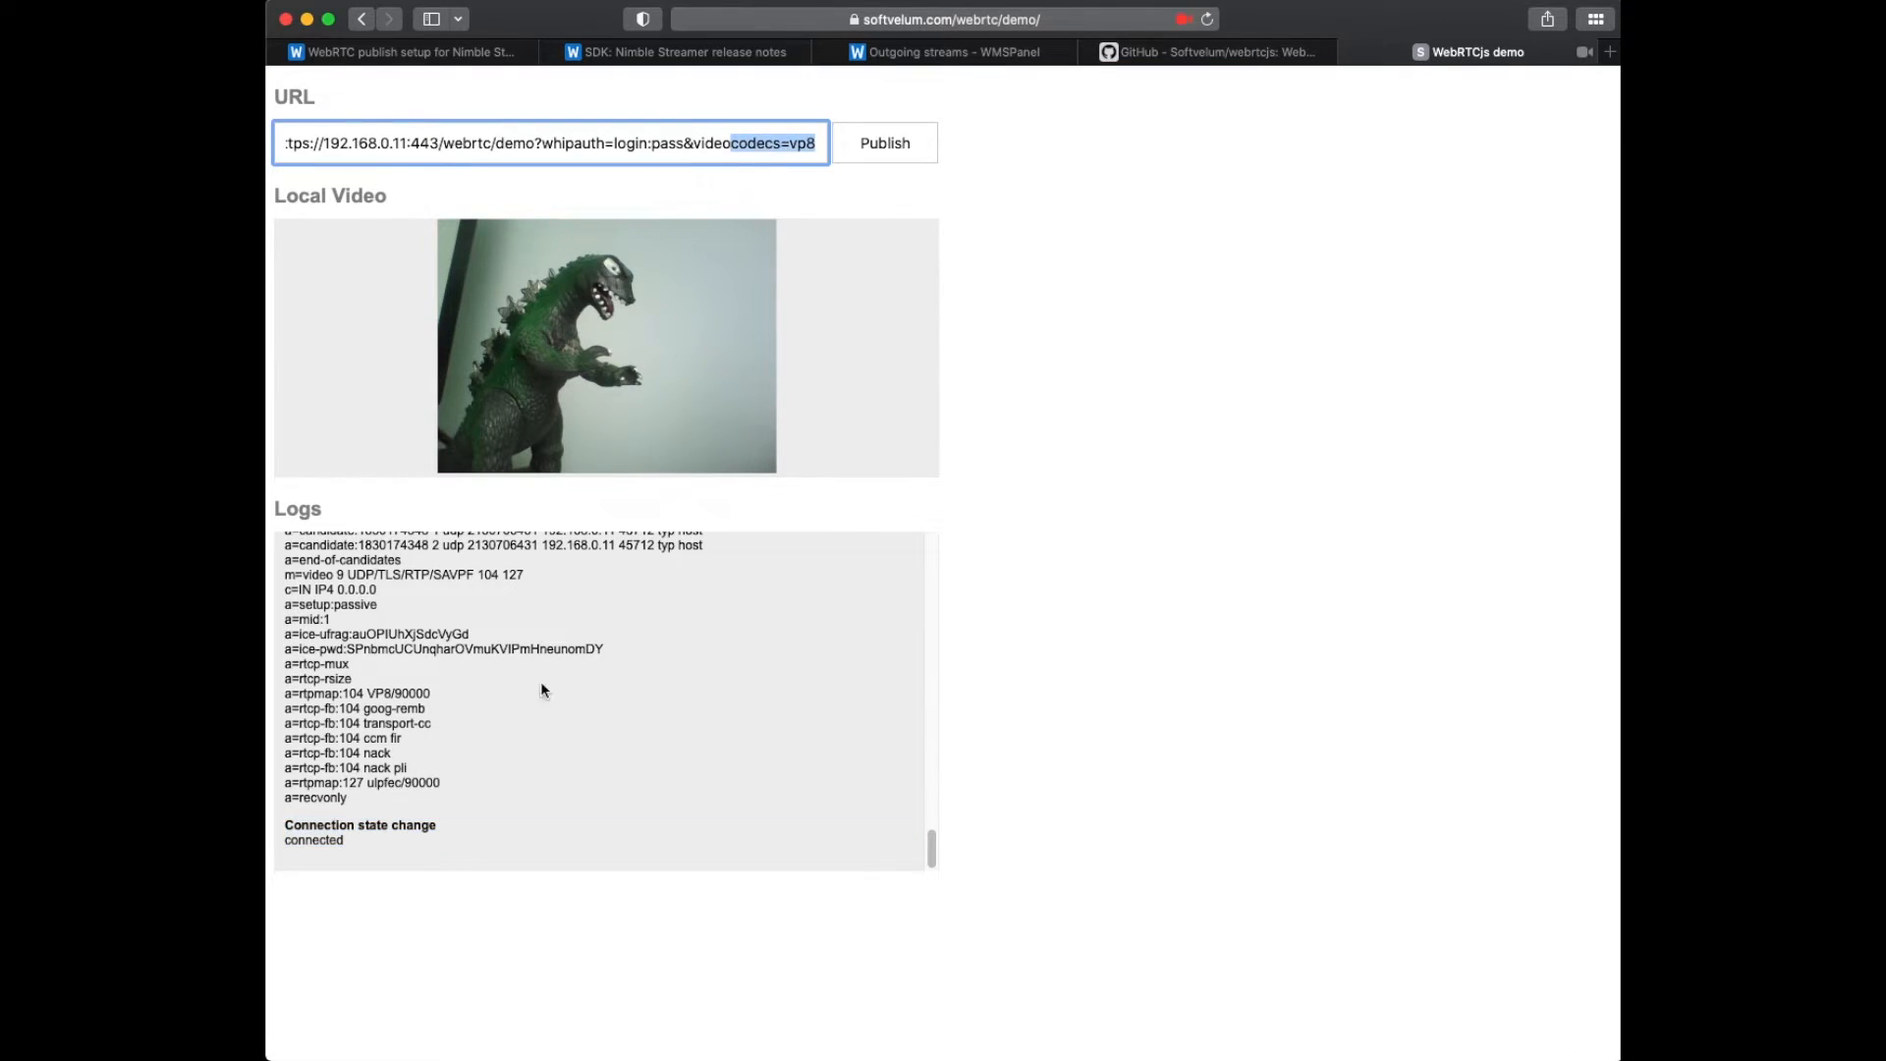
{"action": "left_click", "coordinate": [949, 51]}
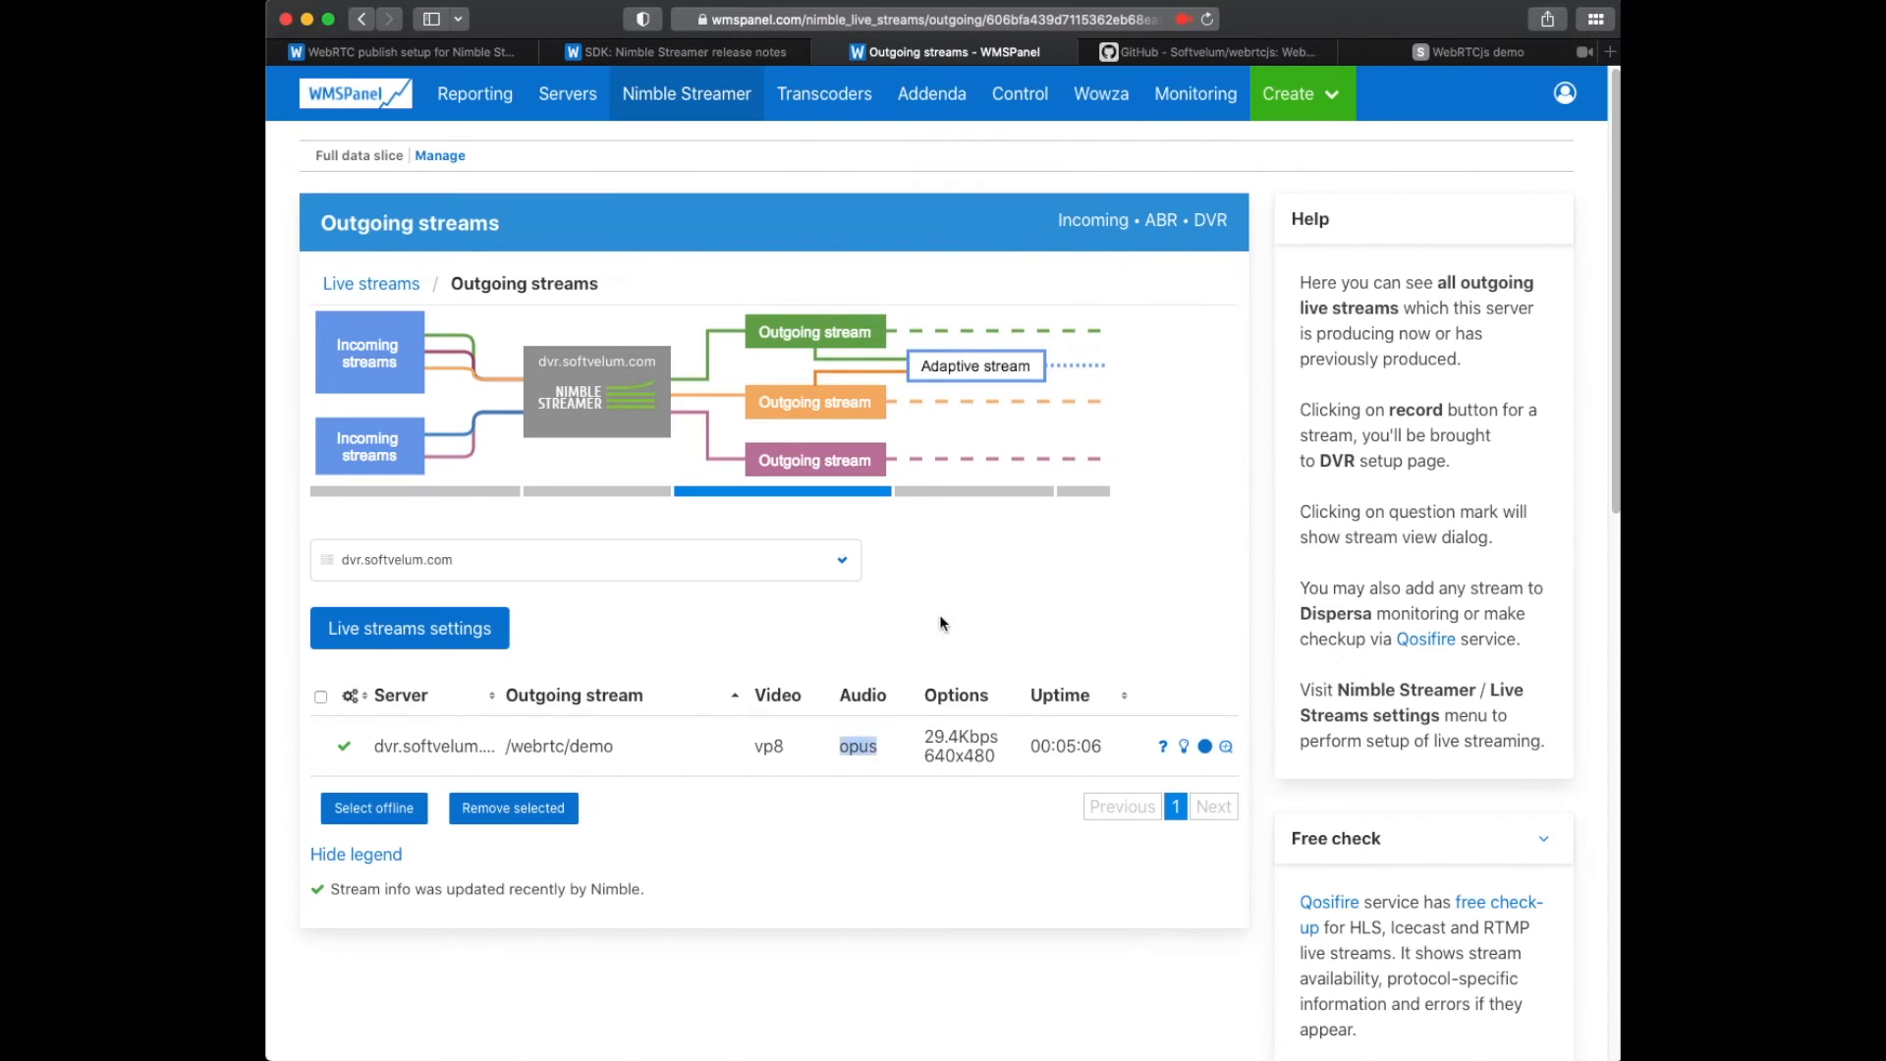
Create a new transcoder scenario named Transcode WebRTC IN.
{"action": "left_click", "coordinate": [823, 94]}
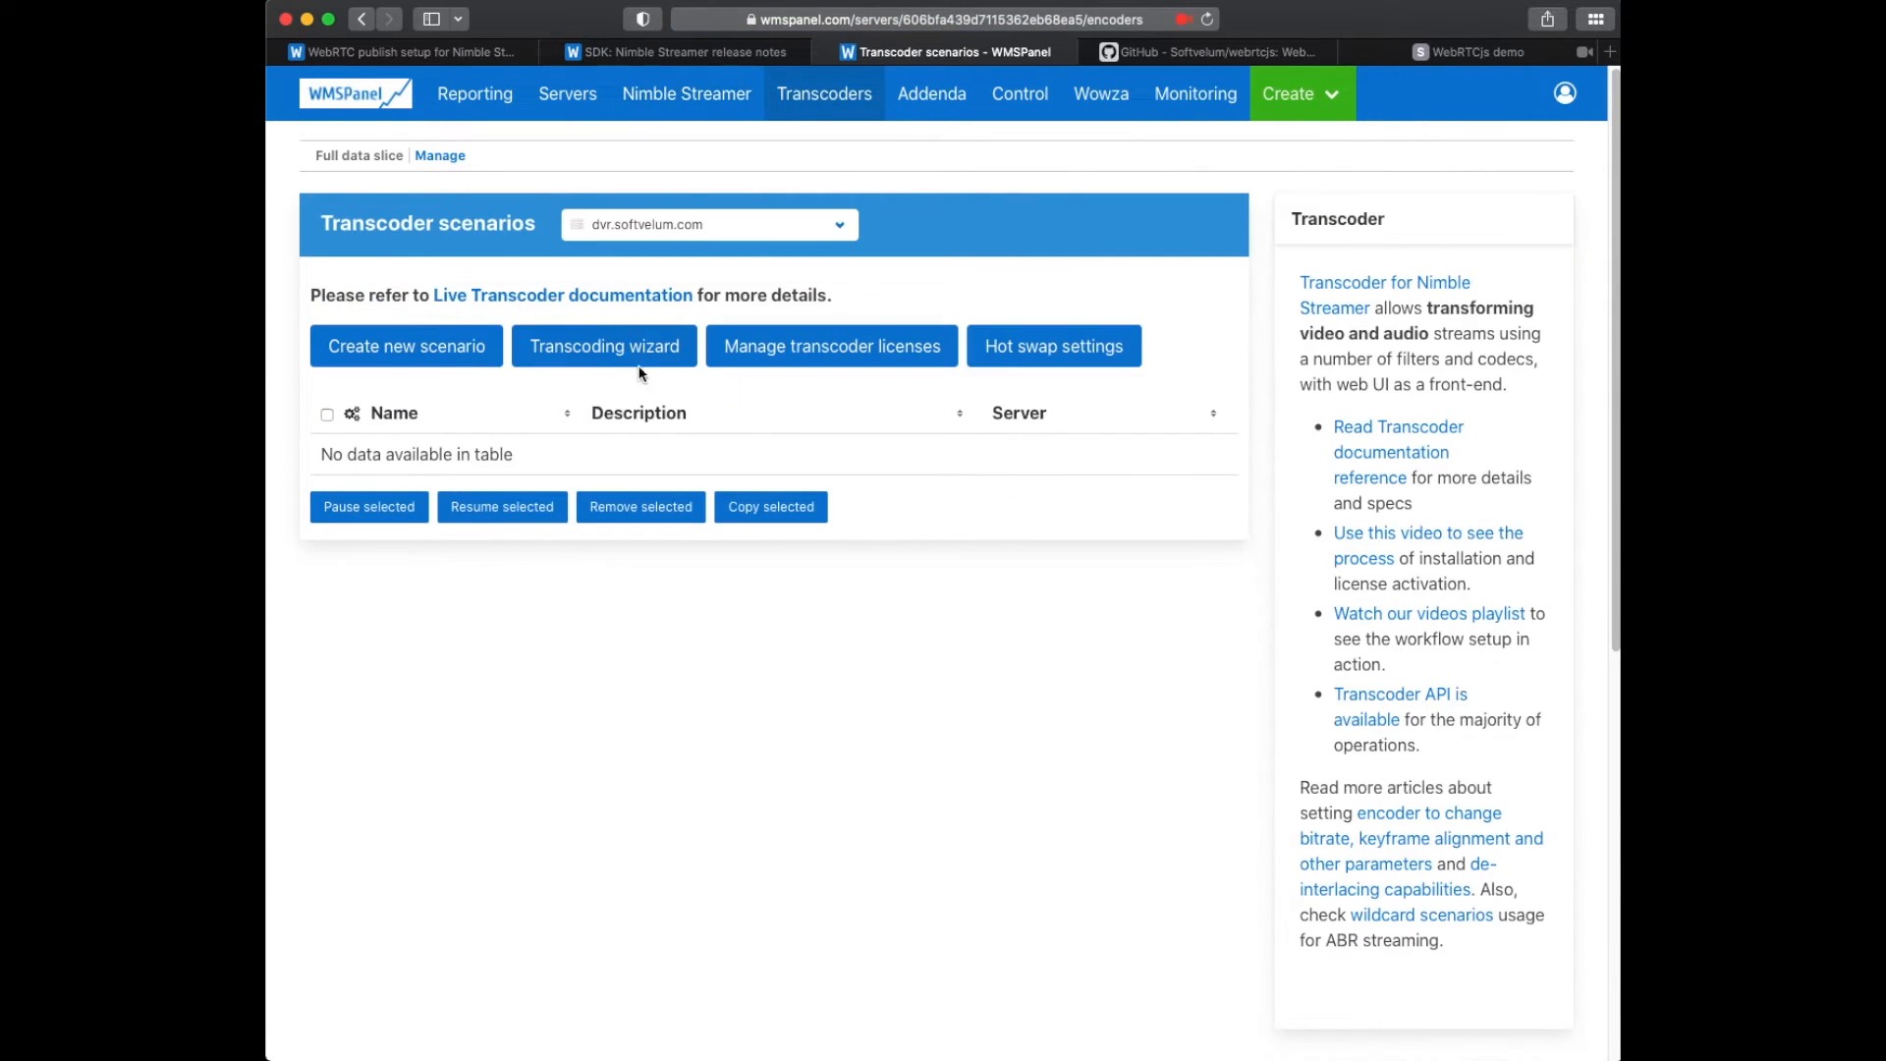
{"action": "left_click", "coordinate": [404, 346]}
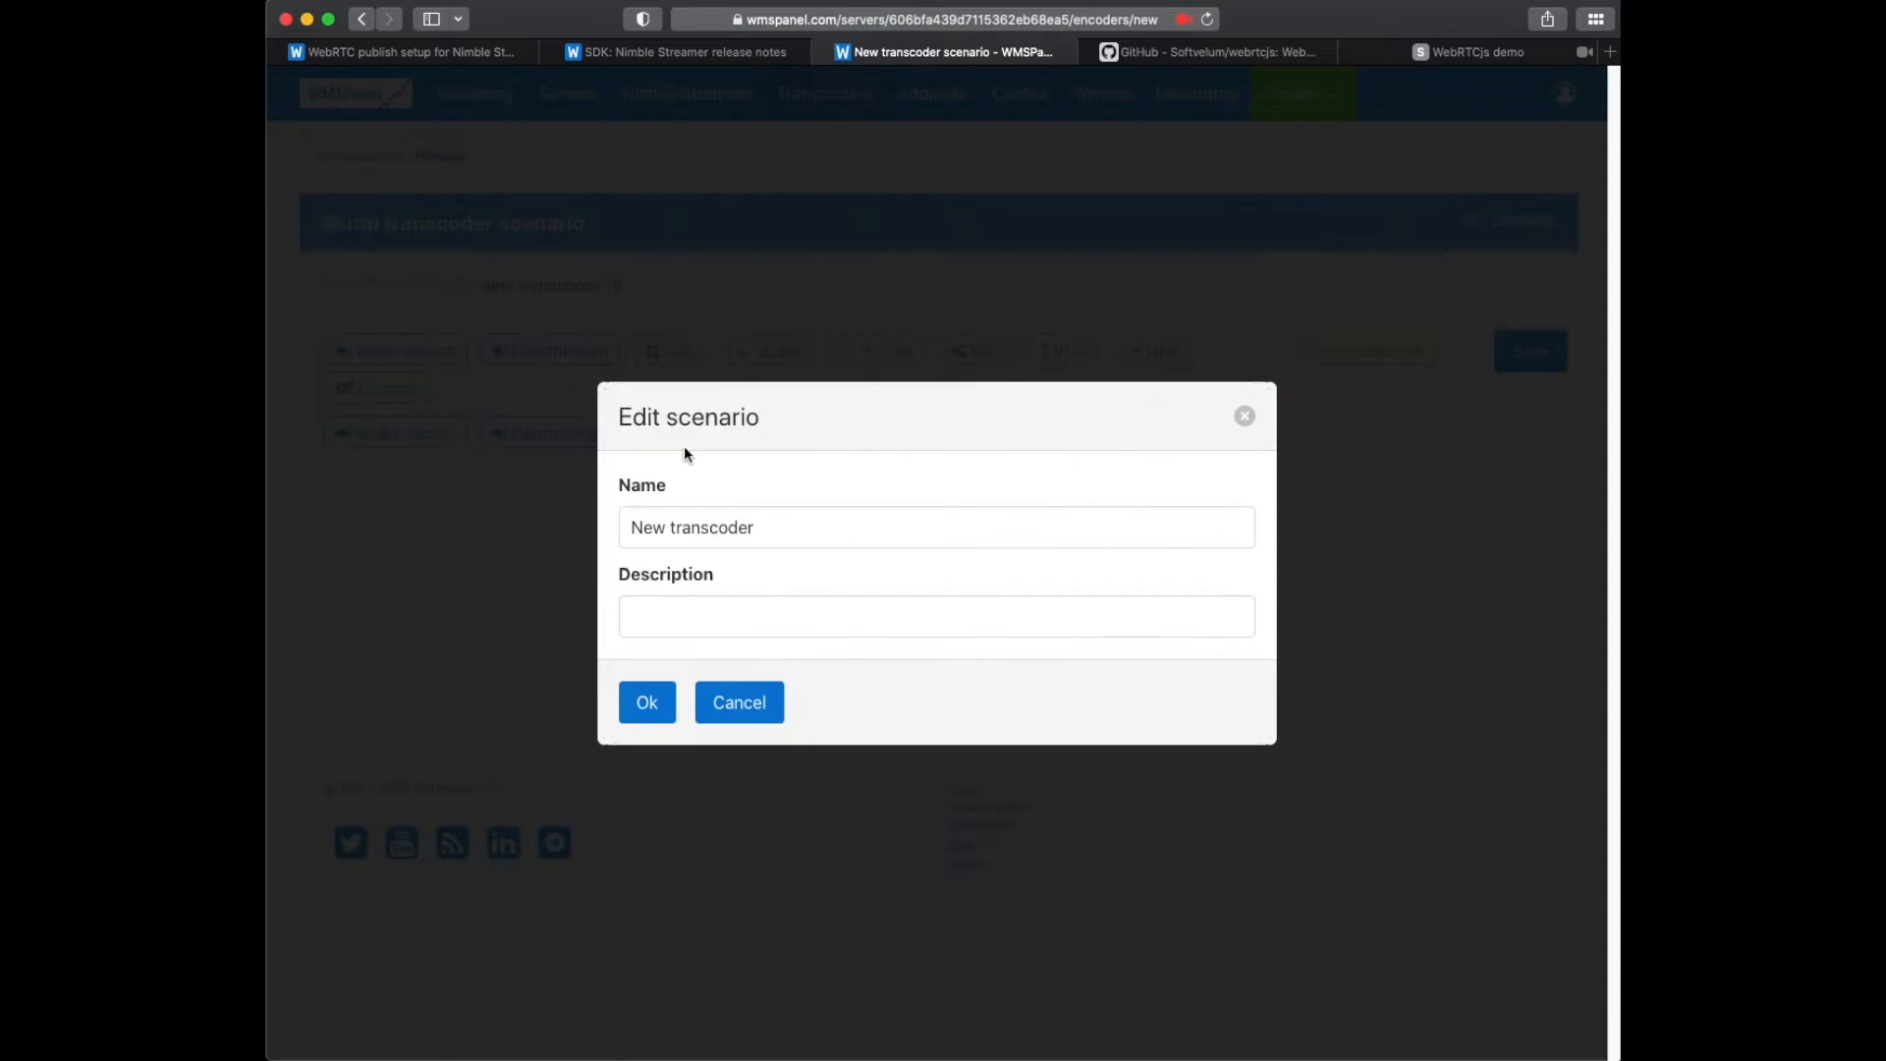
{"action": "type", "text": "Transcode W"}
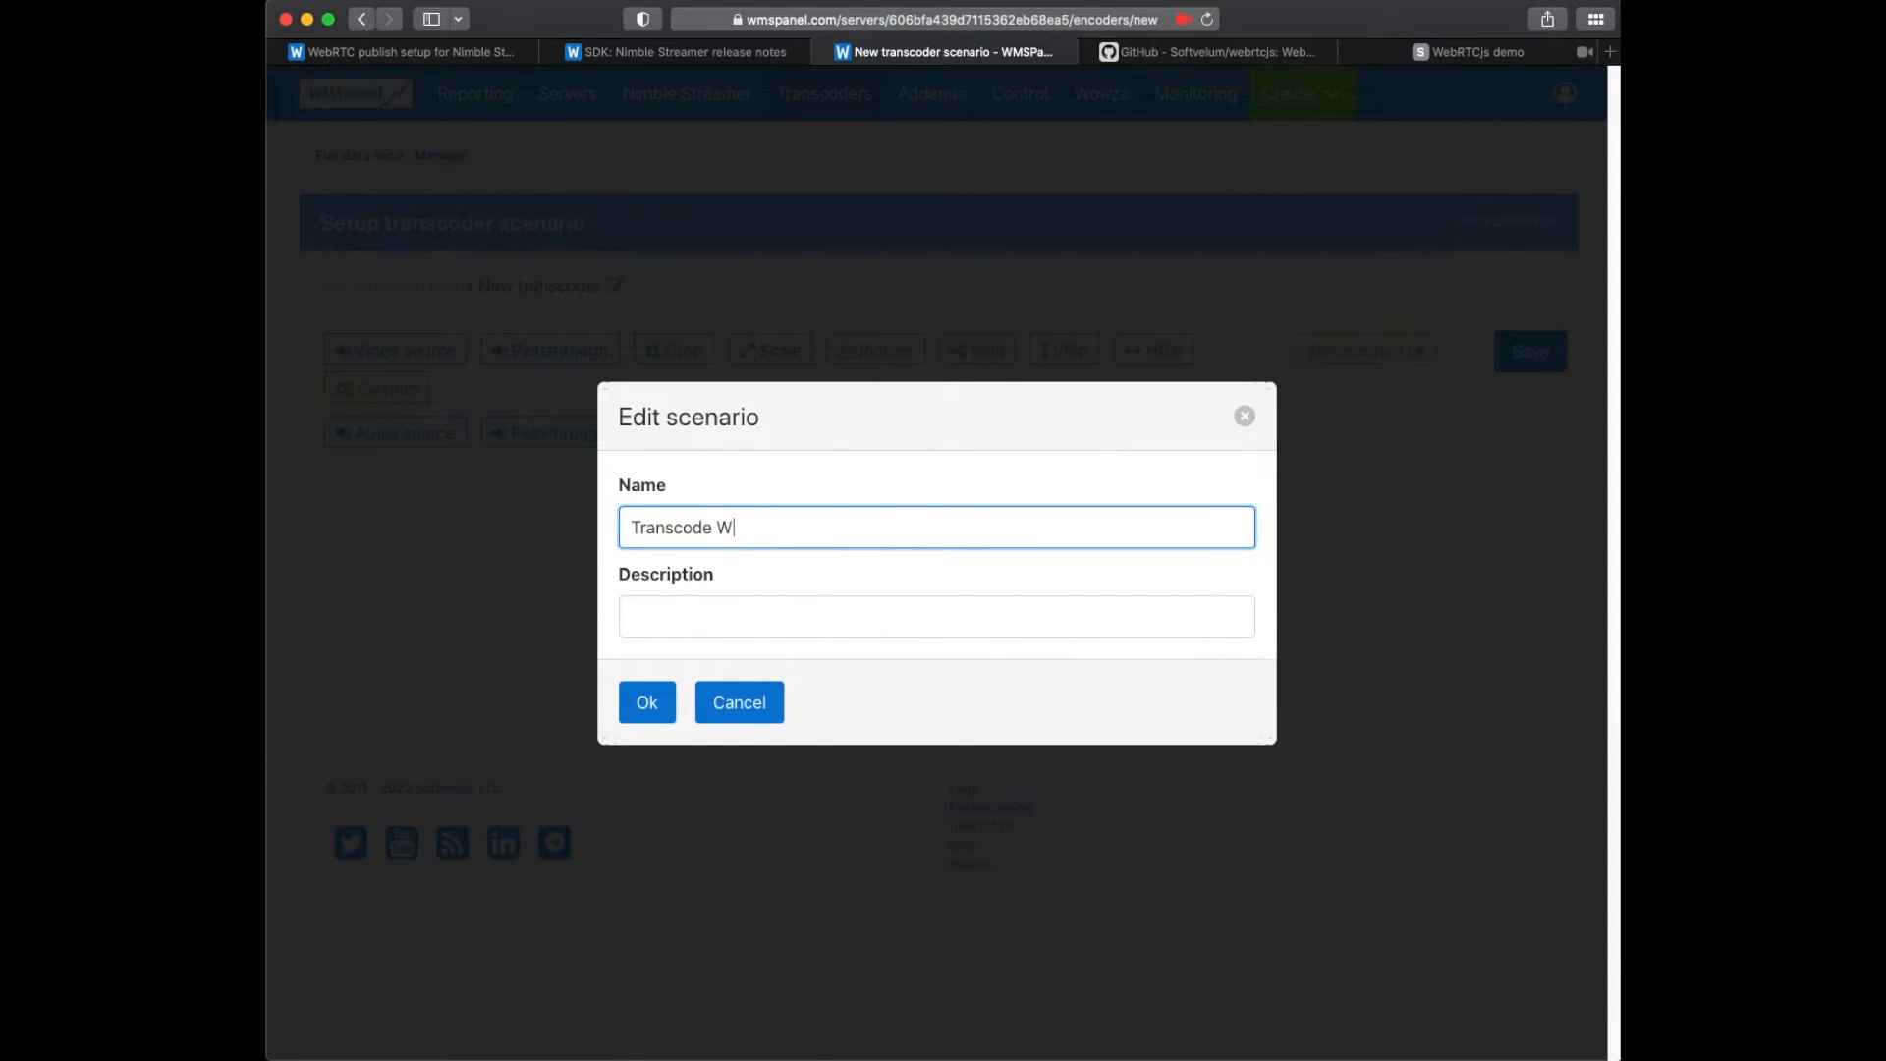
{"action": "type", "text": "ebRTC IN"}
{"action": "left_click", "coordinate": [937, 617]}
{"action": "type", "text": "Change VP8 and OPUS to h264 and AAC"}
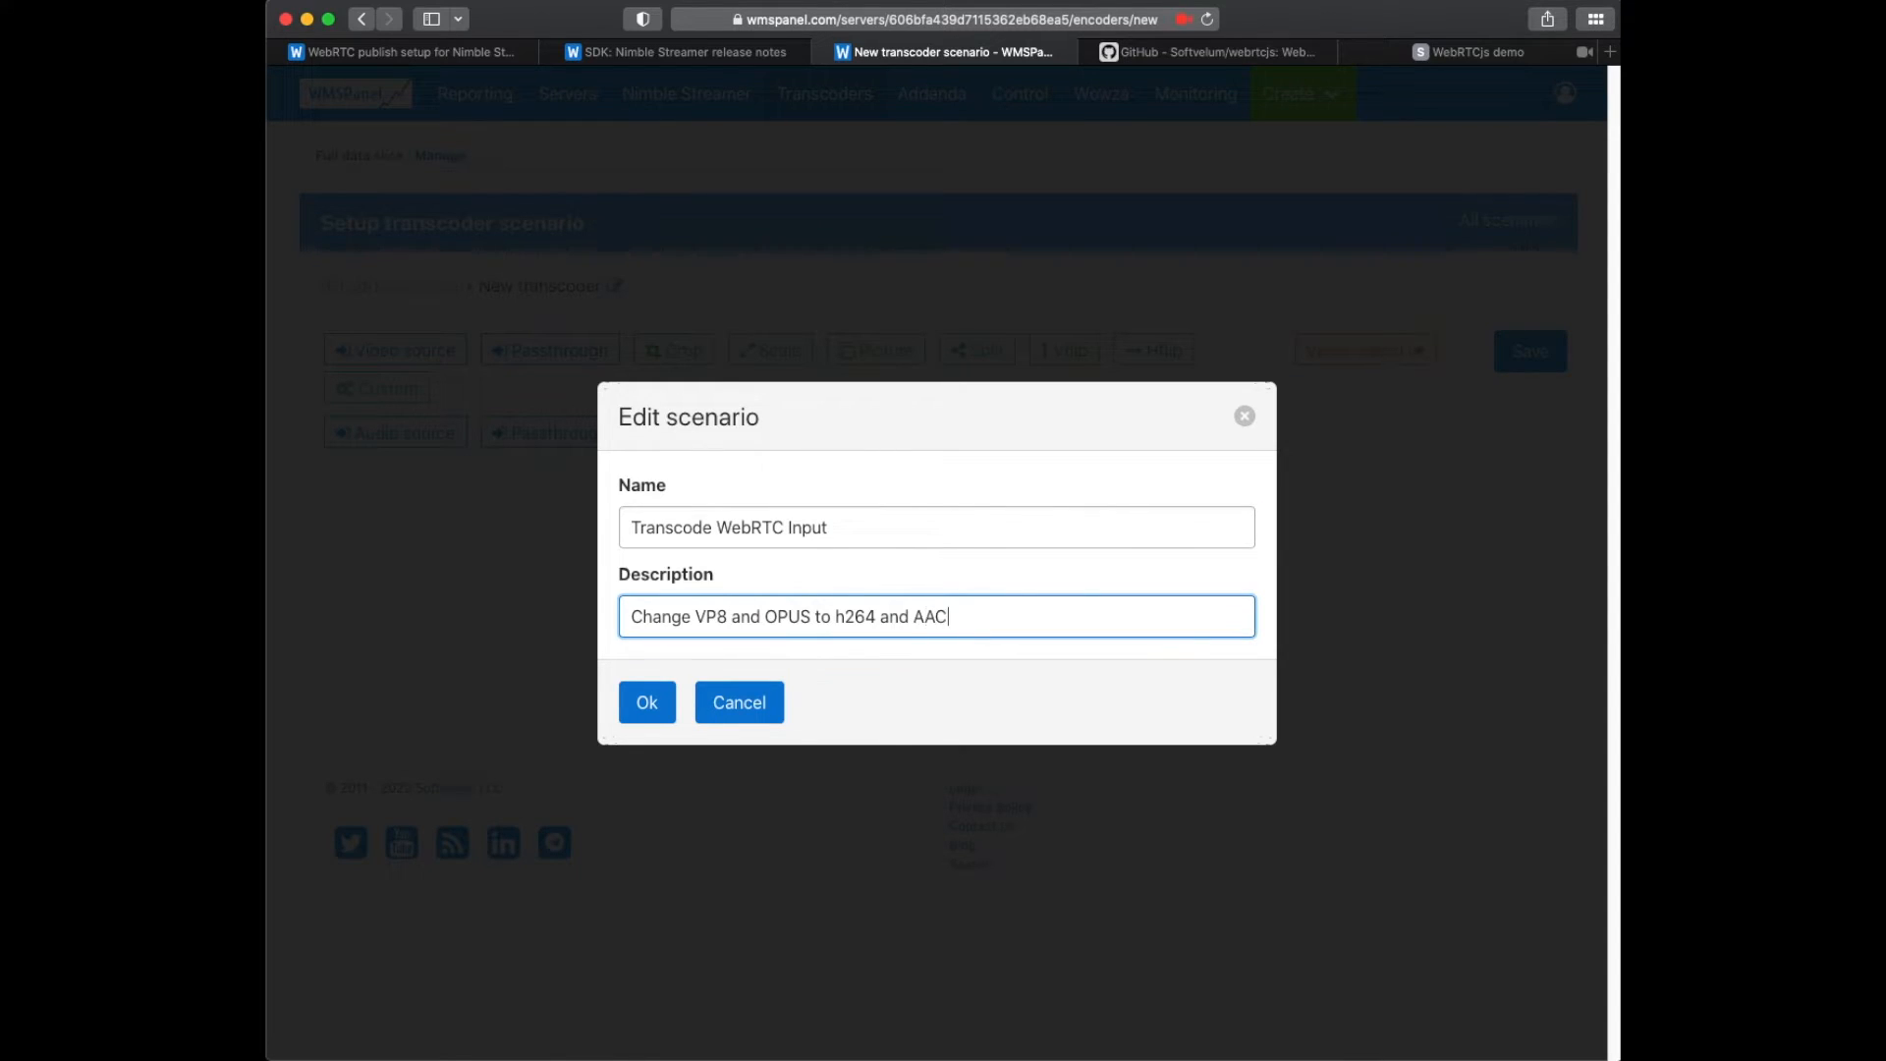
{"action": "left_click", "coordinate": [646, 703]}
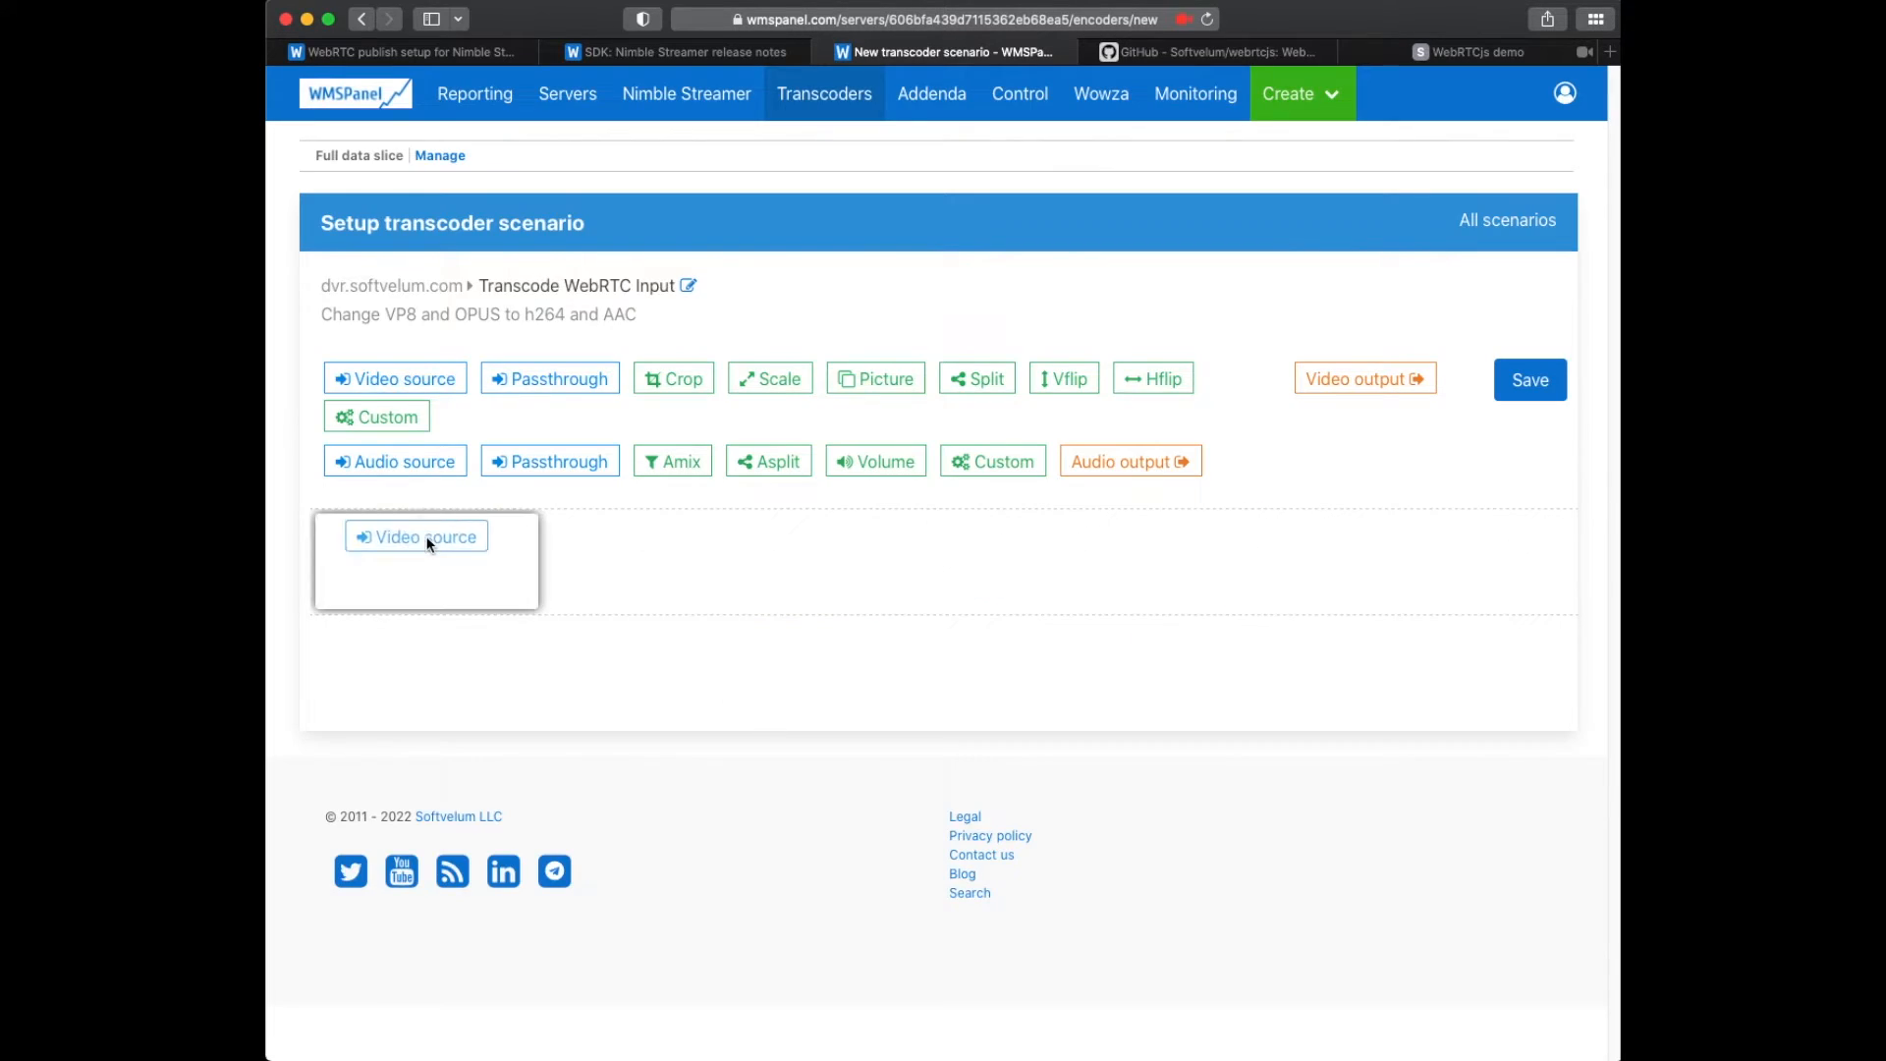
Add webrtc/demo as video source and a libx264 video output to webrtc/transcoded.
{"action": "left_click", "coordinate": [425, 536]}
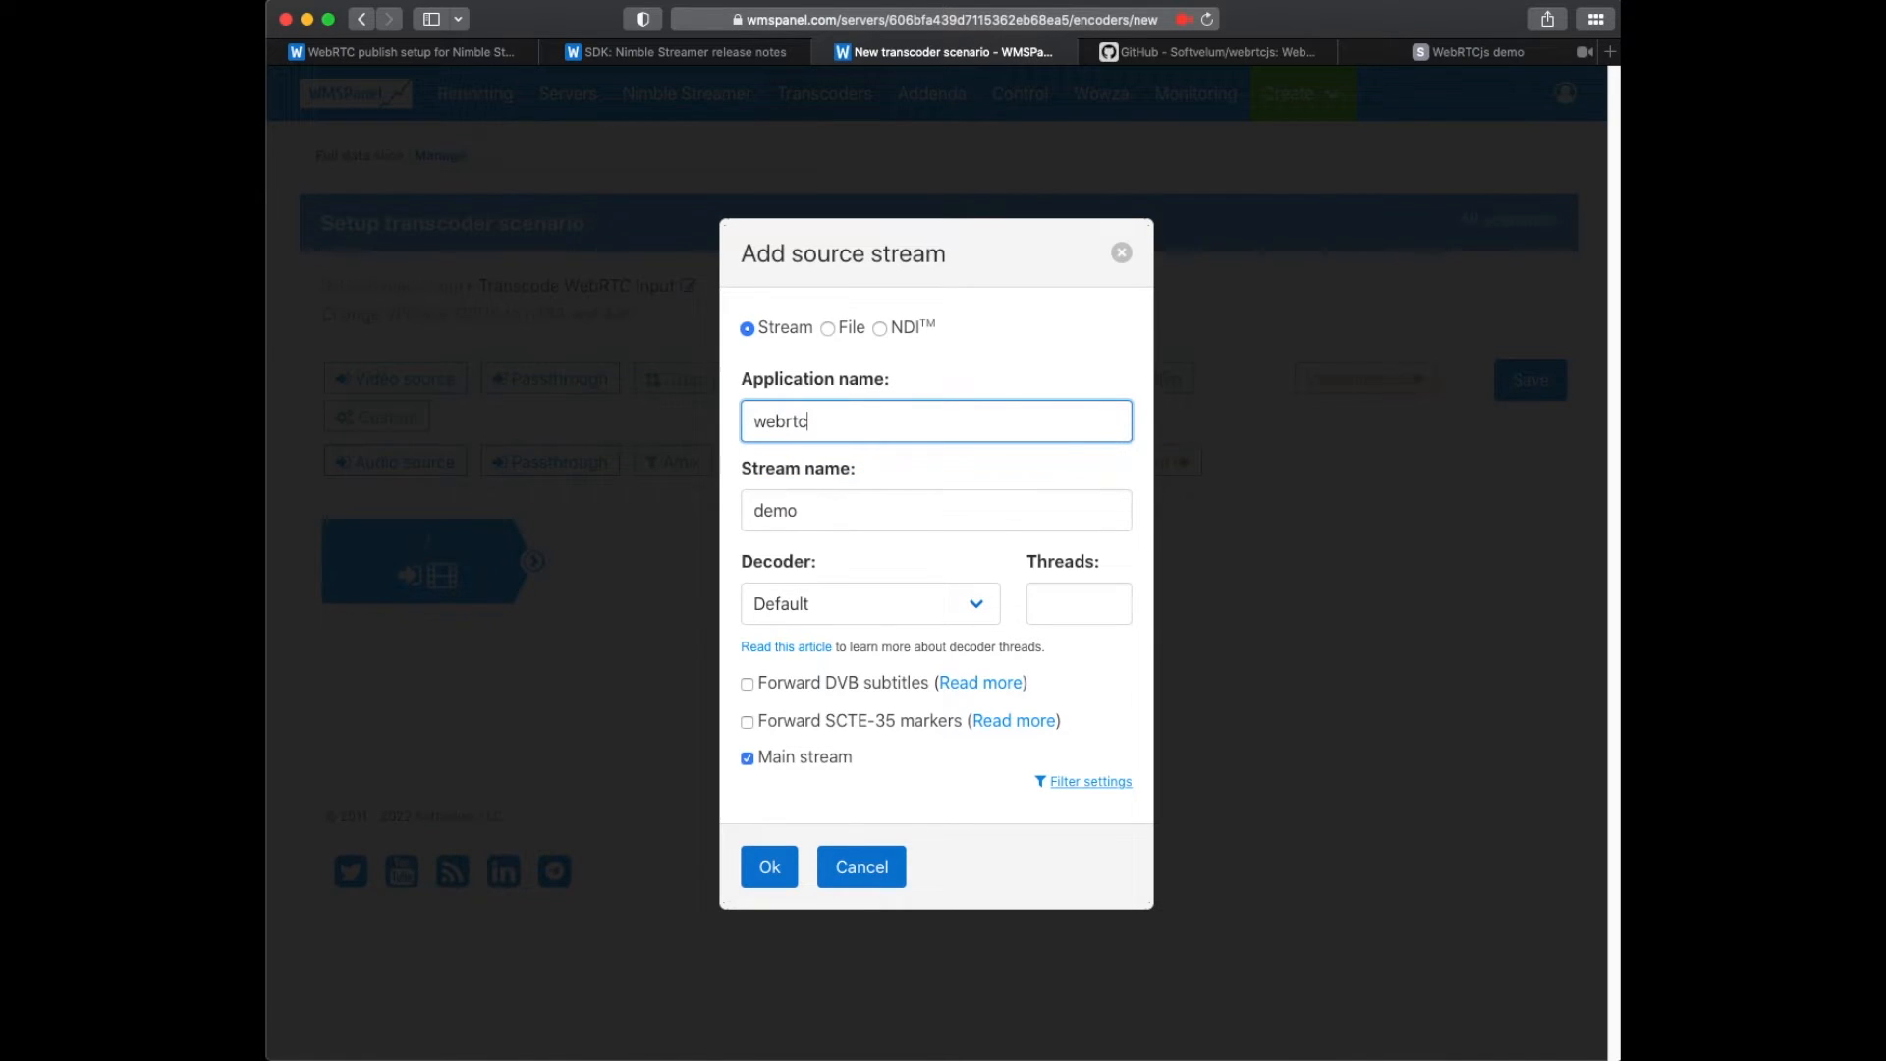
{"action": "left_click", "coordinate": [768, 866]}
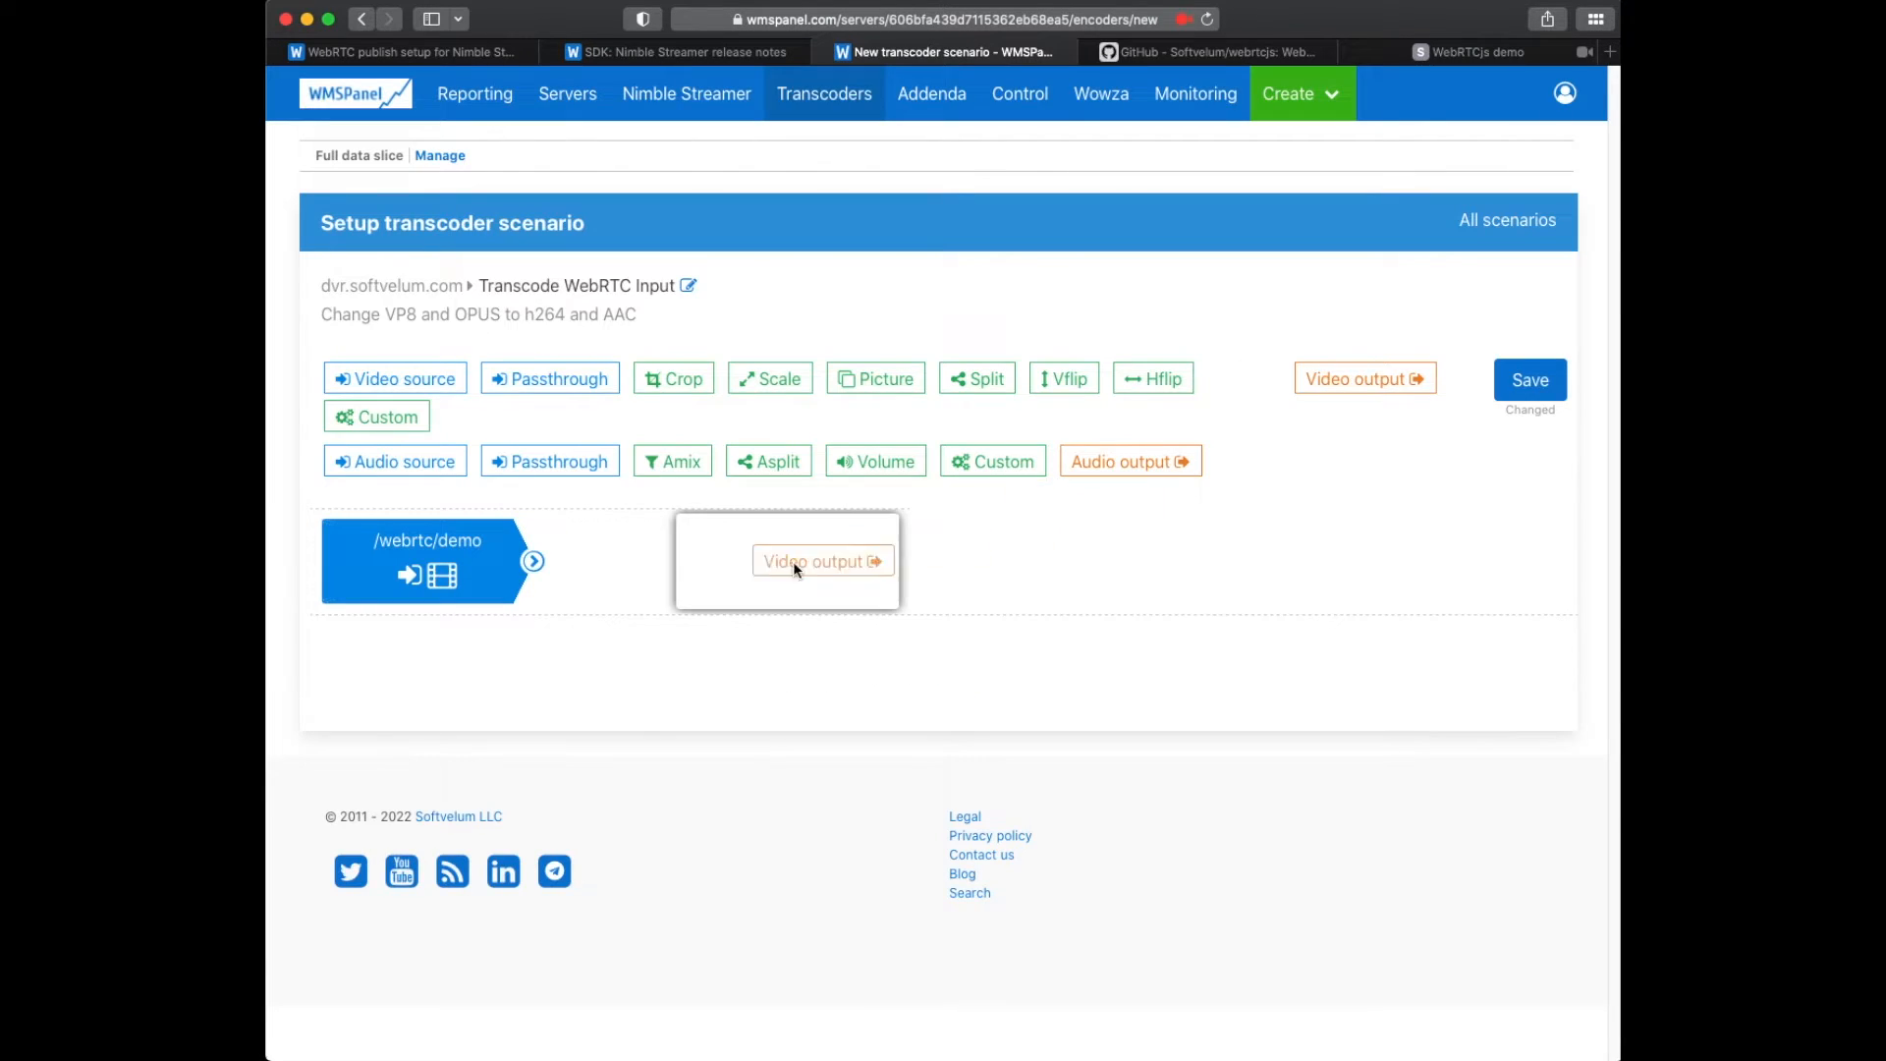
{"action": "left_click", "coordinate": [823, 562]}
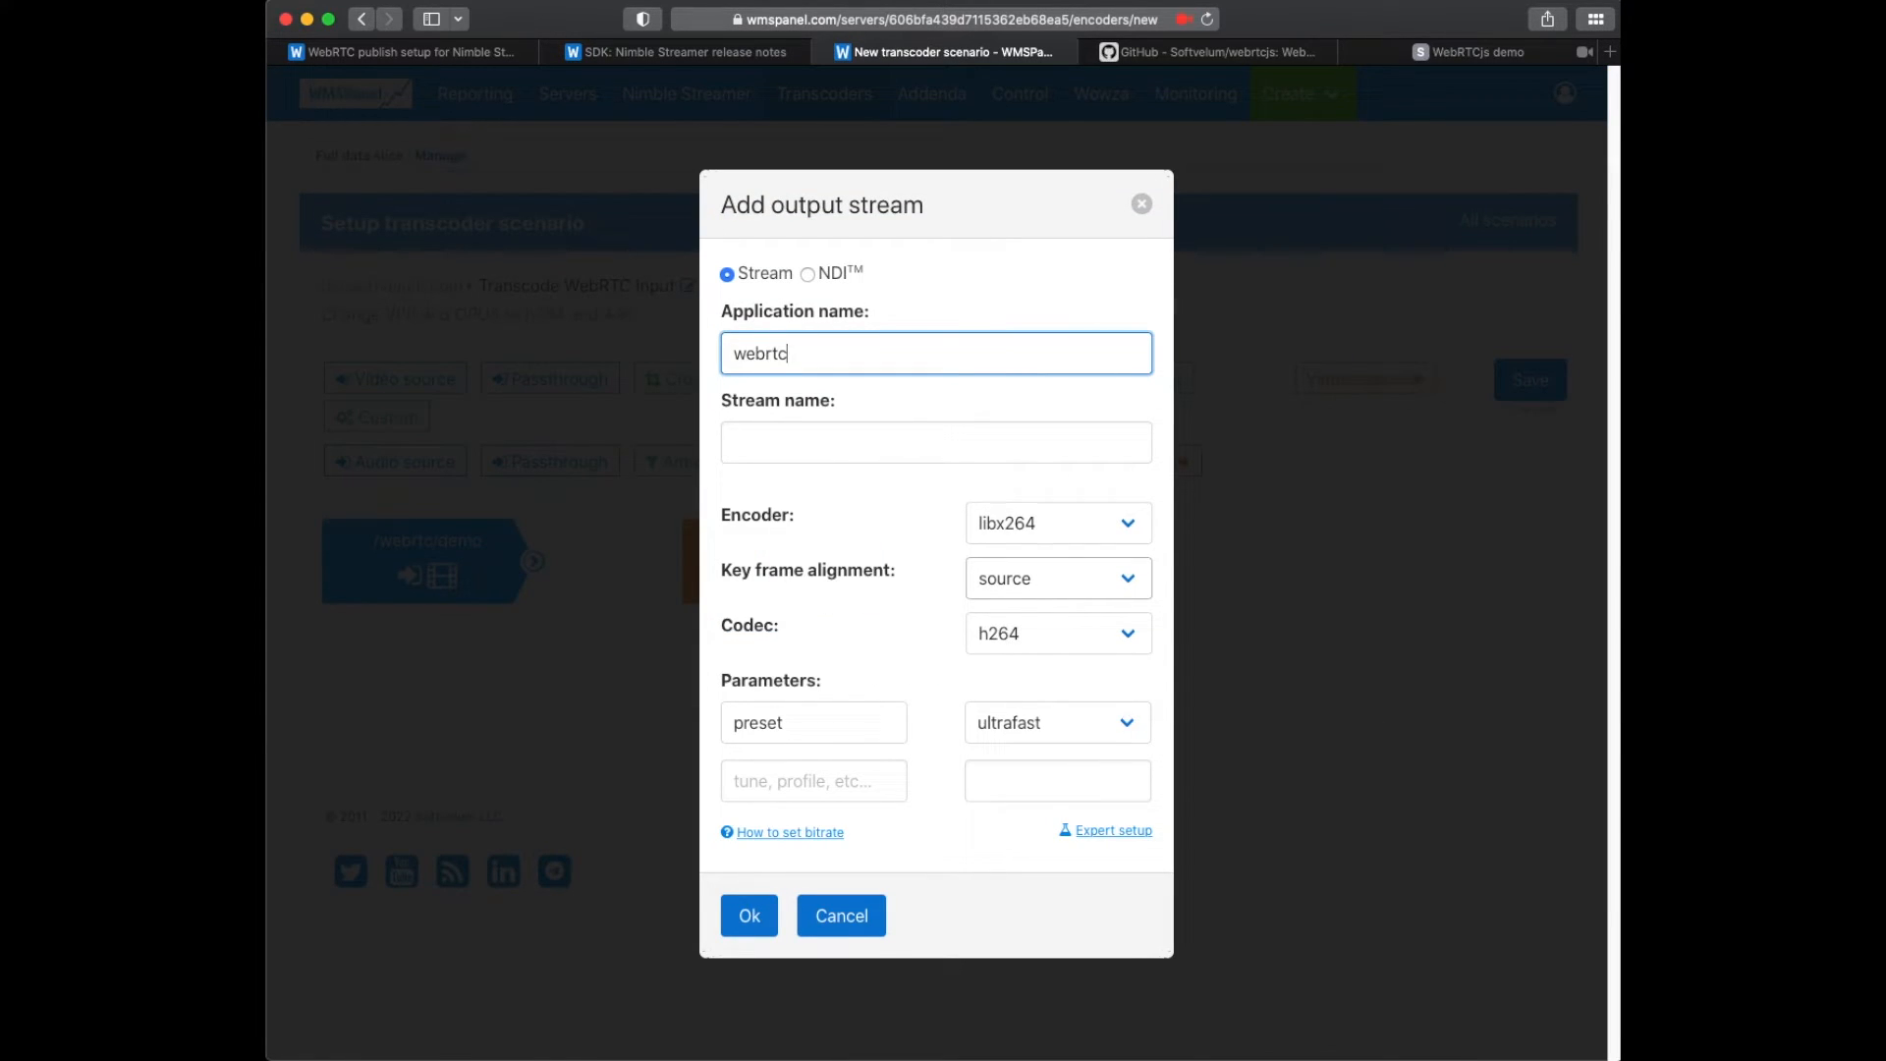
{"action": "type", "text": "transcoded"}
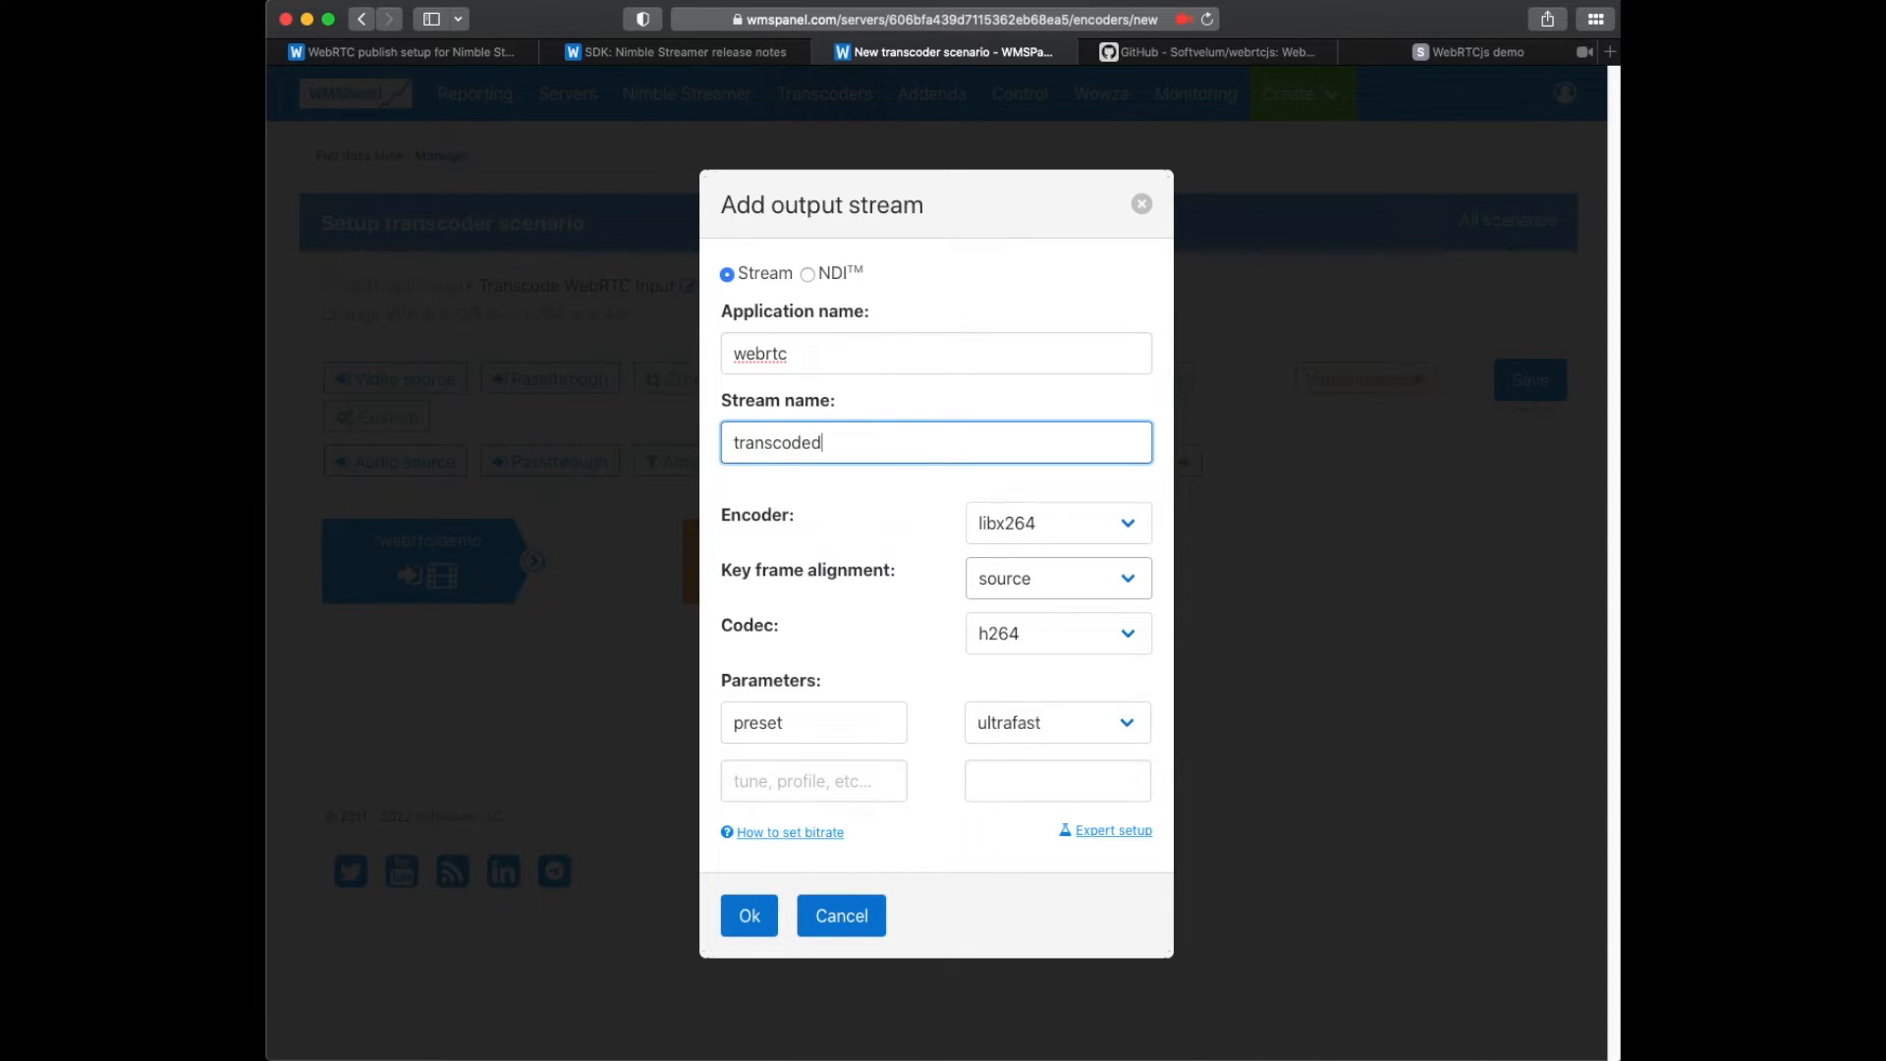
{"action": "left_click", "coordinate": [748, 915]}
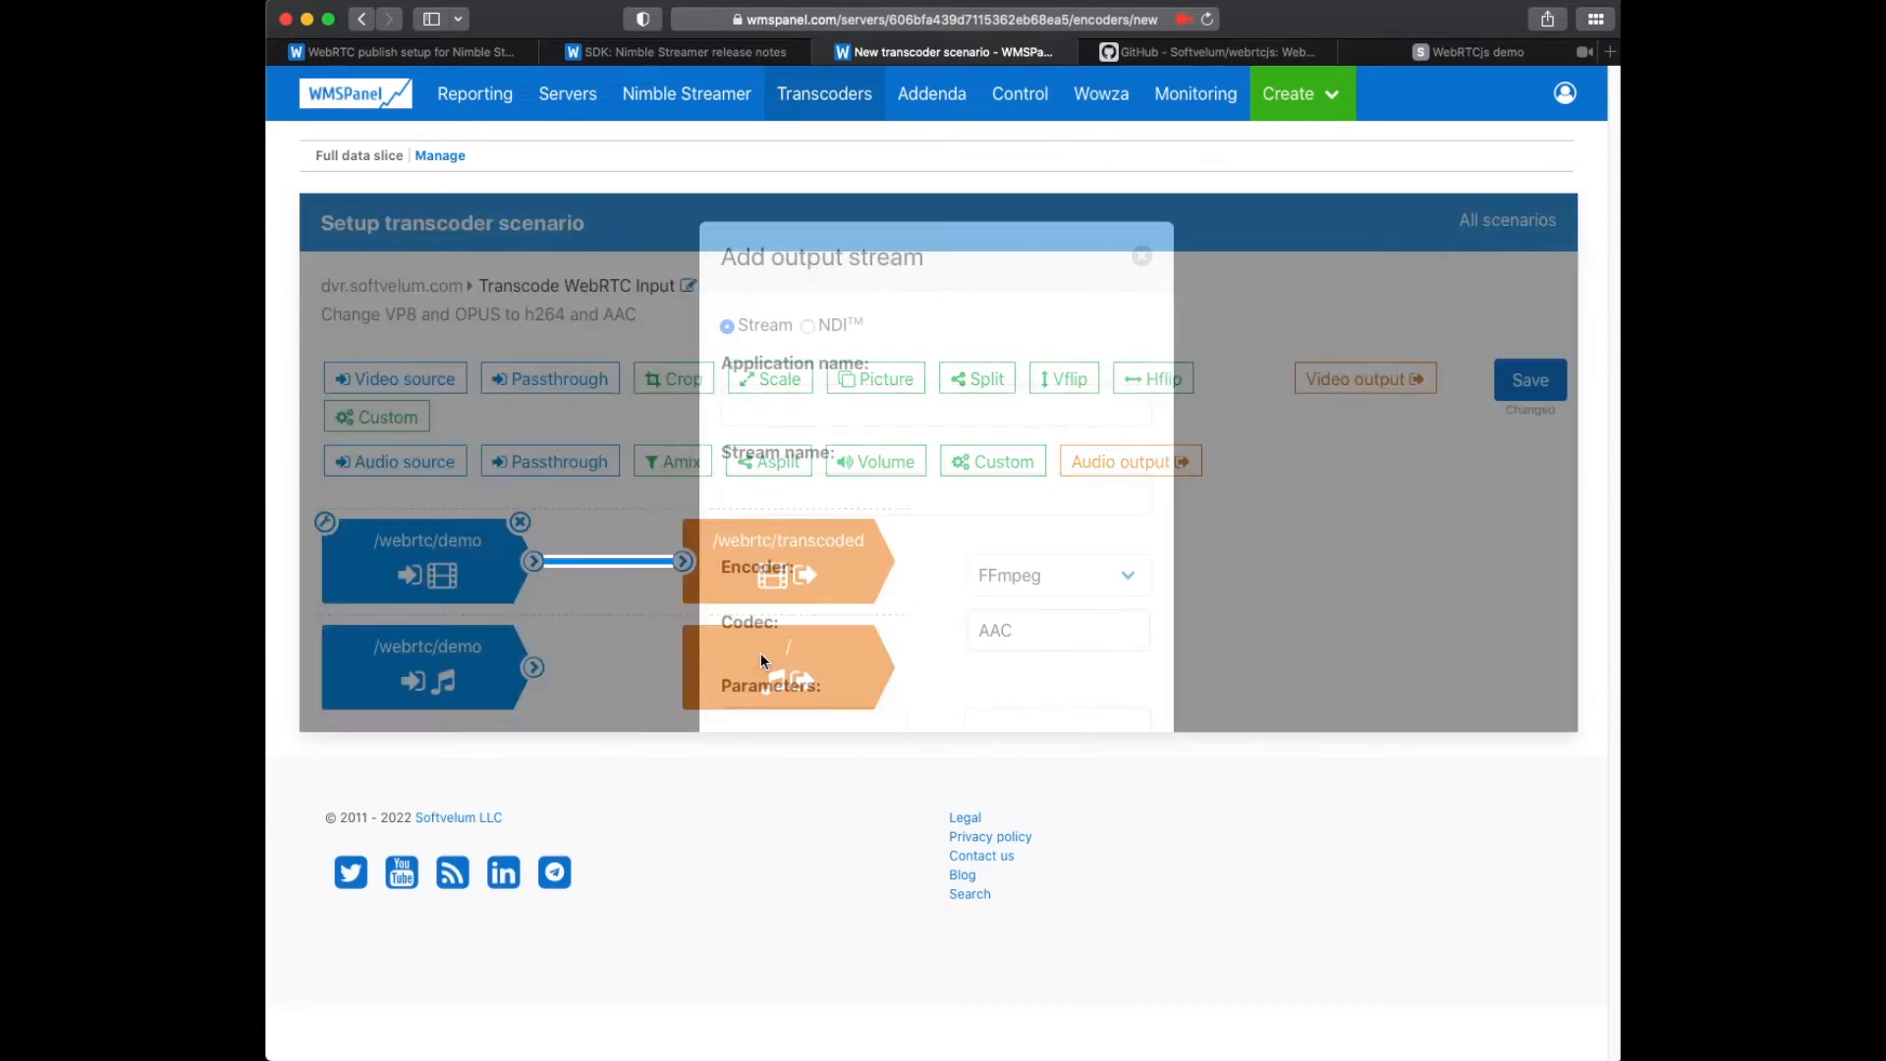
Add the webrtc/demo audio source with an AAC audio output to webrtc/transcoded.
{"action": "type", "text": "web"}
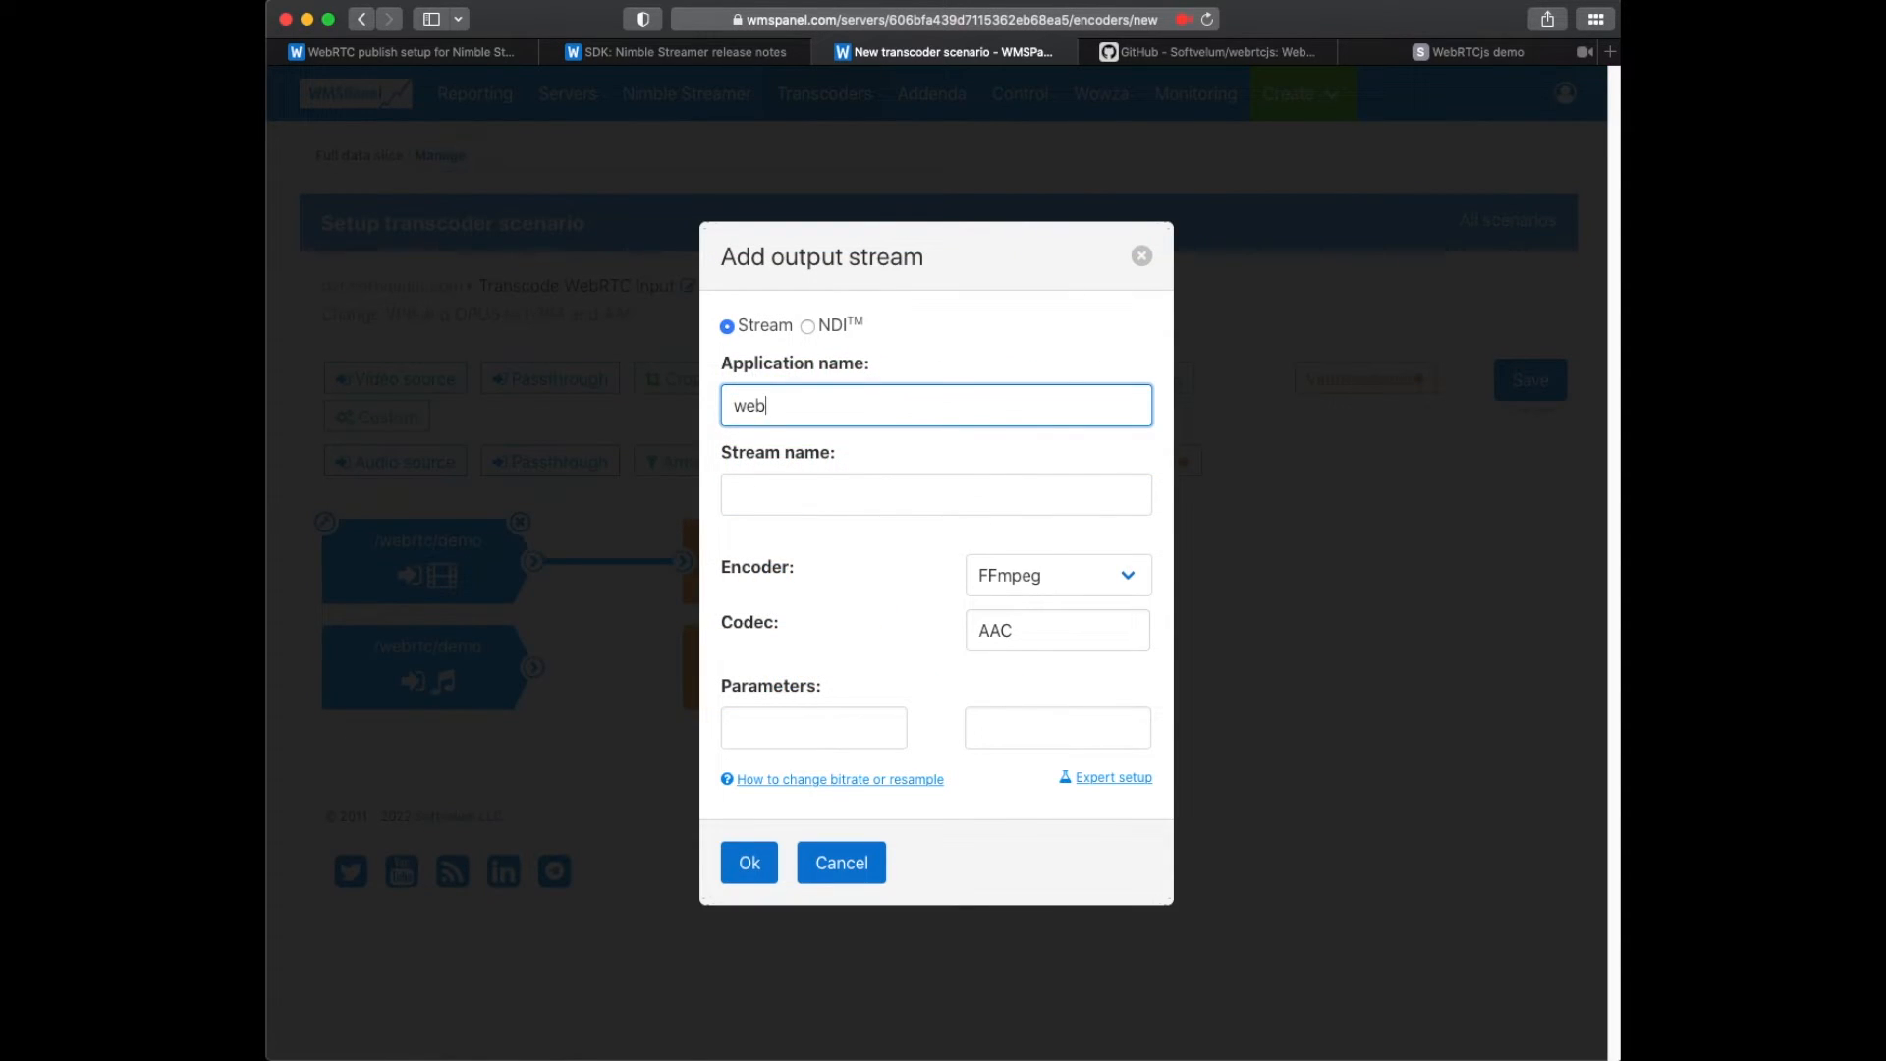
{"action": "type", "text": "transcod"}
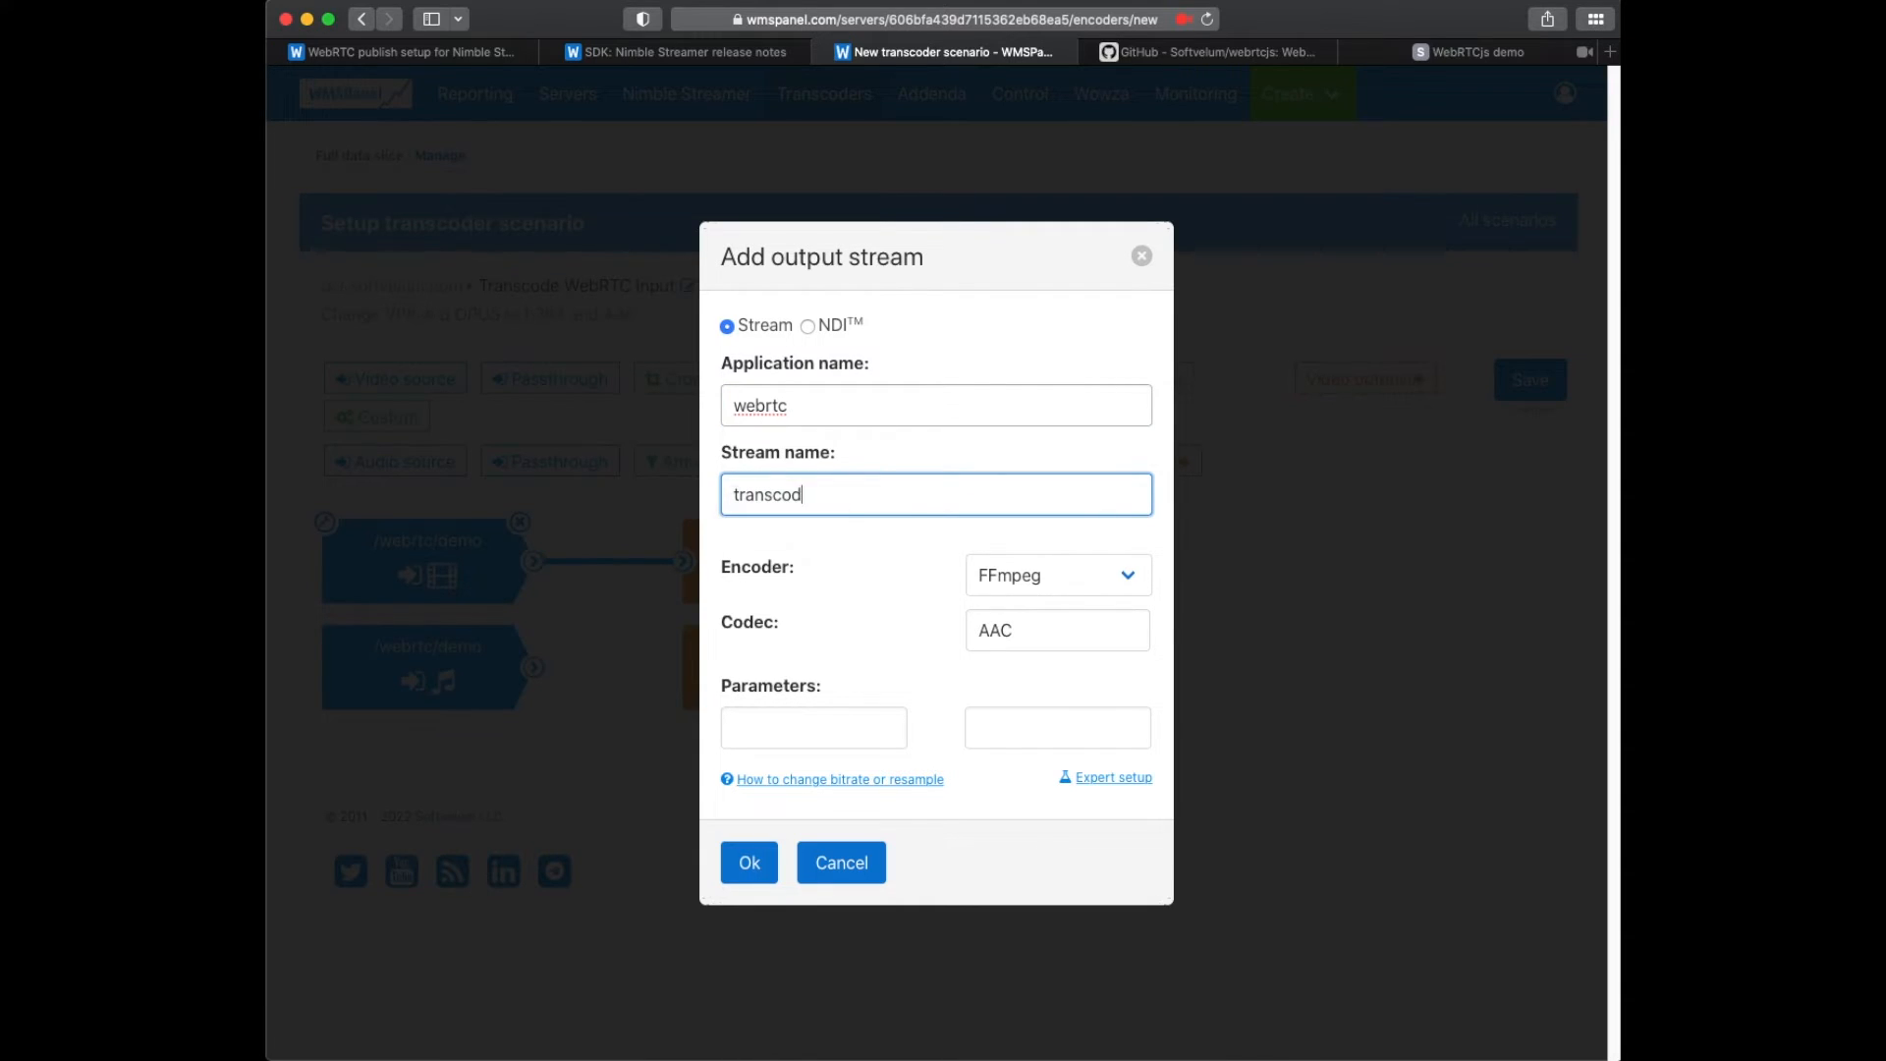
{"action": "left_click", "coordinate": [749, 862]}
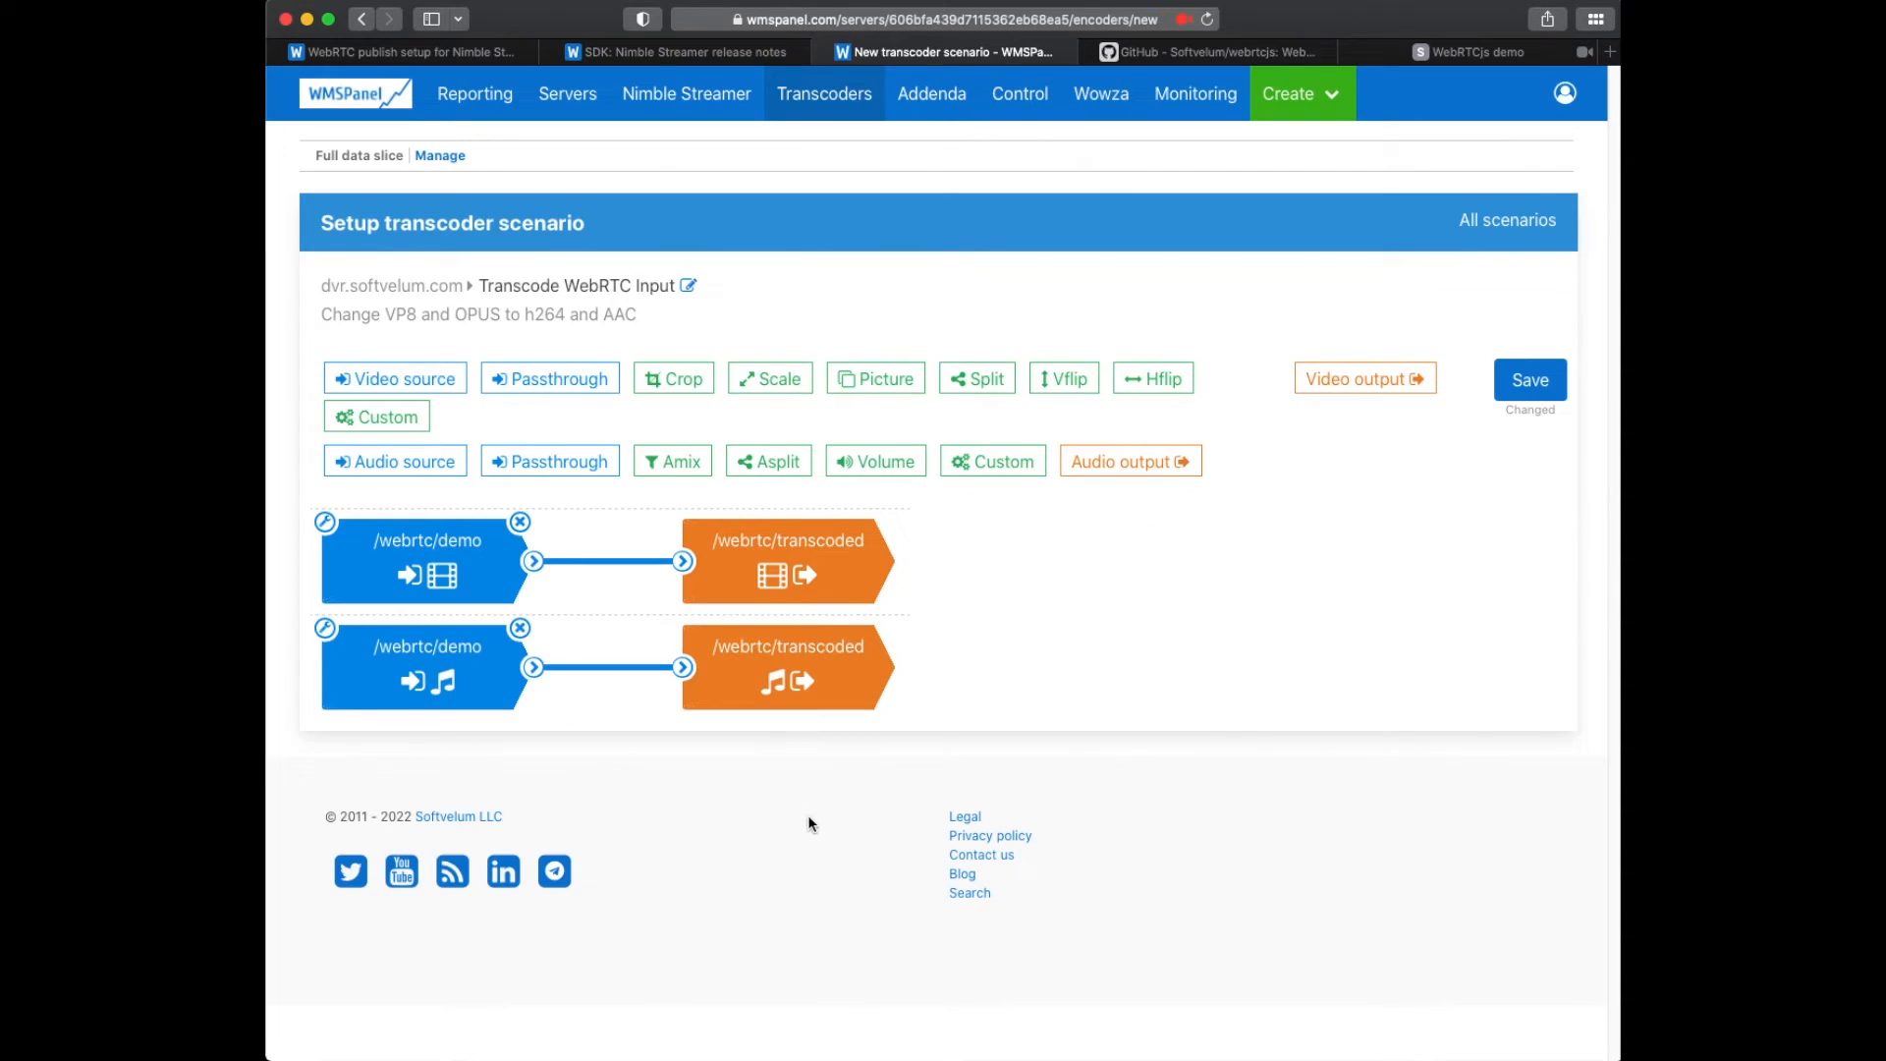
Save the scenario and pick the ws://192.168.0.11:8081/webrtc/transcoded sample URL for the SLDP player.
{"action": "left_click", "coordinate": [686, 94]}
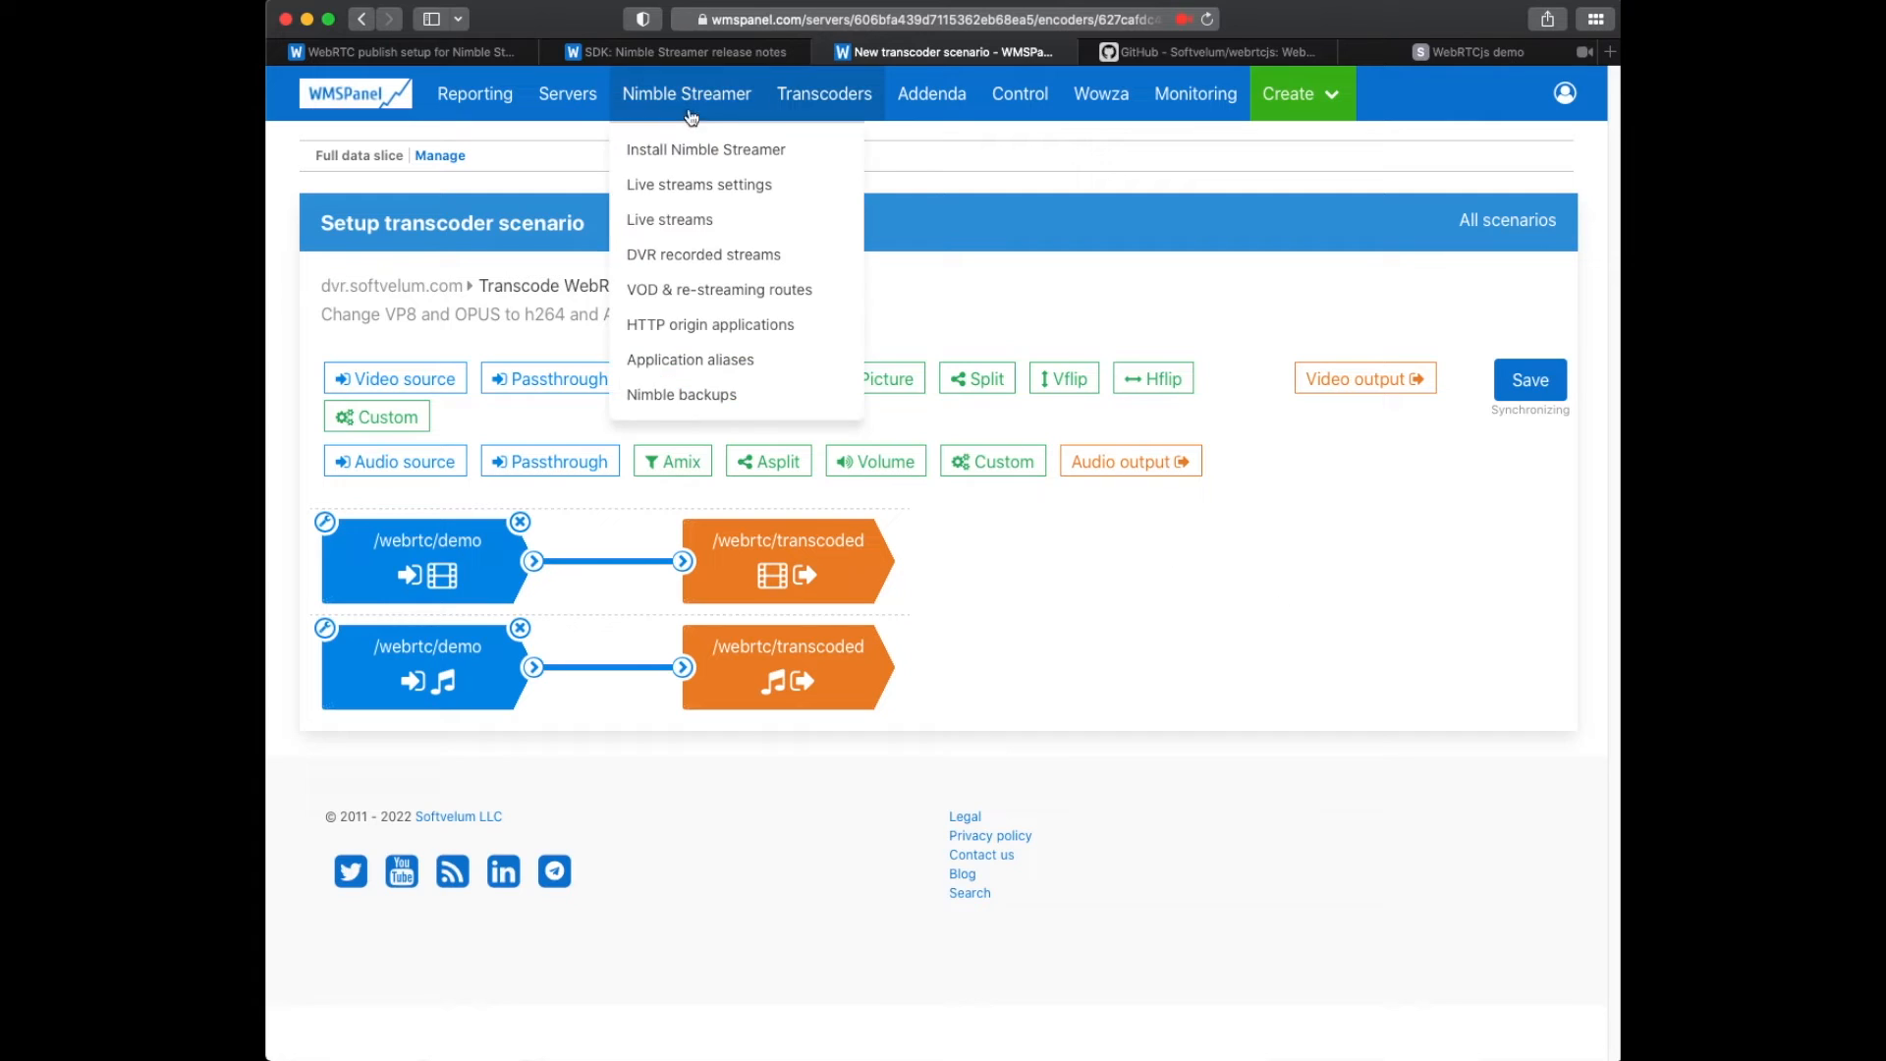
{"action": "left_click", "coordinate": [668, 218]}
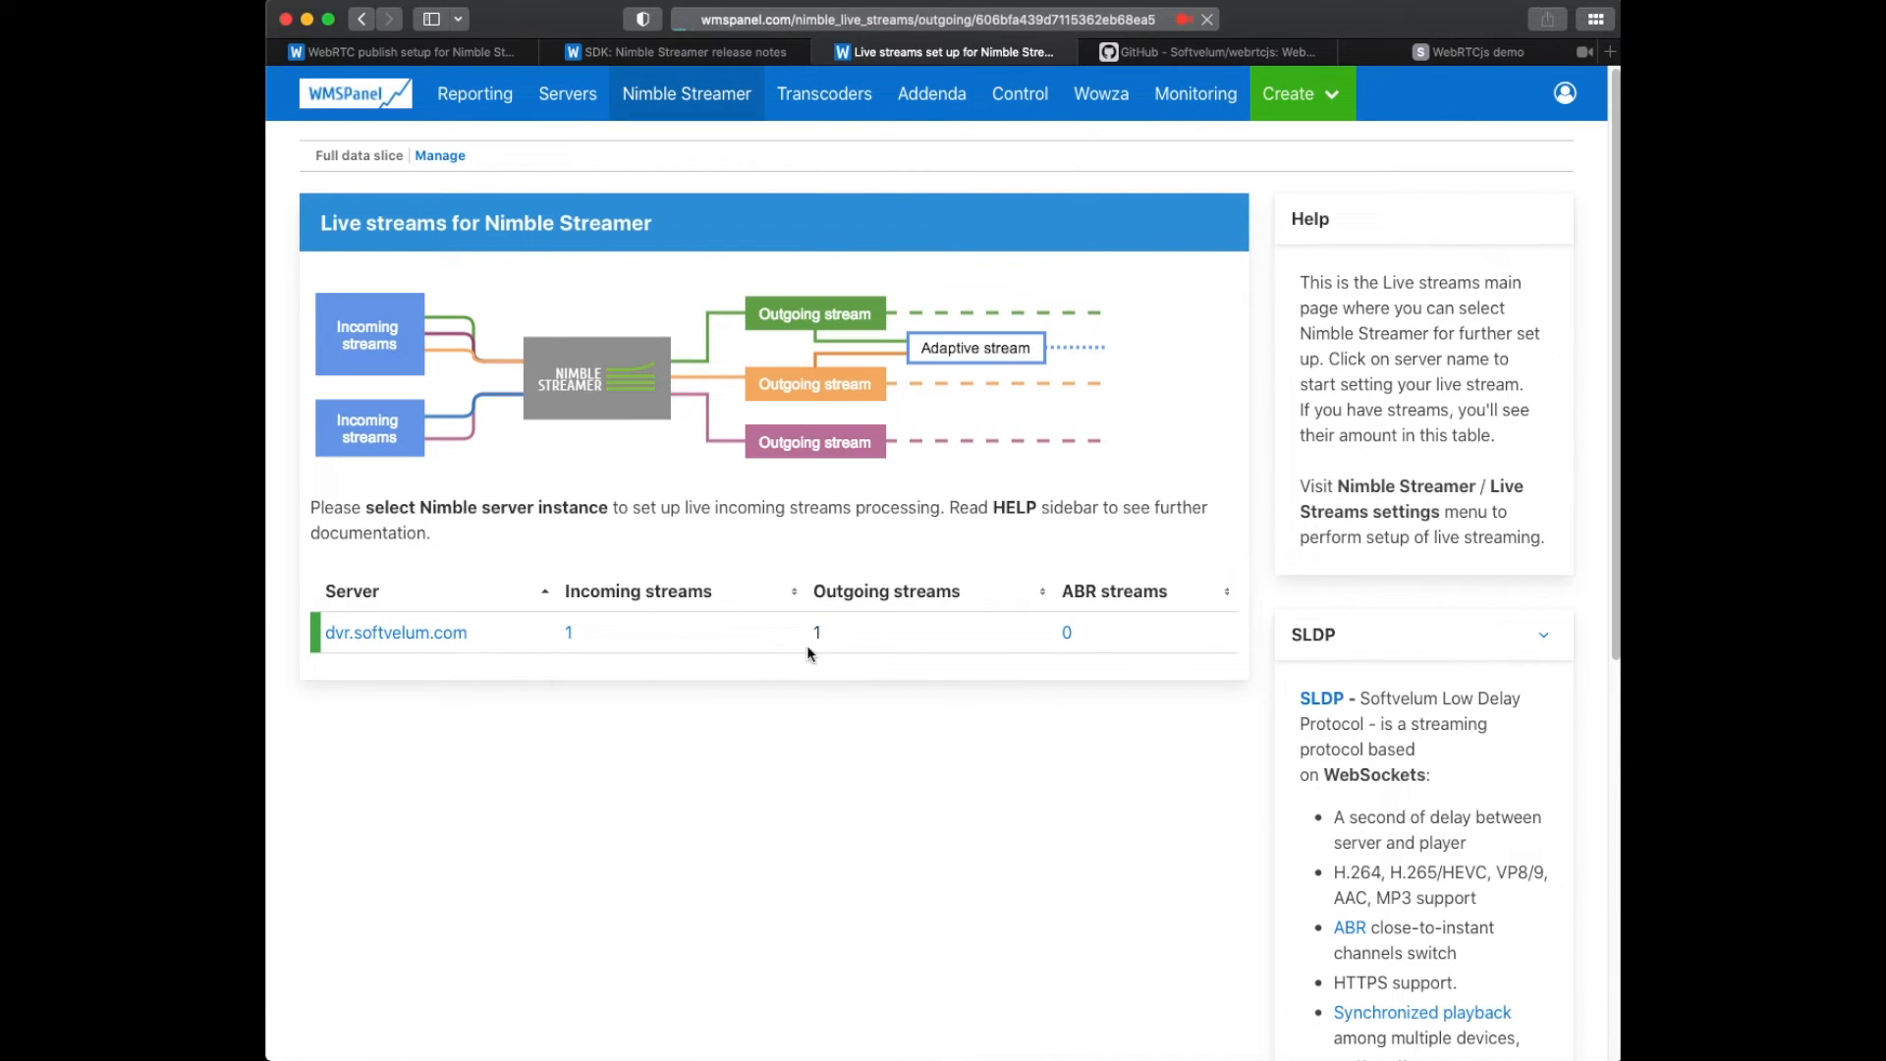
{"action": "left_click", "coordinate": [817, 631]}
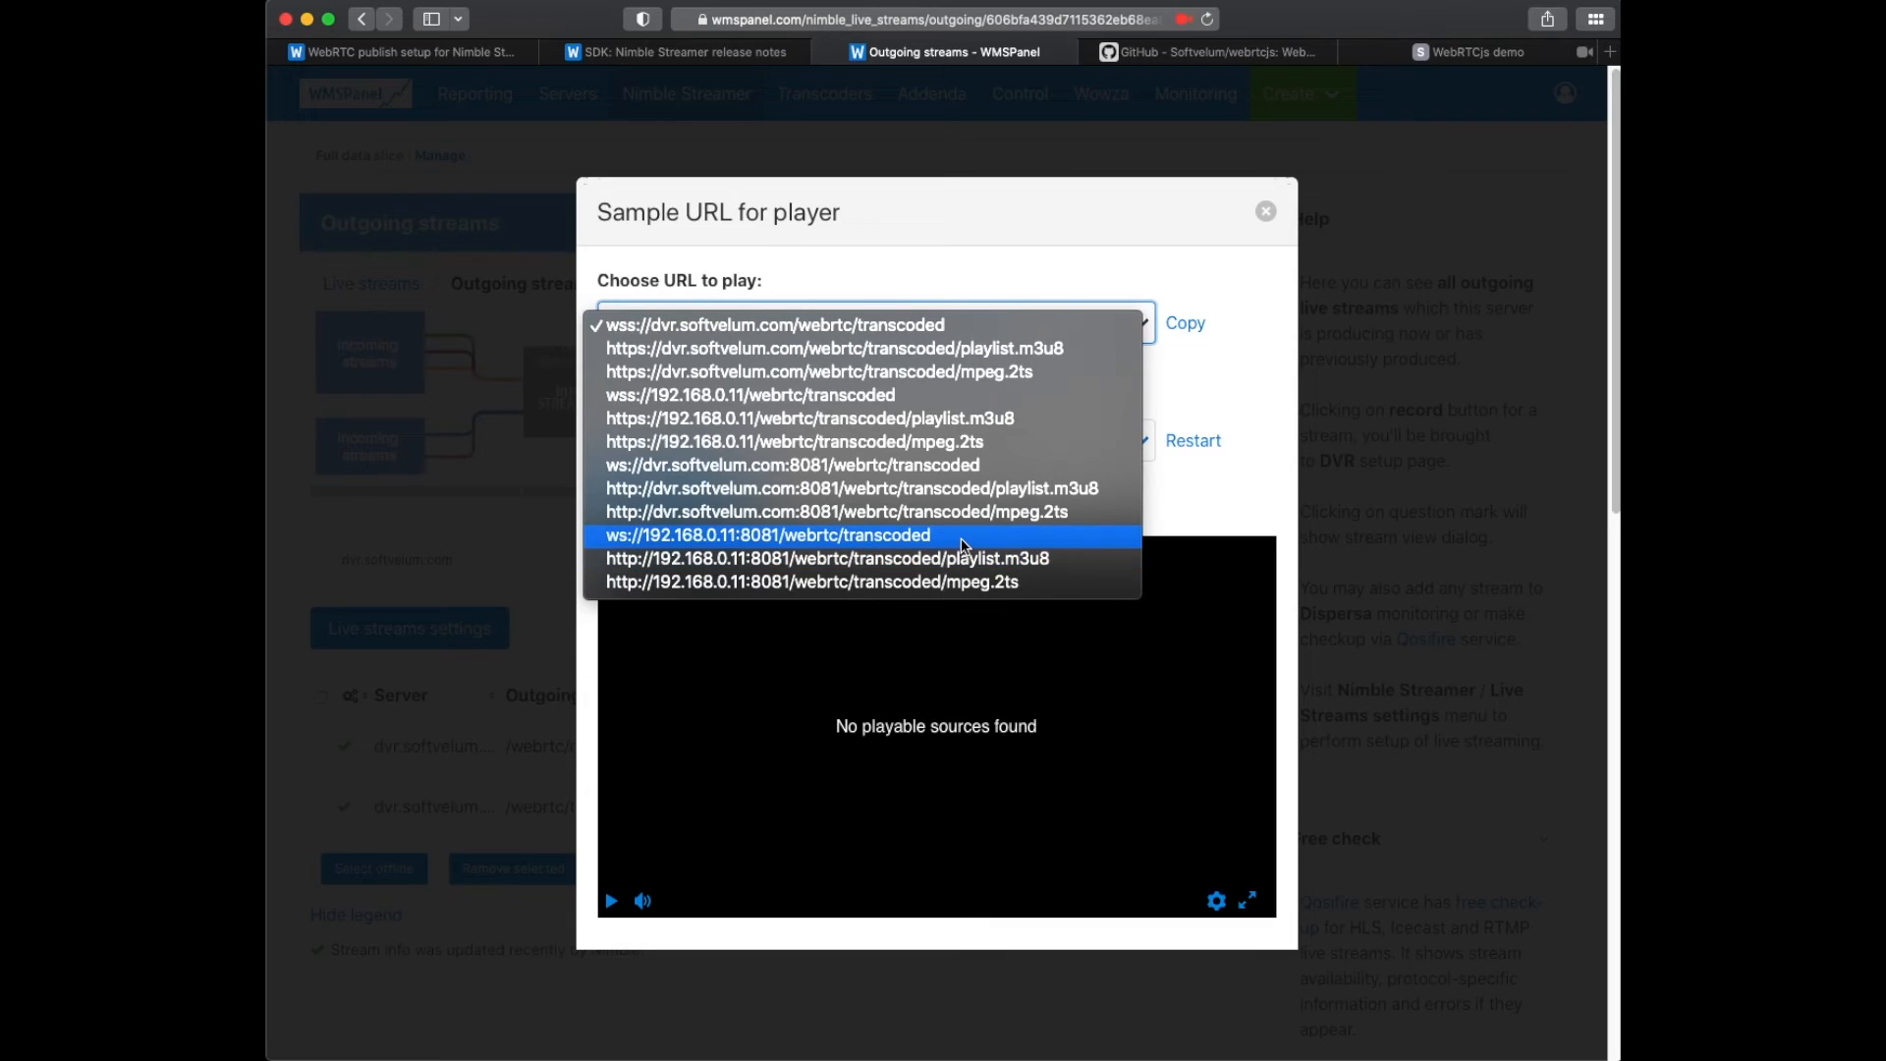
{"action": "left_click", "coordinate": [766, 534]}
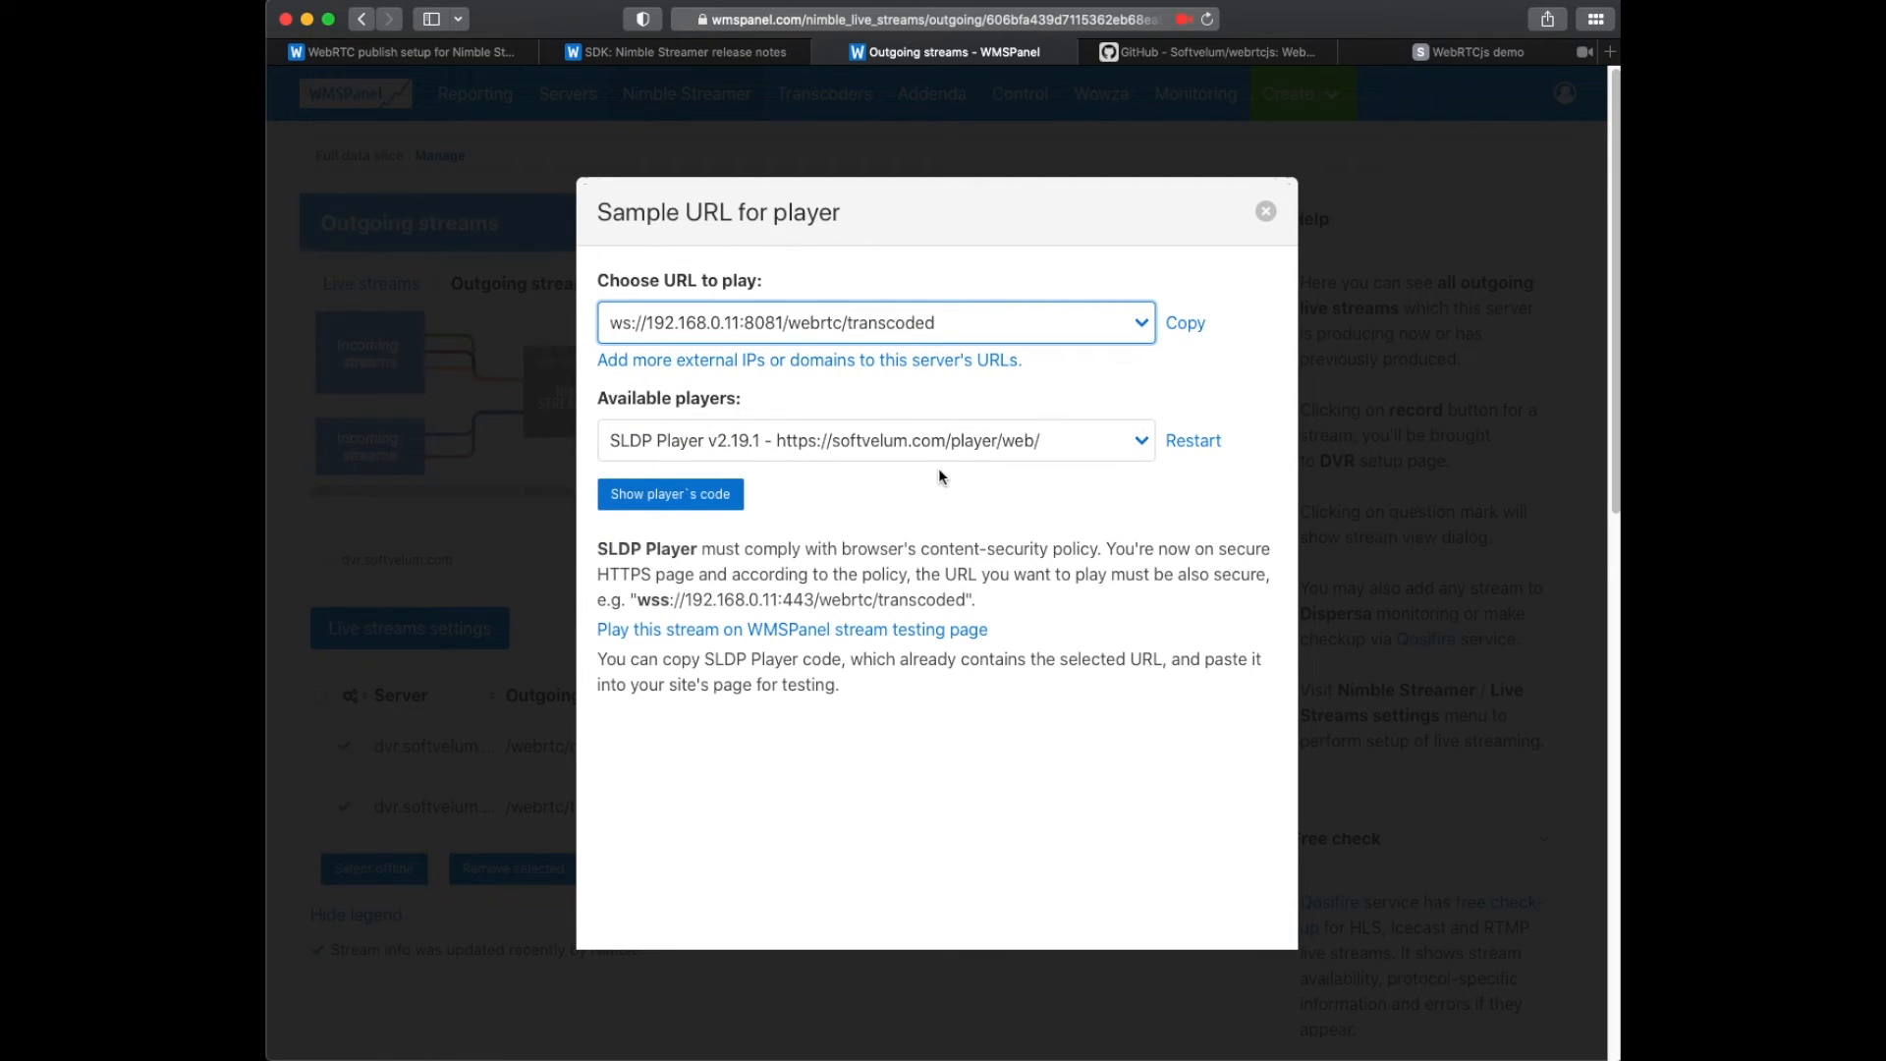
Play /webrtc/transcoded on the stream testing page, then return to the article's codecs section.
{"action": "left_click", "coordinate": [791, 629]}
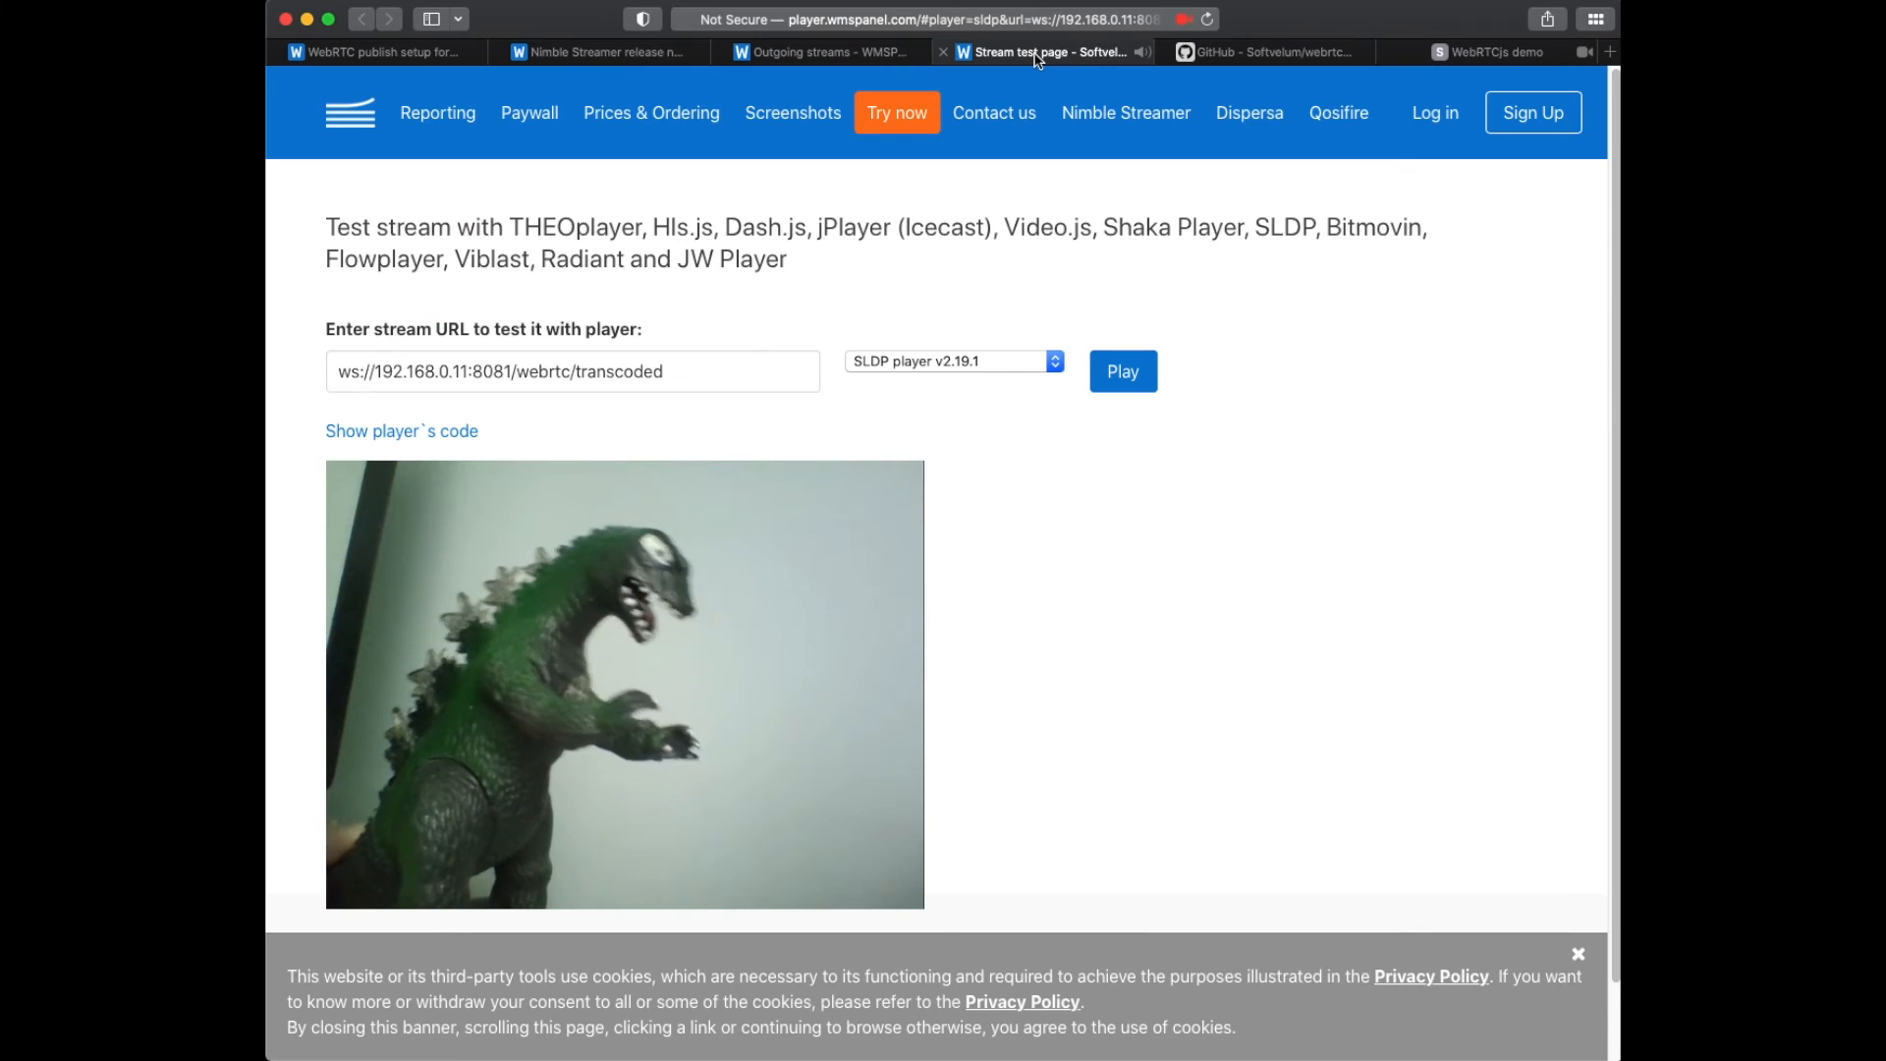
{"action": "mouse_move", "coordinate": [1045, 53]}
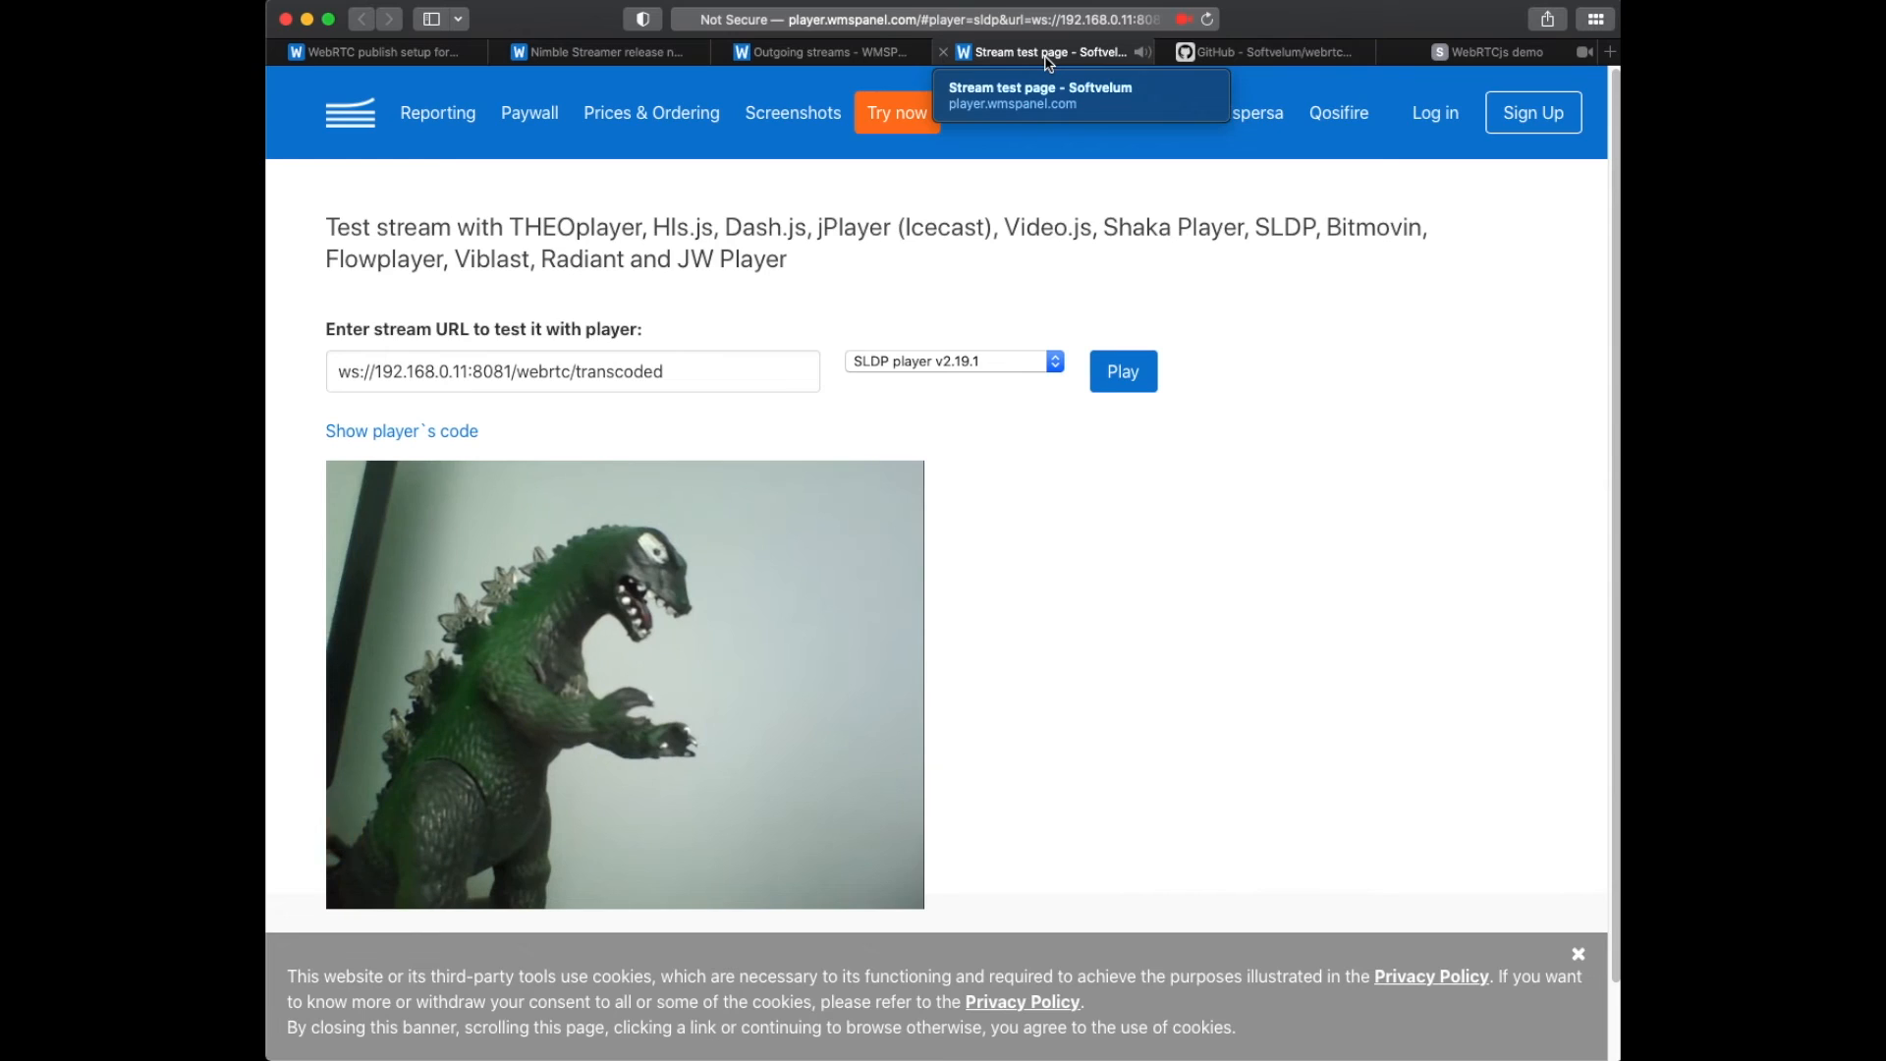
{"action": "left_click", "coordinate": [377, 51]}
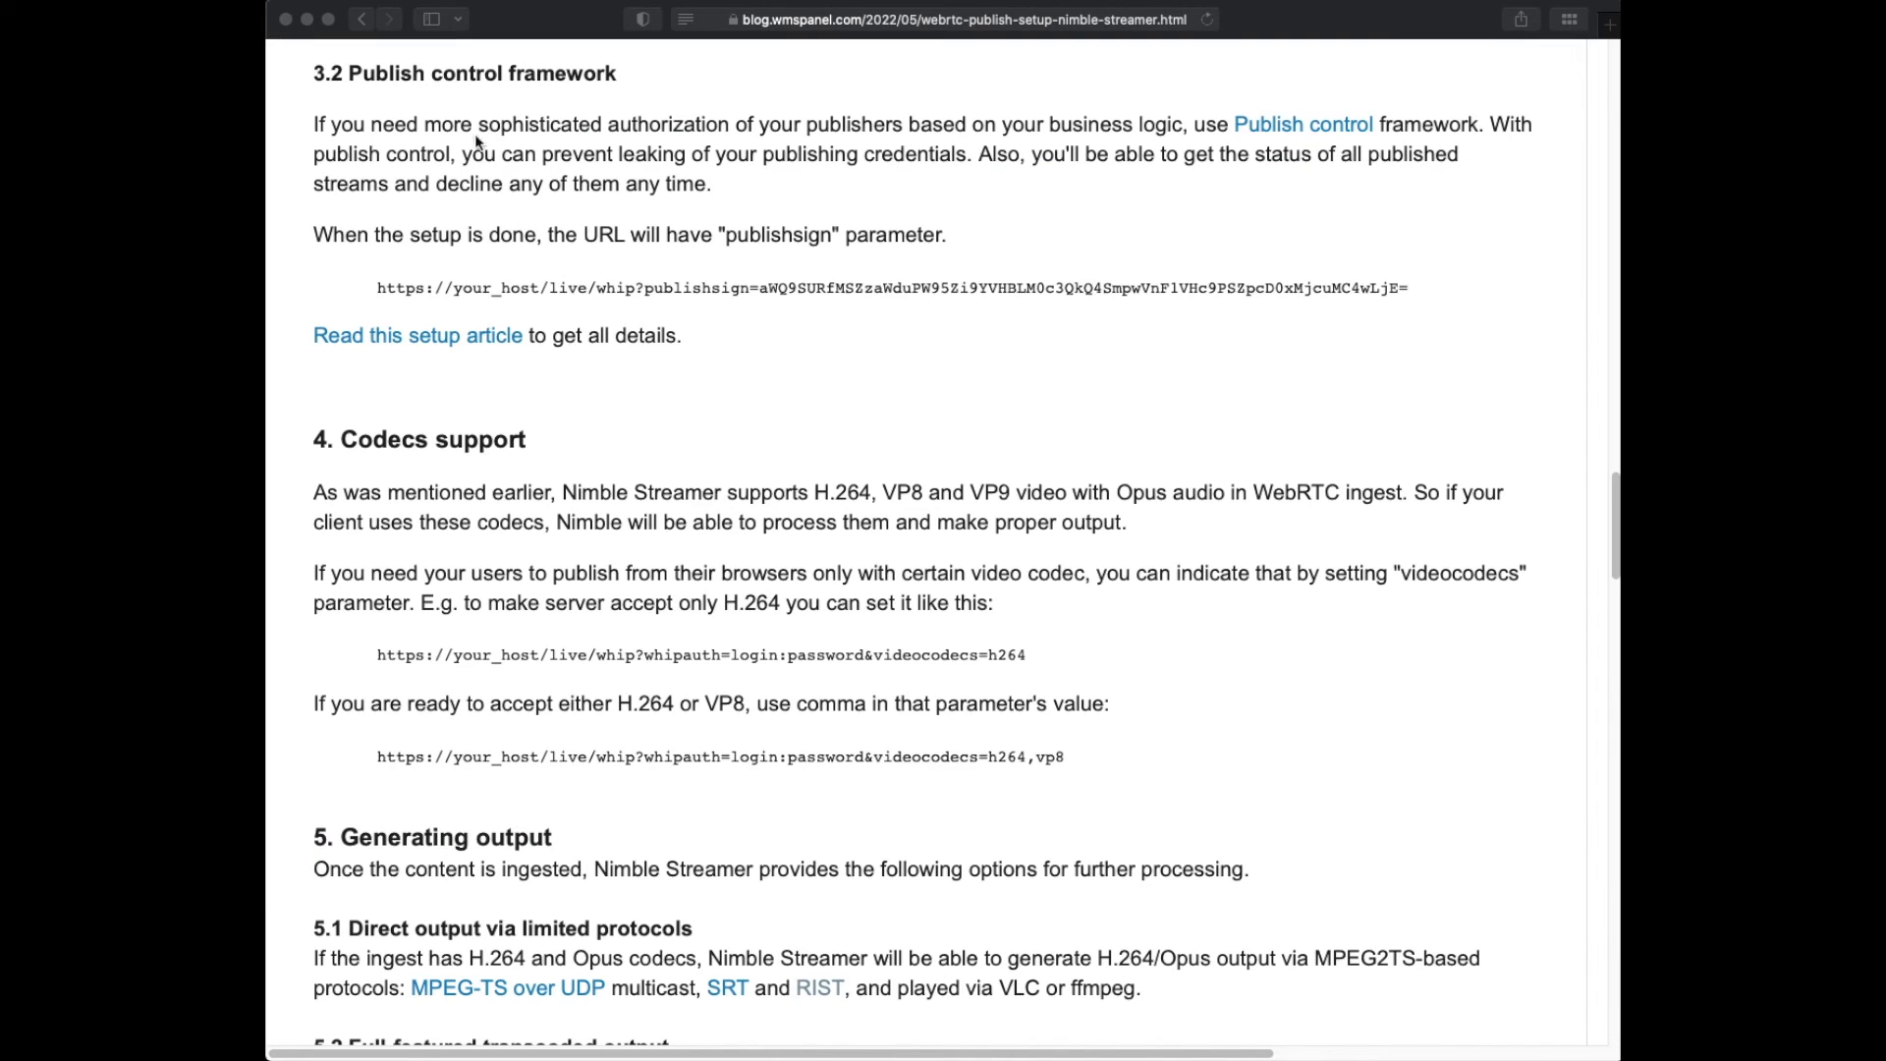
{"action": "mouse_move", "coordinate": [307, 182]}
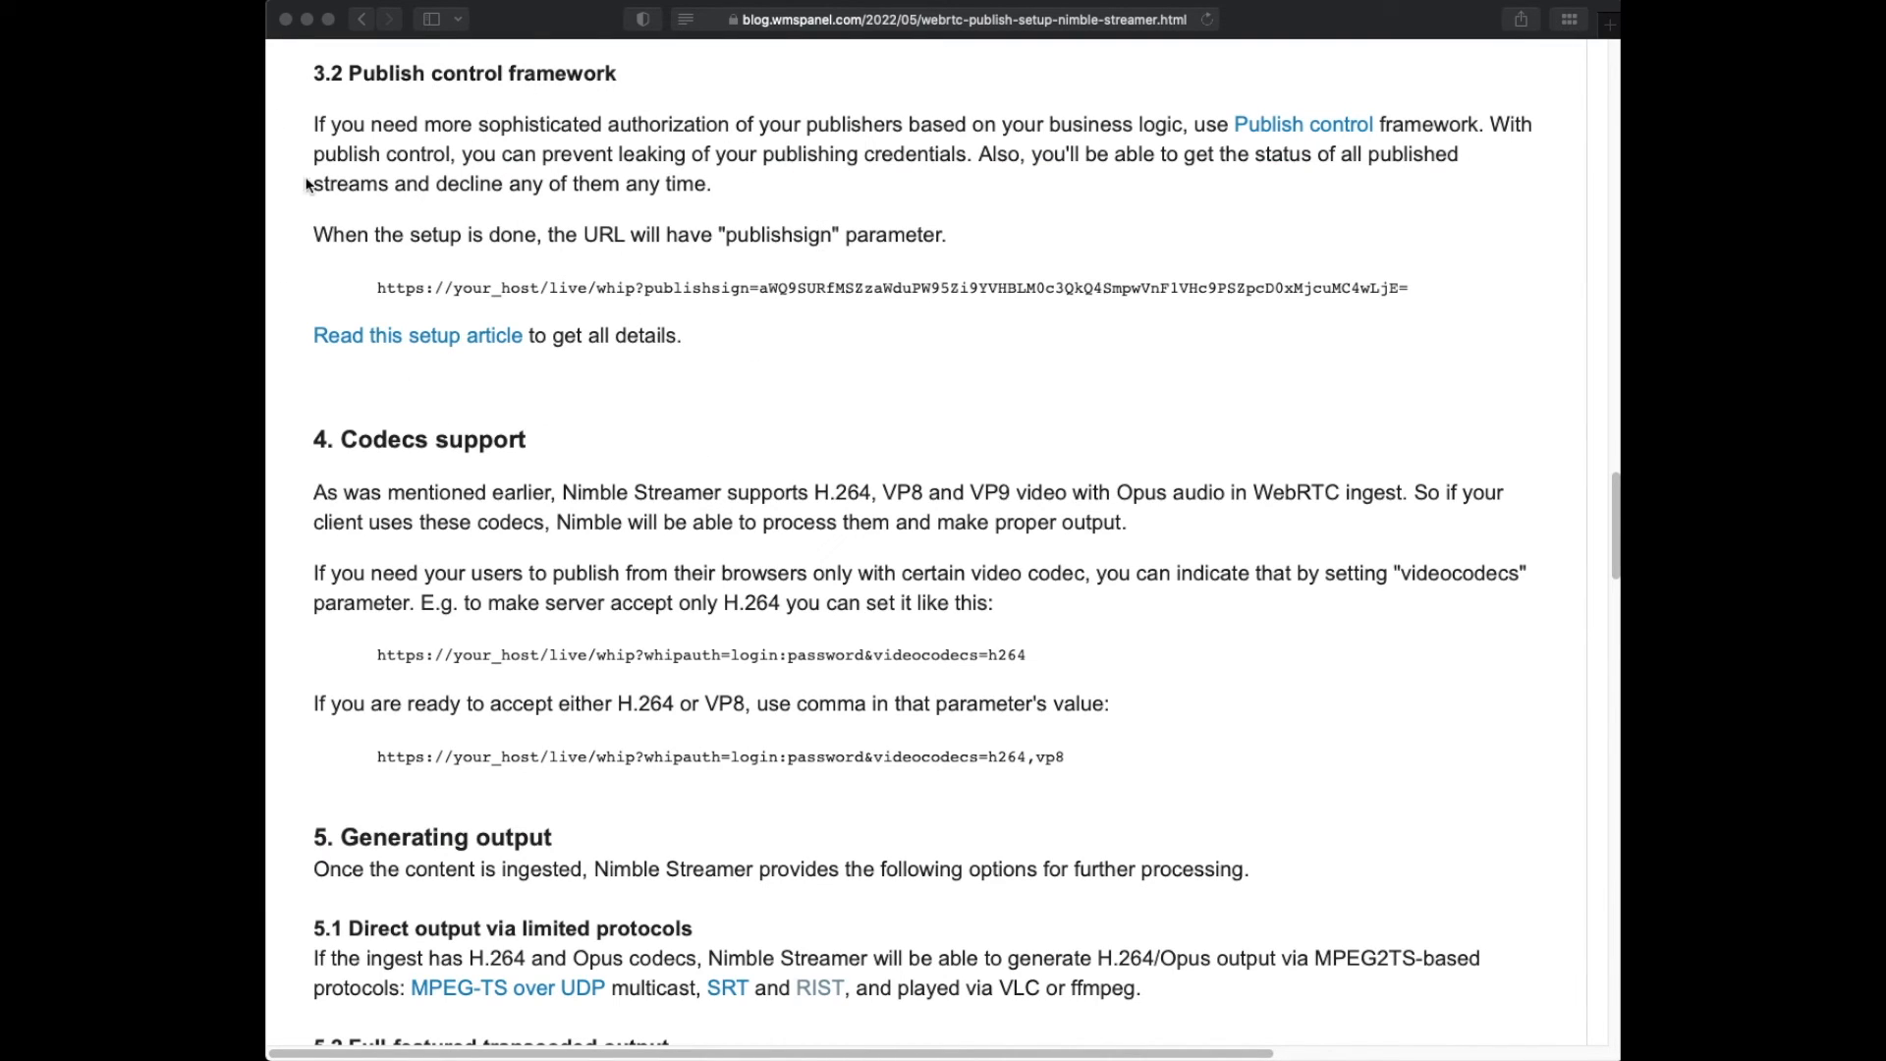